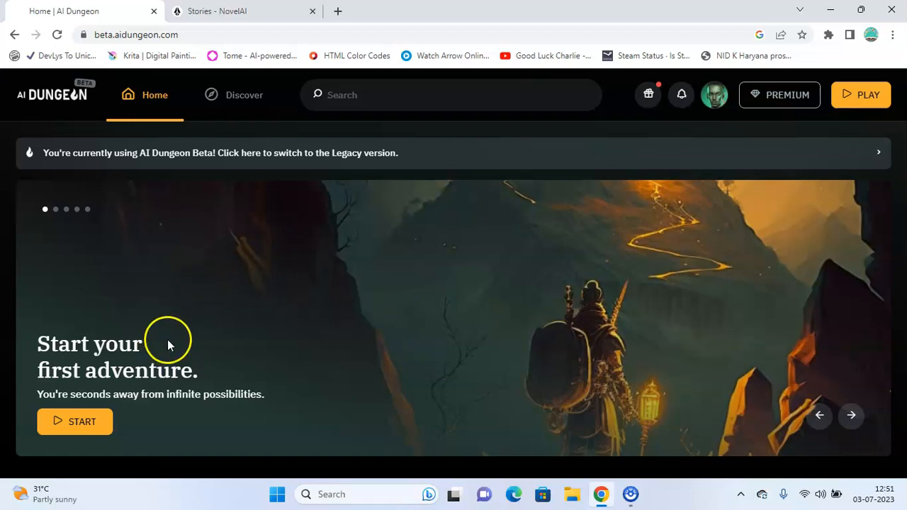
- Begin an AI Dungeon Zombies adventure as a Soldier named 'Bob'
scroll(down, 3)
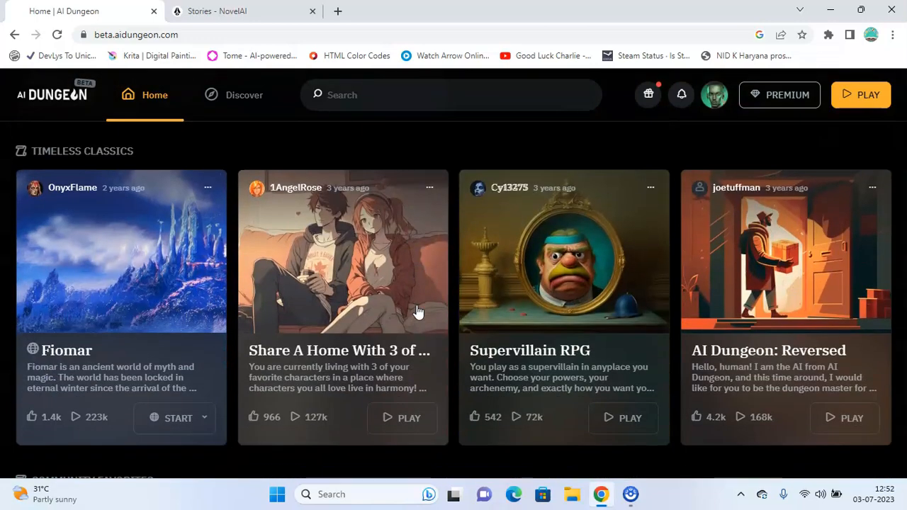
scroll(down, 3)
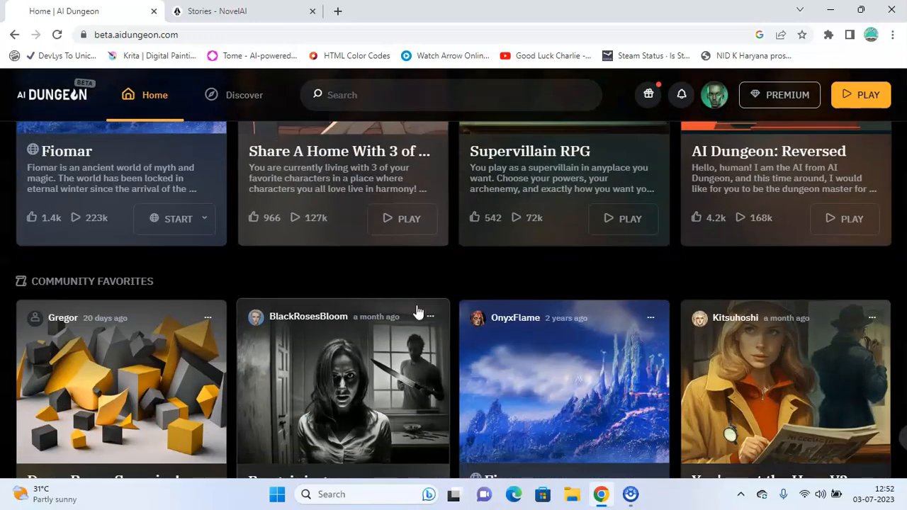
scroll(down, 3)
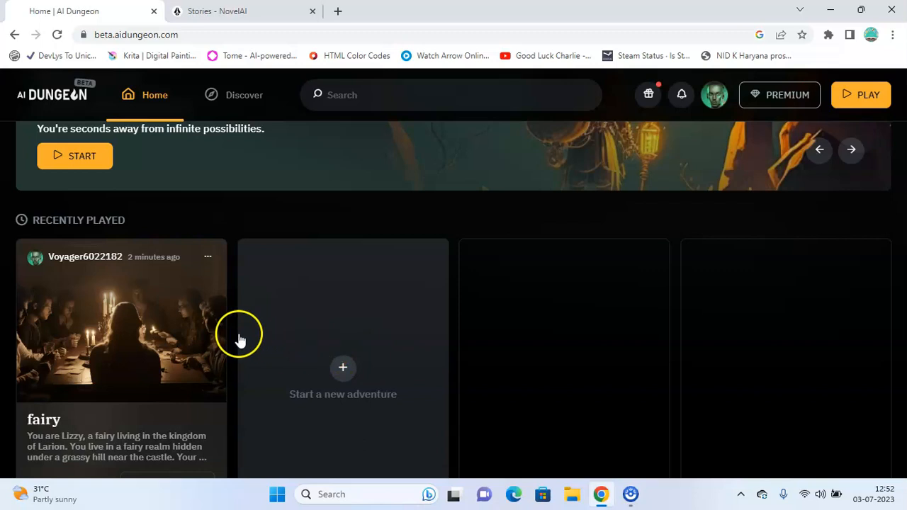
mouse_move(405, 316)
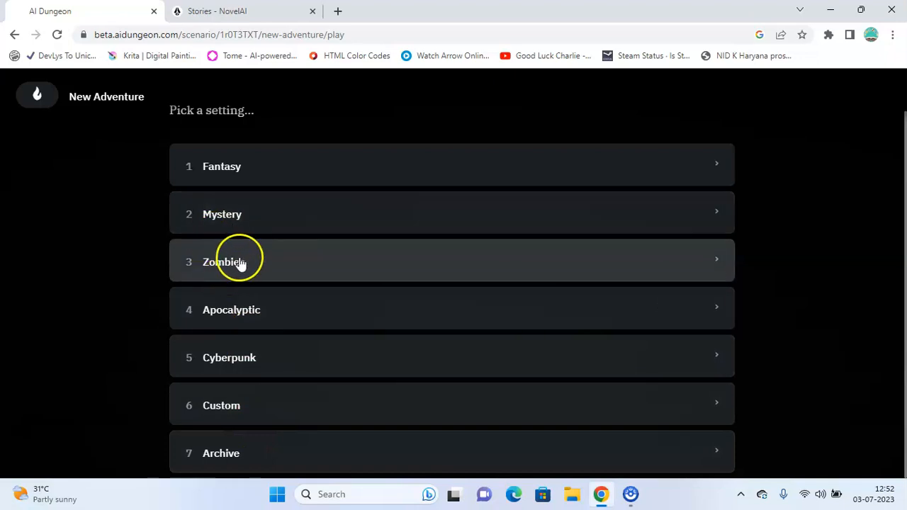
click(240, 262)
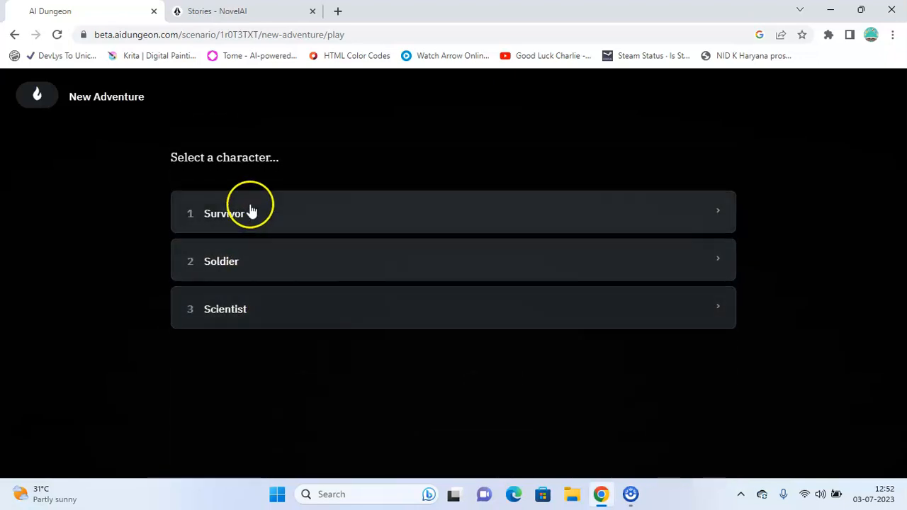
mouse_move(224, 237)
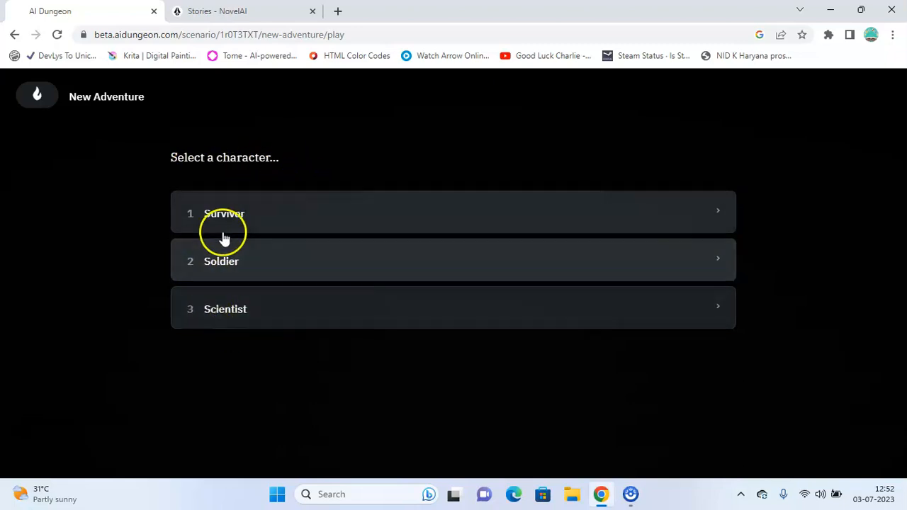
mouse_move(319, 263)
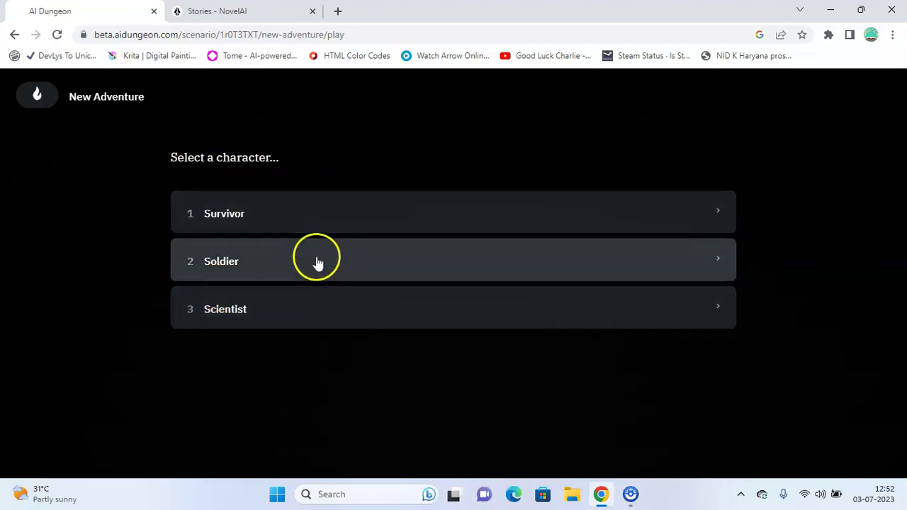
click(318, 262)
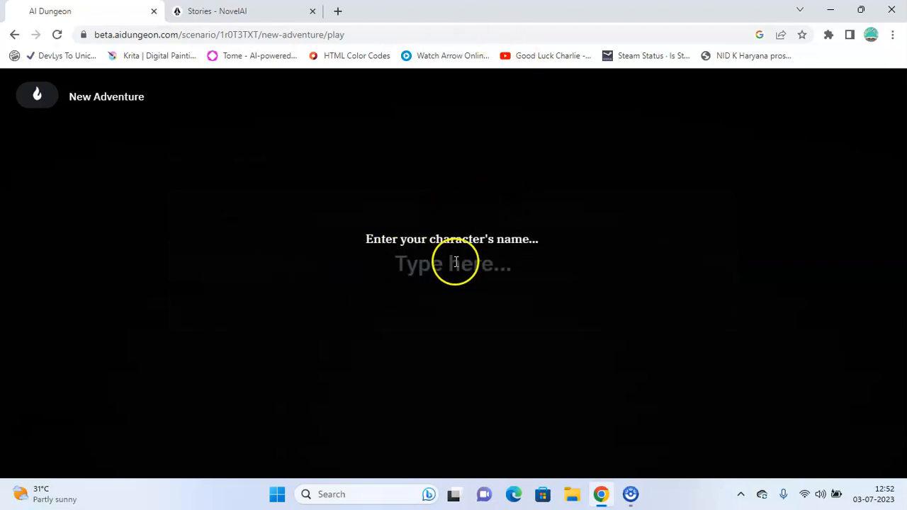
click(454, 264)
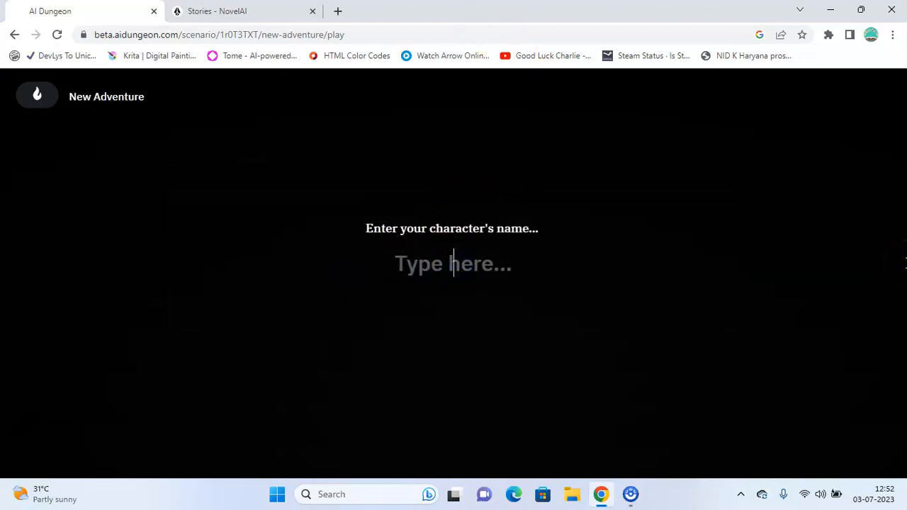
text(Bob)
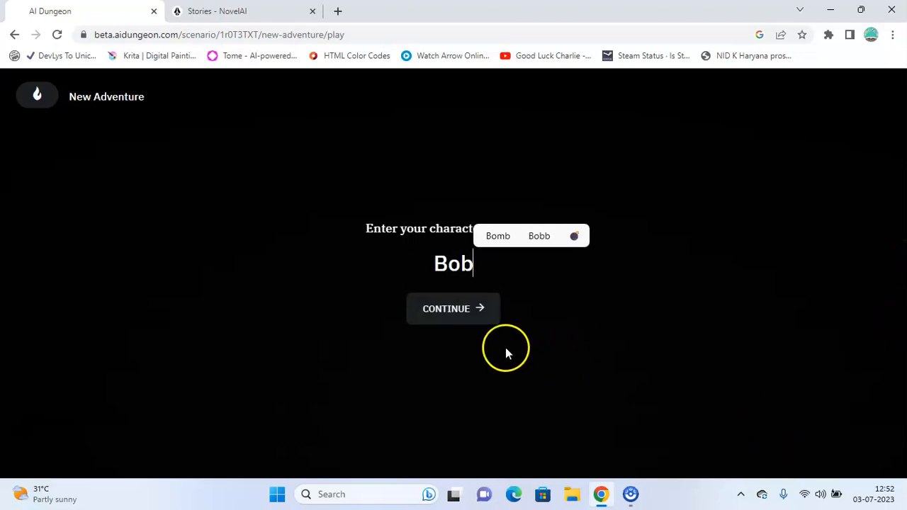
click(453, 308)
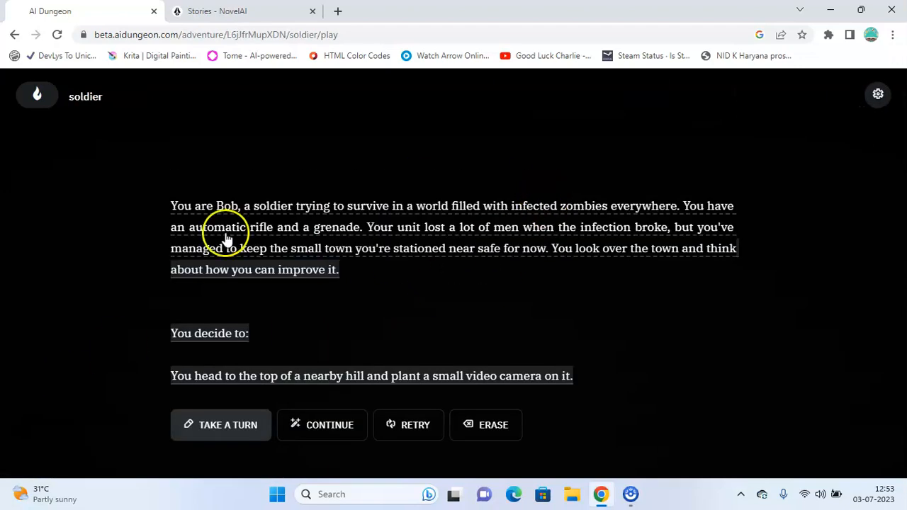
mouse_move(201, 223)
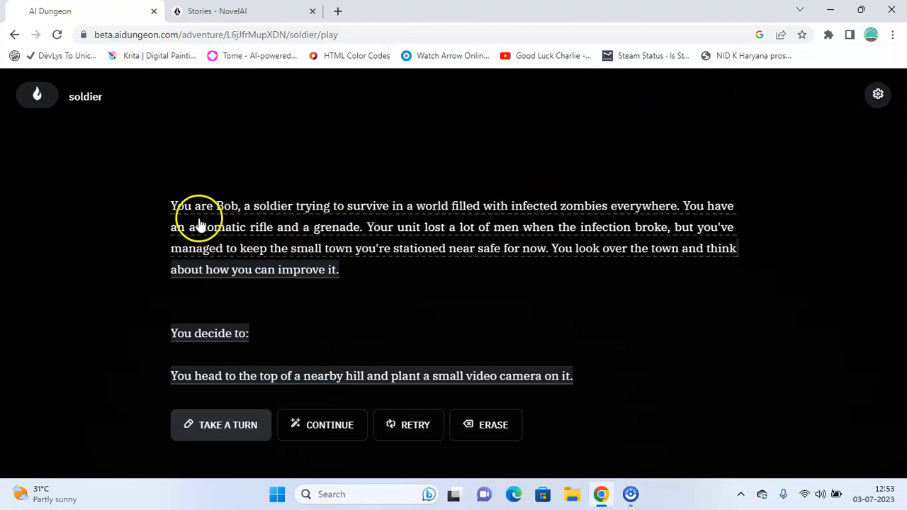
mouse_move(426, 212)
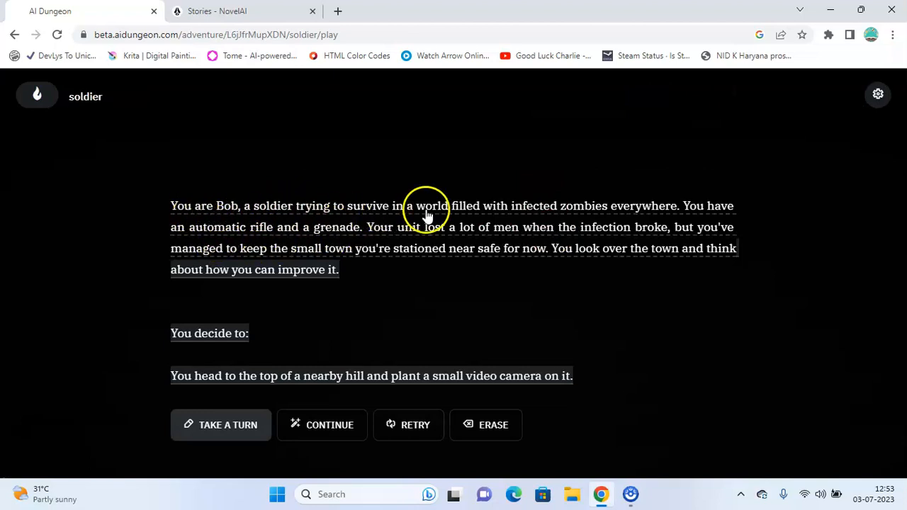
mouse_move(572, 217)
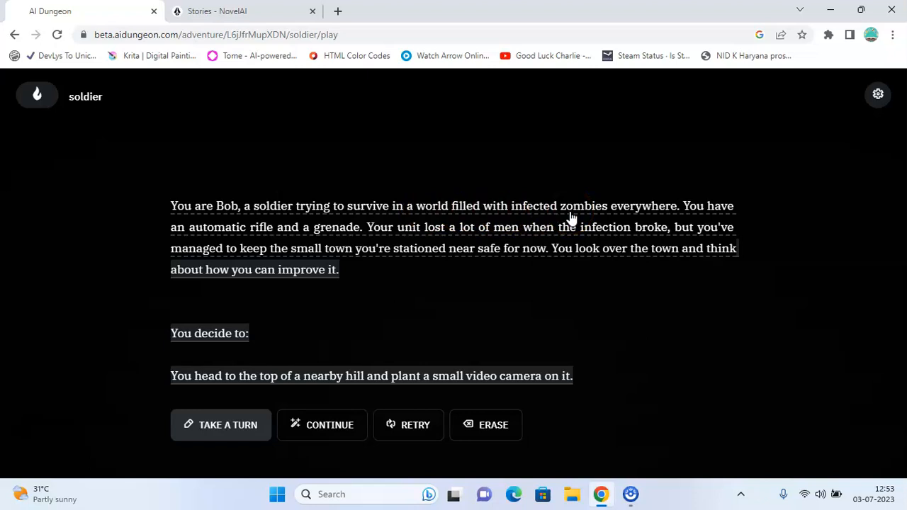
mouse_move(255, 233)
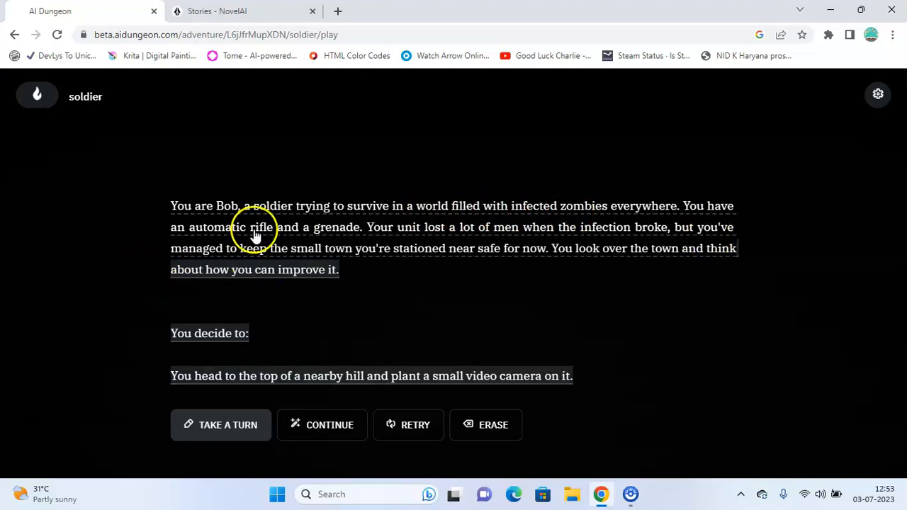
mouse_move(362, 237)
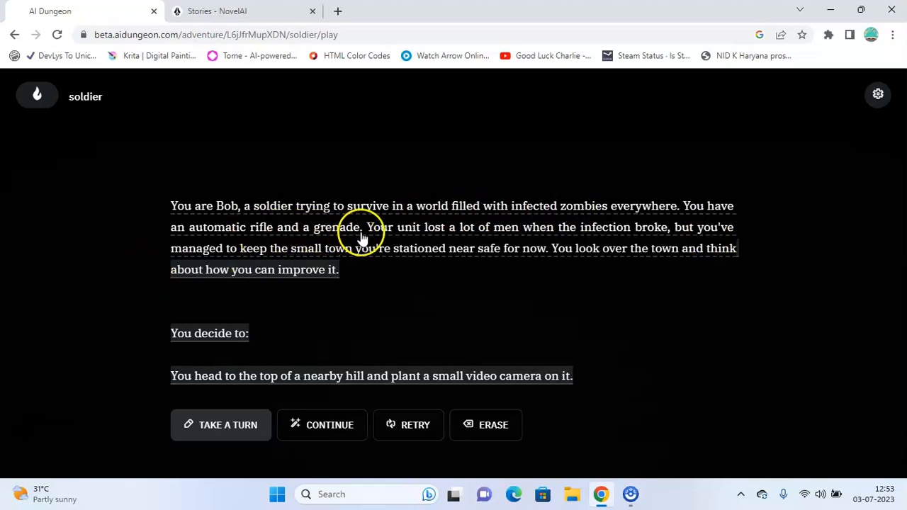
mouse_move(489, 246)
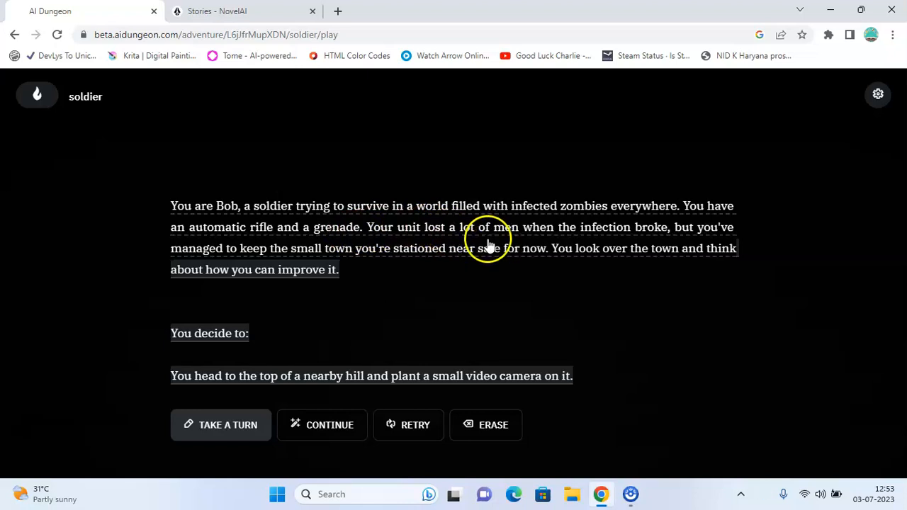
mouse_move(681, 234)
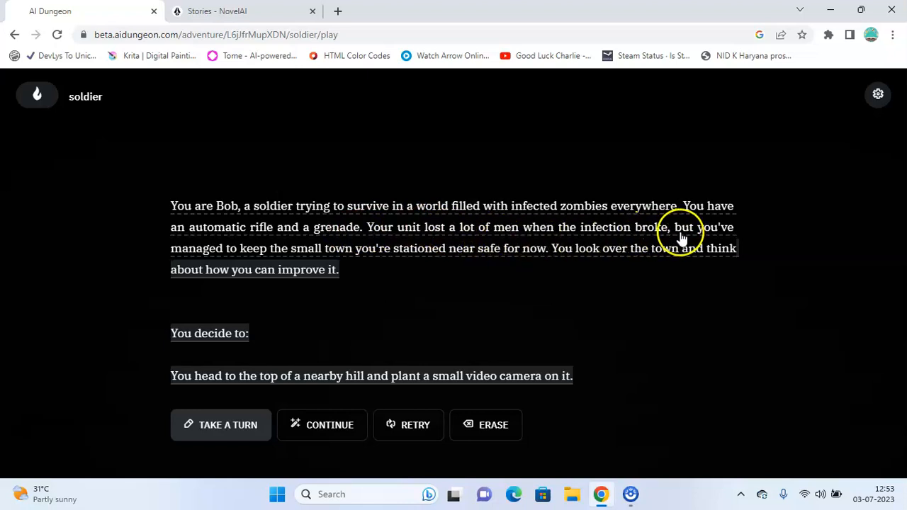
mouse_move(395, 267)
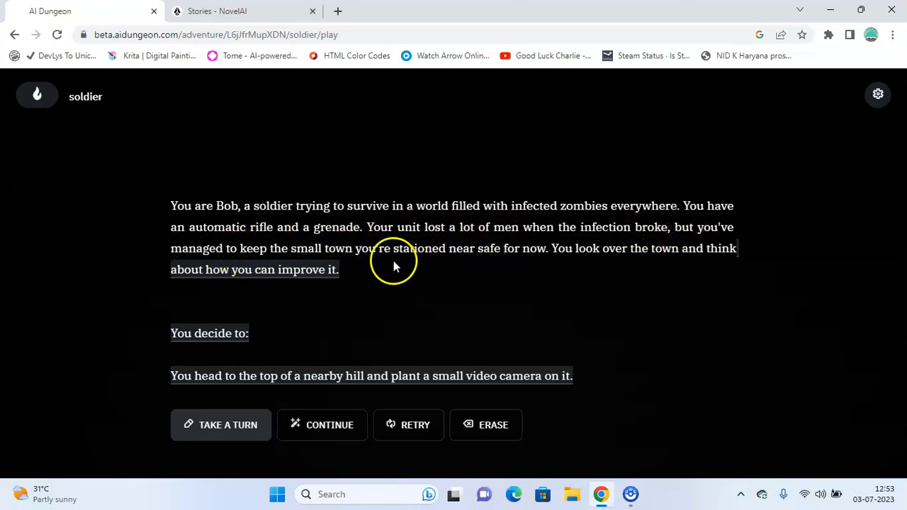
mouse_move(508, 258)
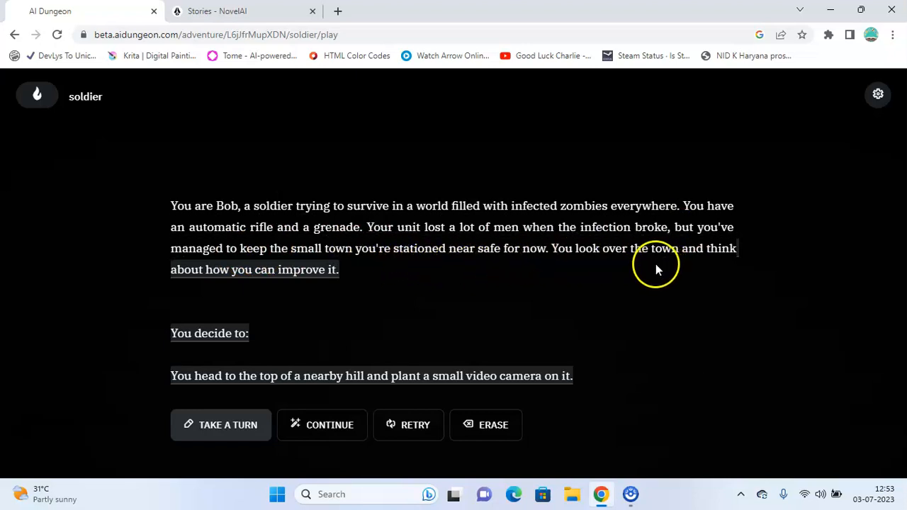
mouse_move(359, 285)
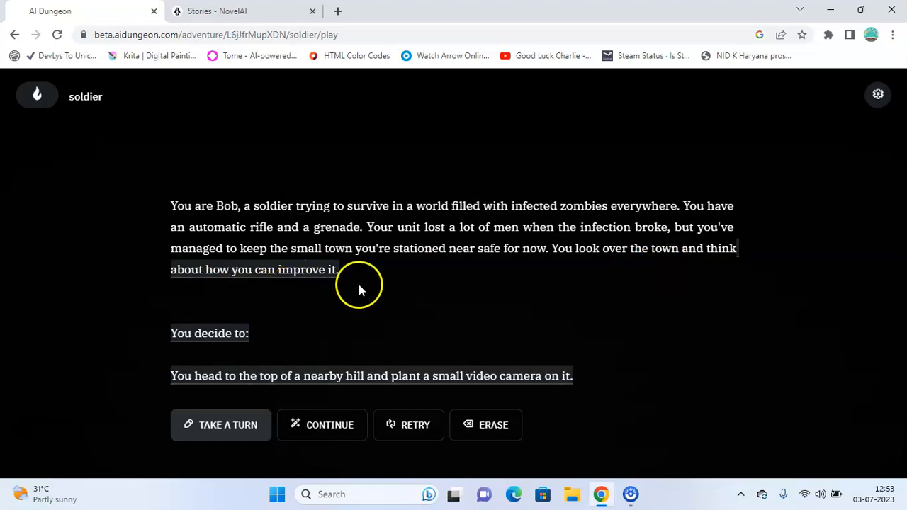
mouse_move(197, 376)
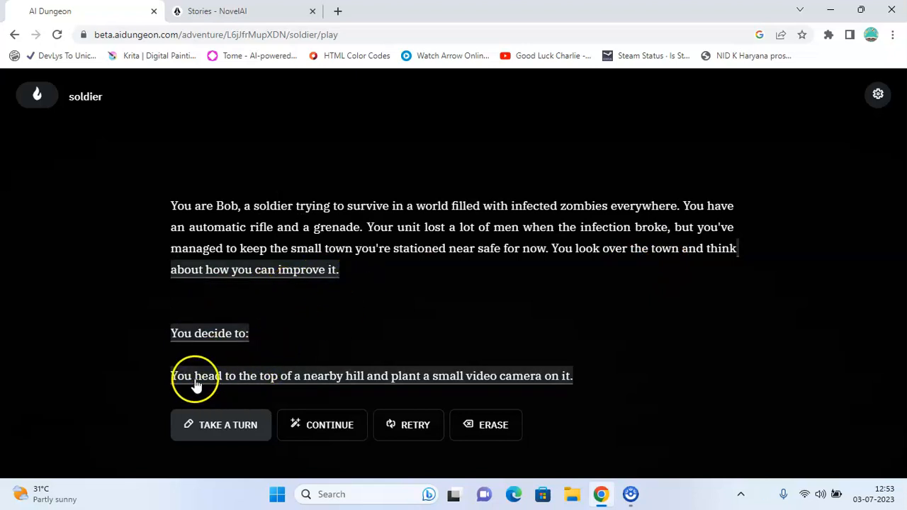
mouse_move(372, 377)
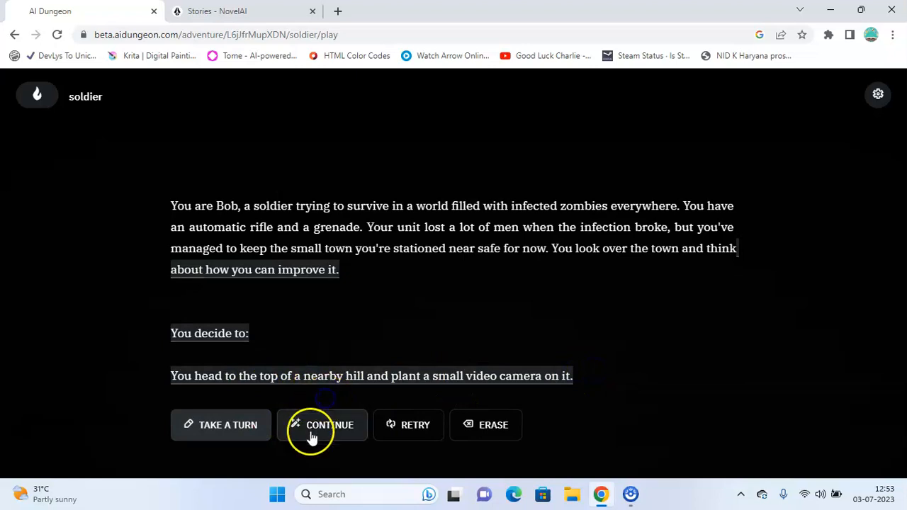
- Let the AI write the next passage, where Bob spots a crowd marching through town
click(321, 425)
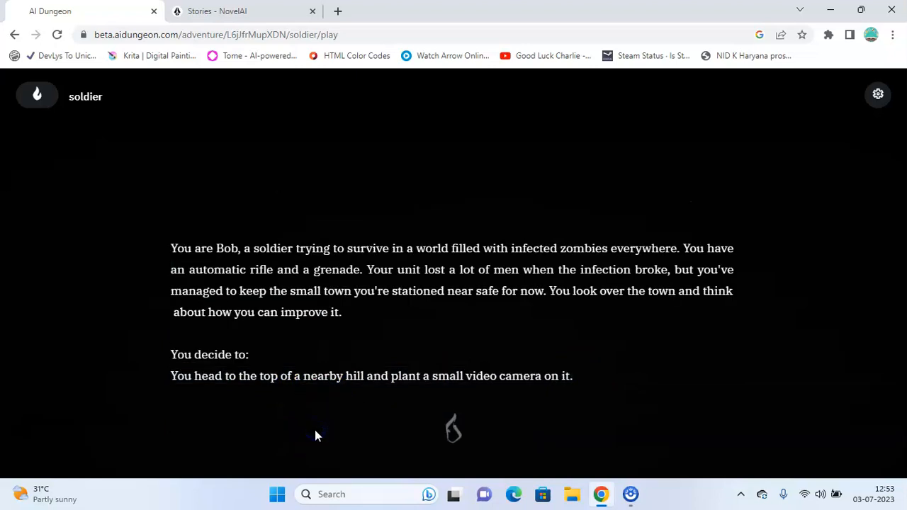
mouse_move(487, 365)
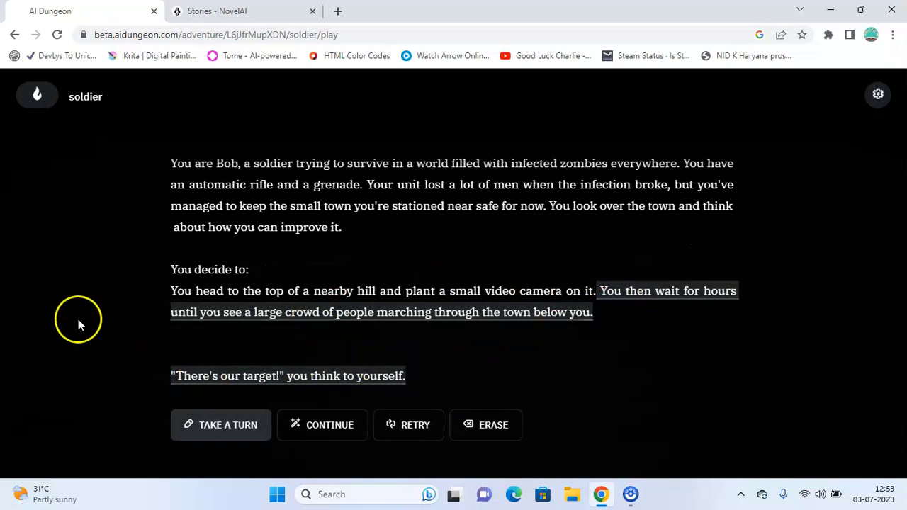
mouse_move(606, 300)
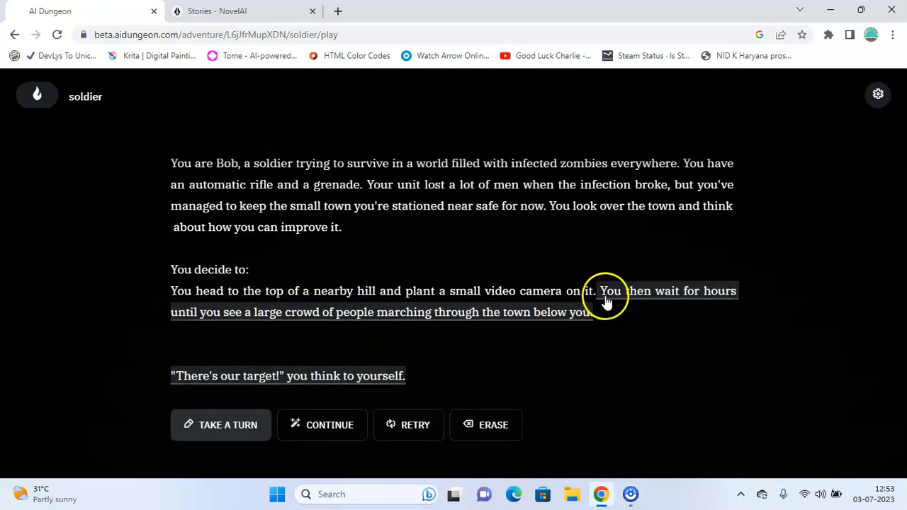
mouse_move(363, 295)
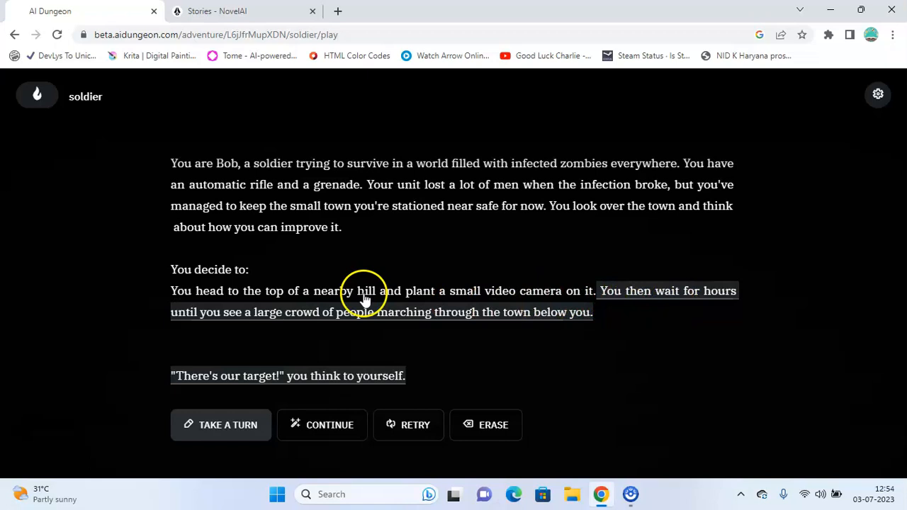
mouse_move(296, 328)
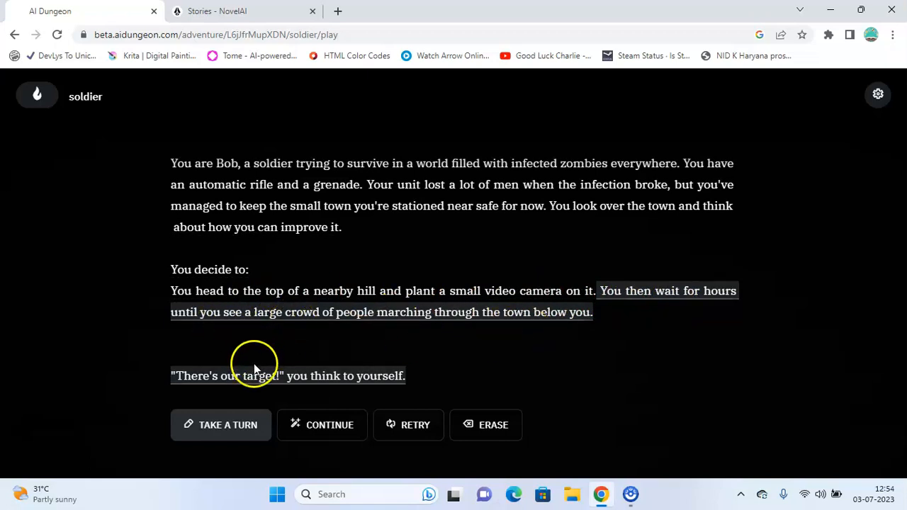
mouse_move(316, 392)
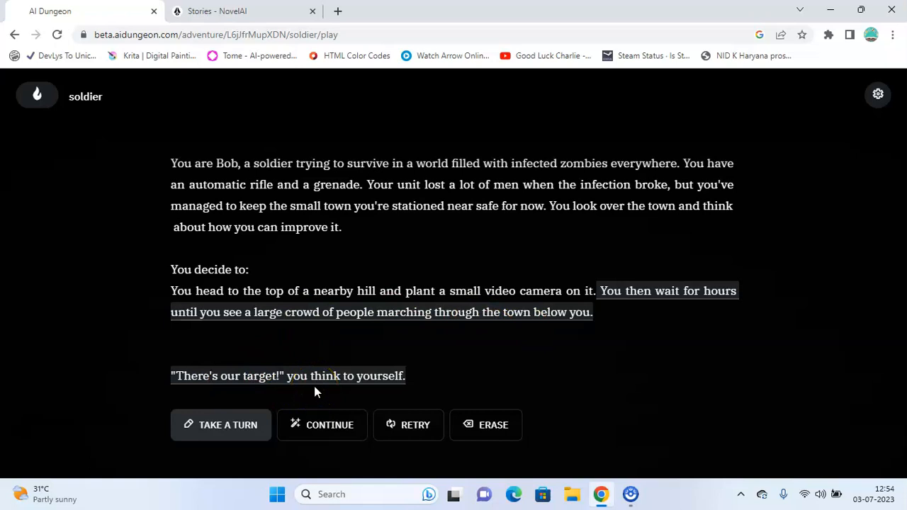
click(220, 424)
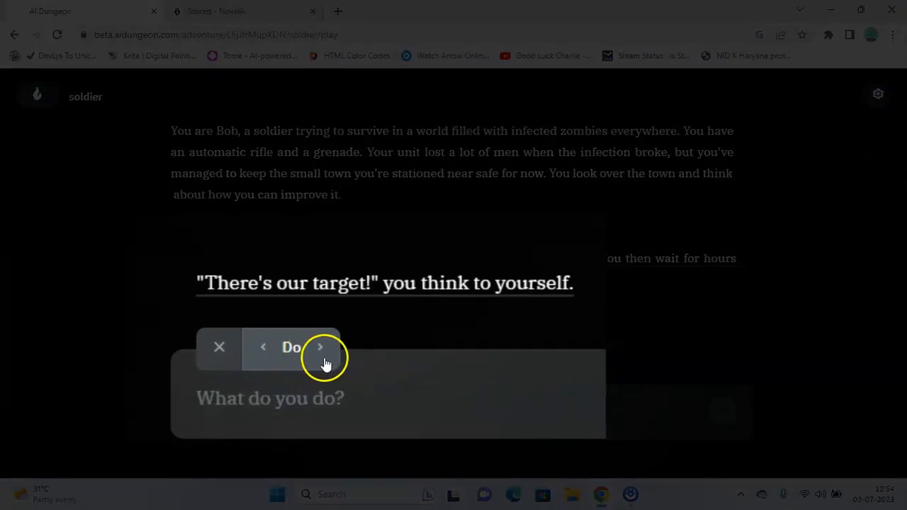
mouse_move(316, 353)
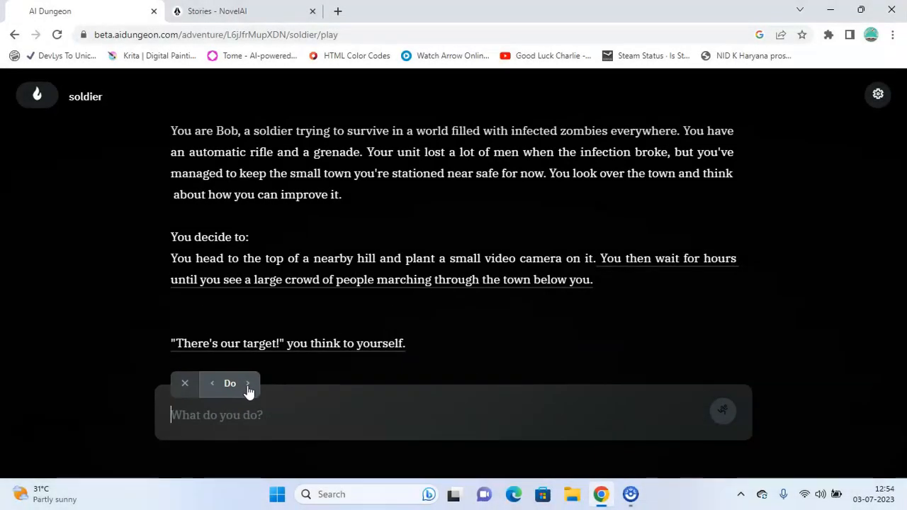
- Browse the action types and set Bob's next action to Do
click(248, 384)
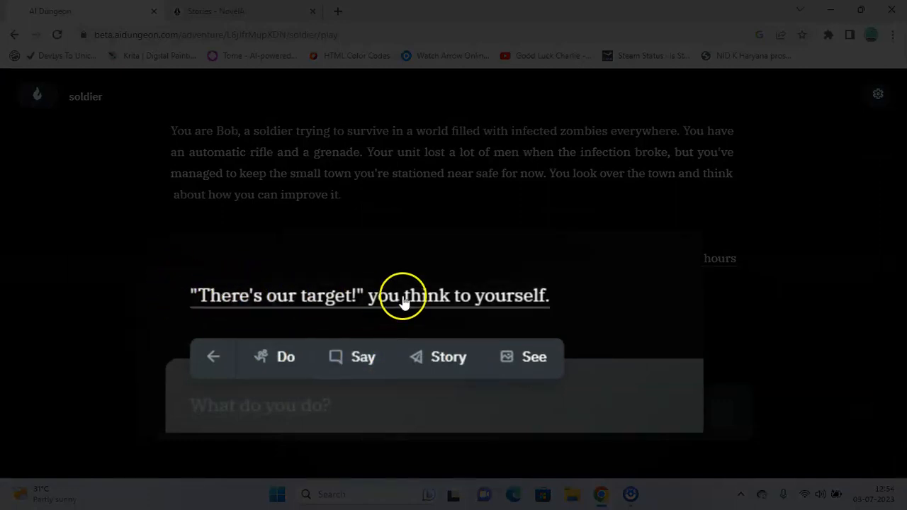
mouse_move(411, 373)
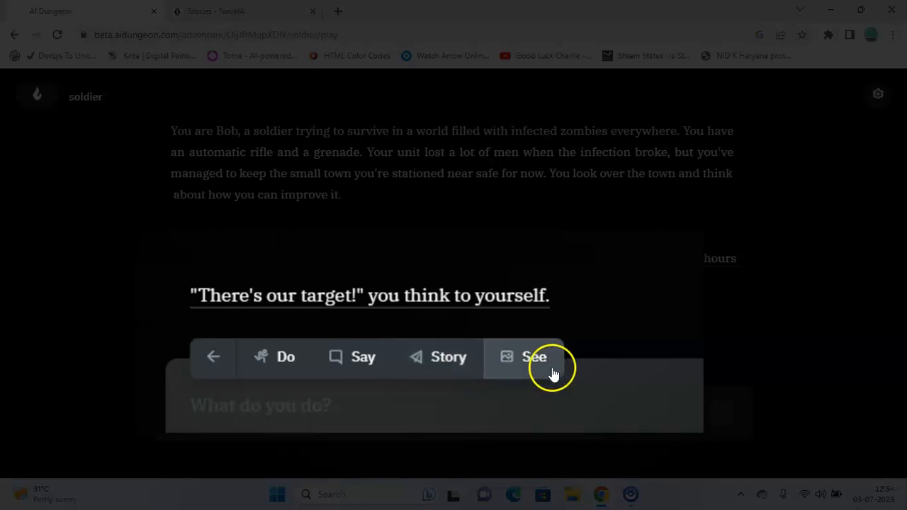
mouse_move(544, 373)
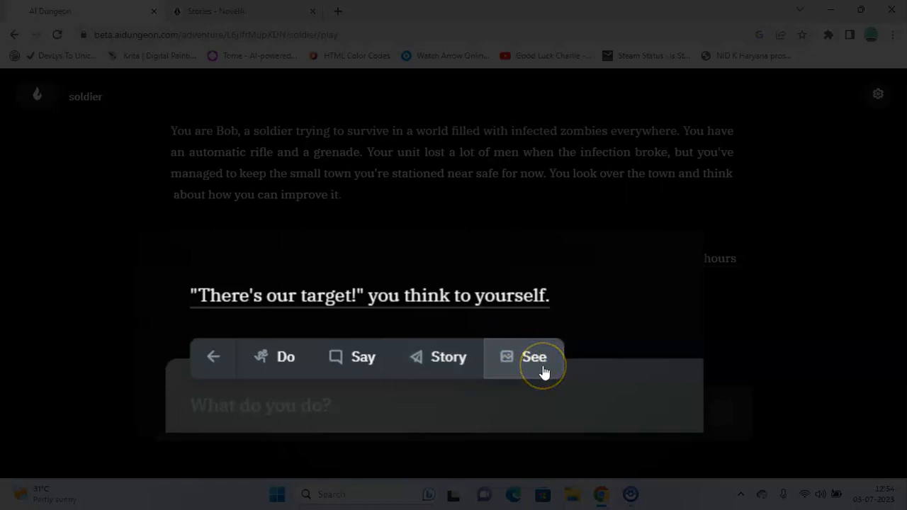
mouse_move(514, 372)
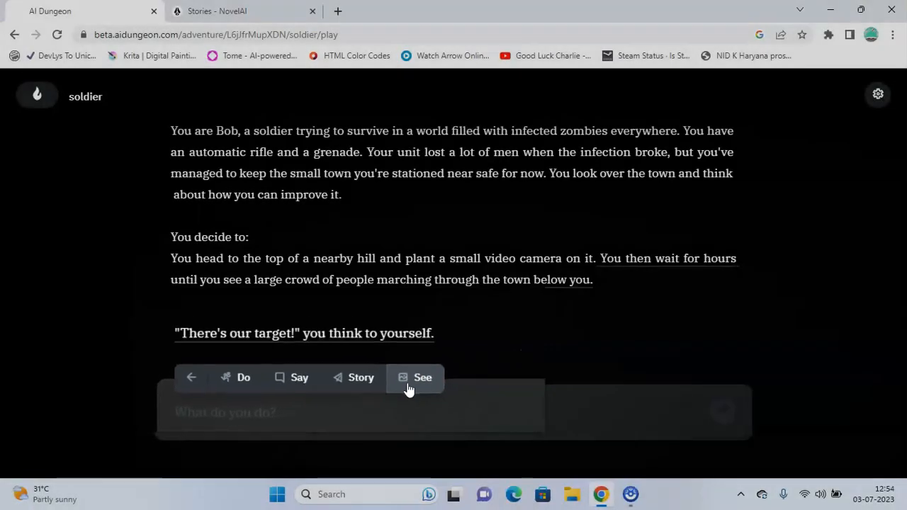
click(233, 383)
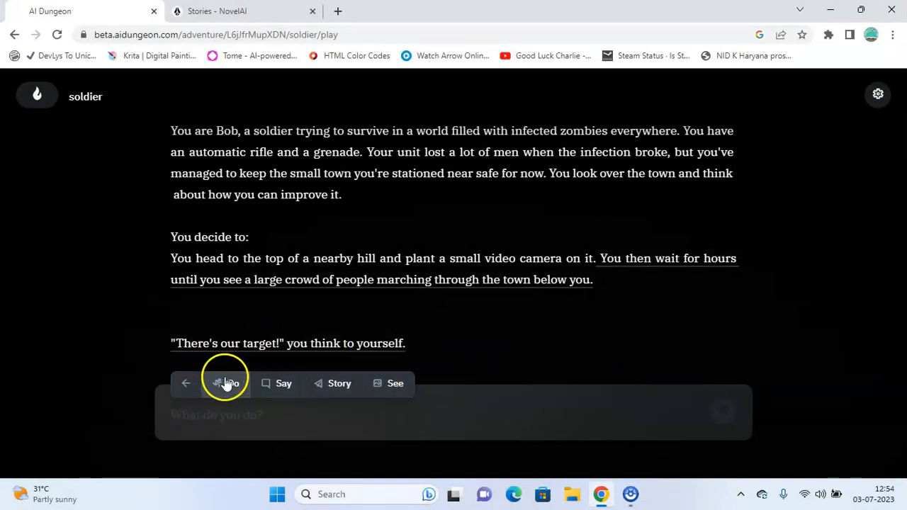
click(229, 383)
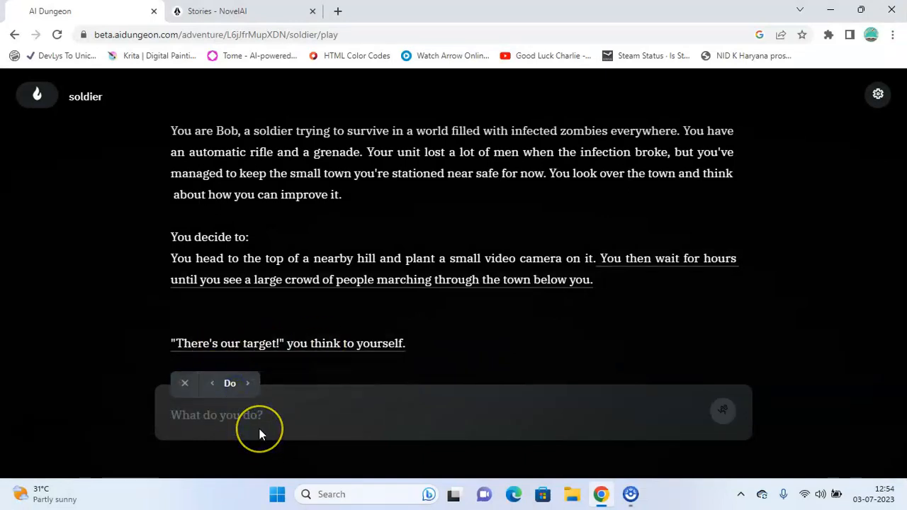
- Submit the 'point' rifle action, then start another turn with the Say action type
text(point)
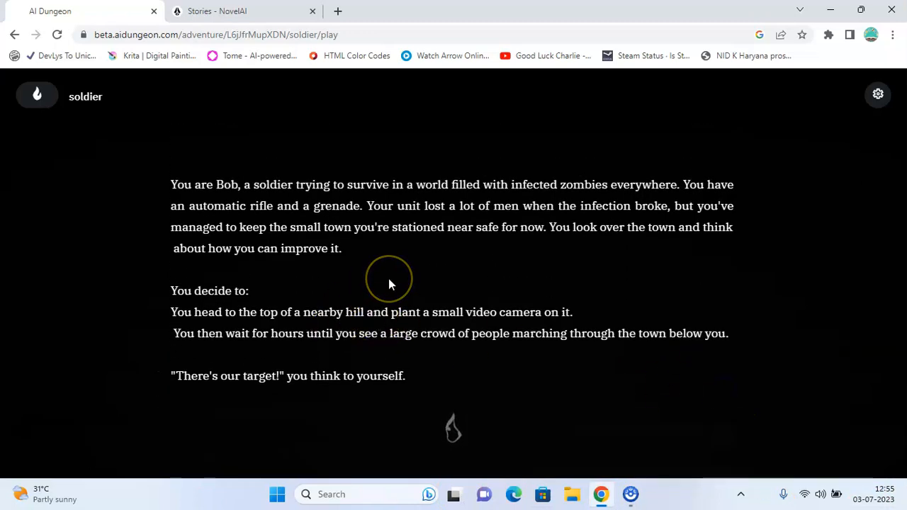
mouse_move(383, 290)
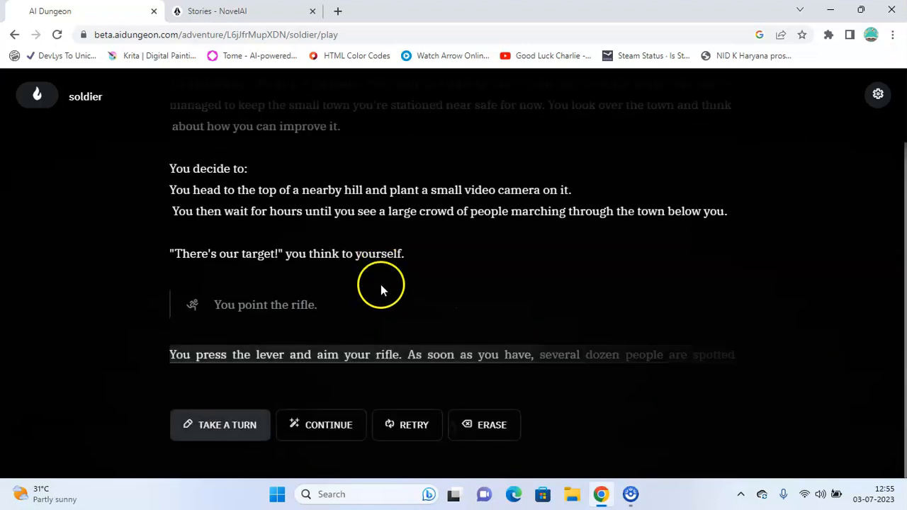
click(321, 425)
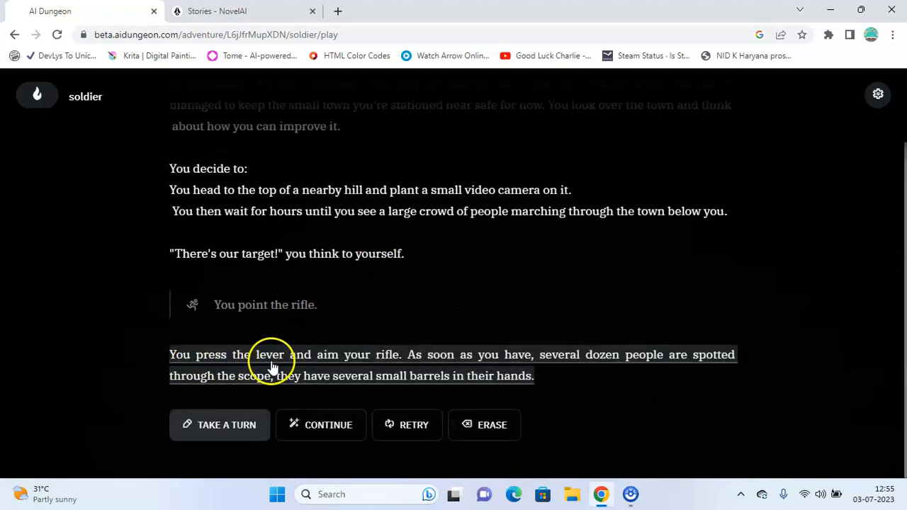
mouse_move(500, 365)
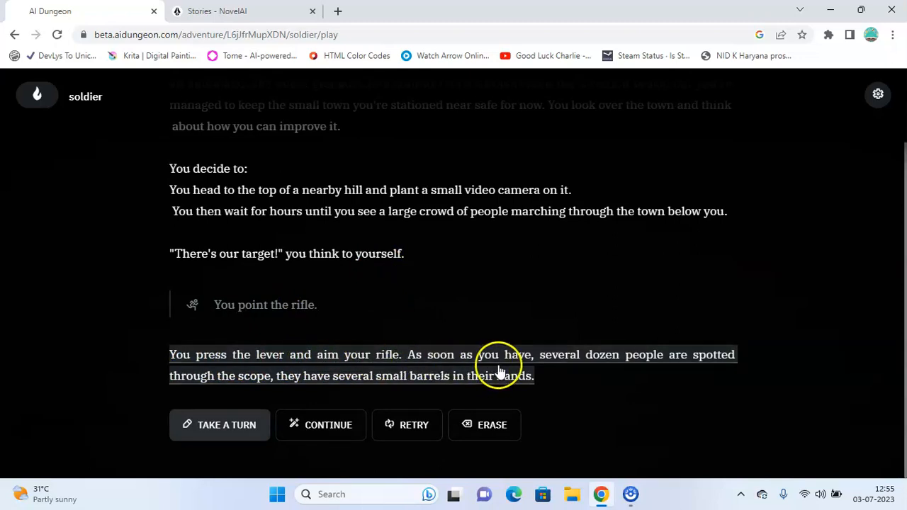
mouse_move(720, 369)
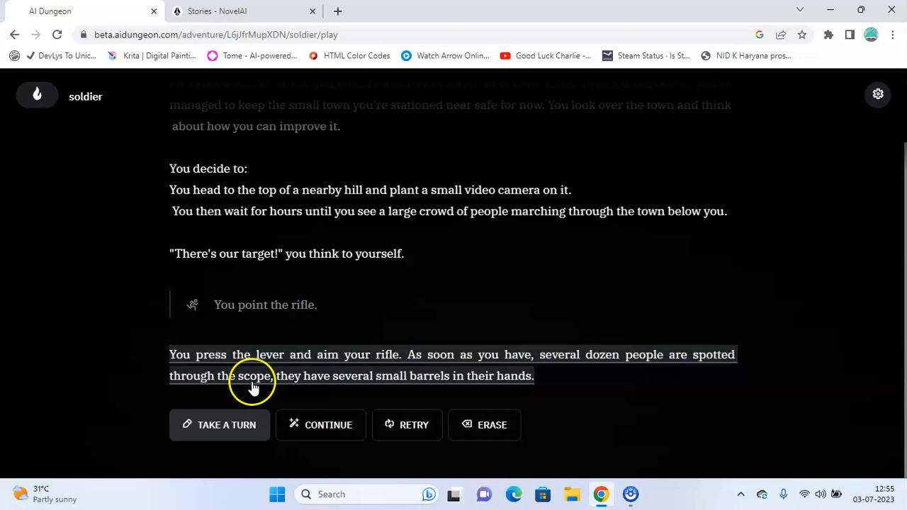
mouse_move(356, 391)
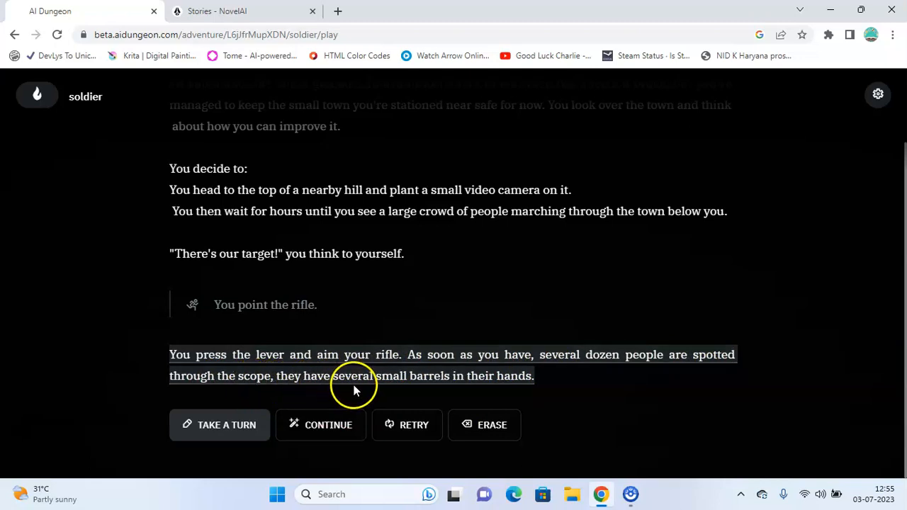
mouse_move(199, 412)
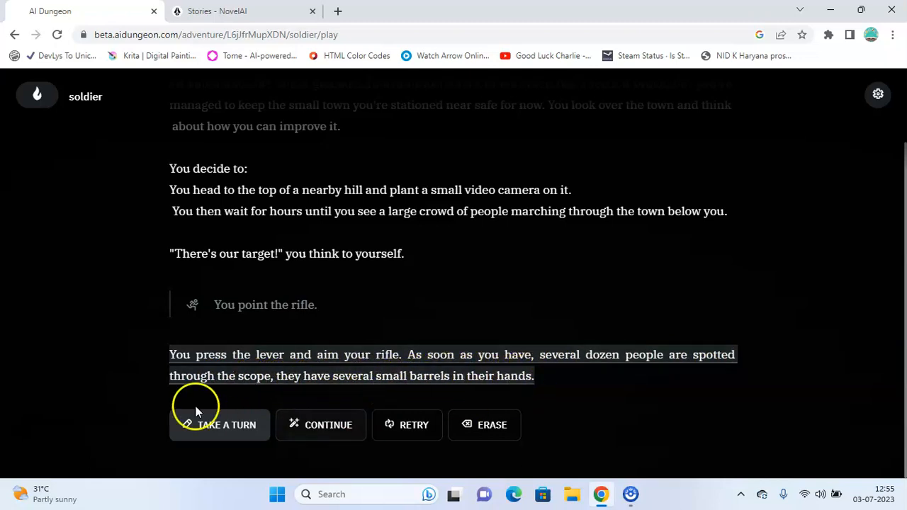
click(219, 424)
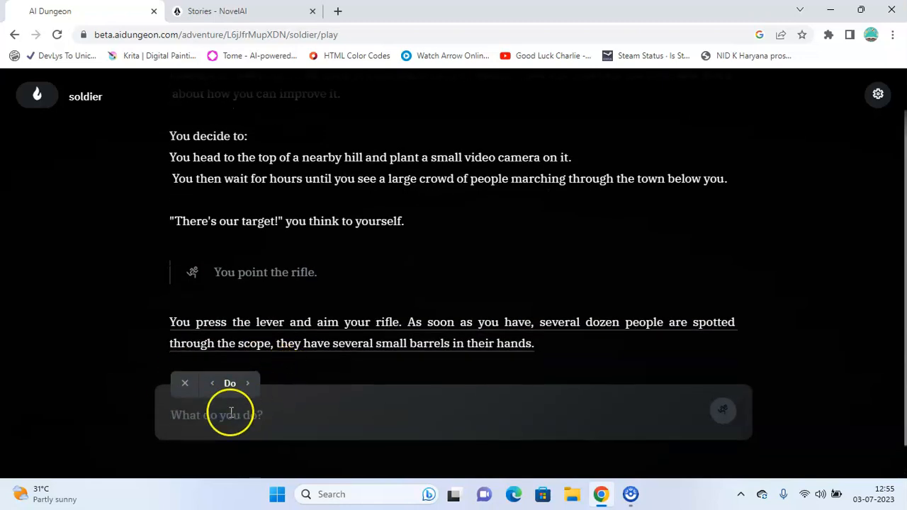
click(229, 384)
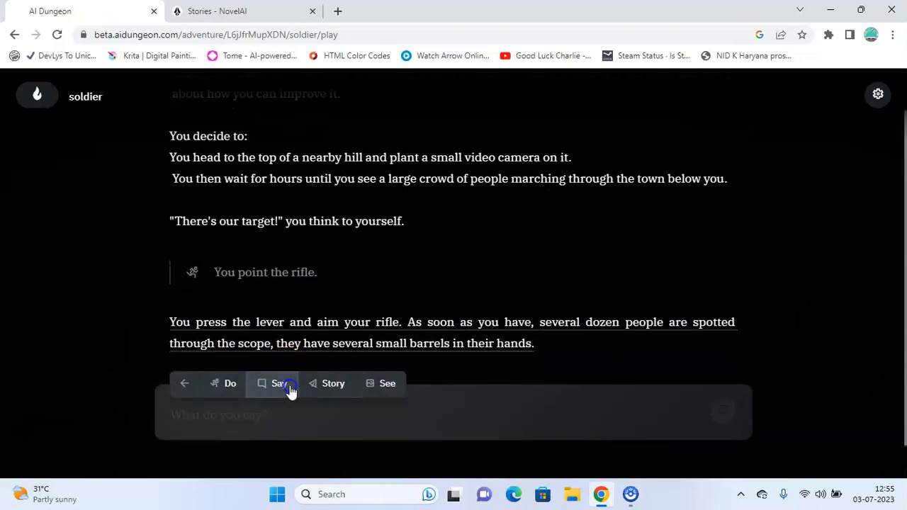
click(276, 383)
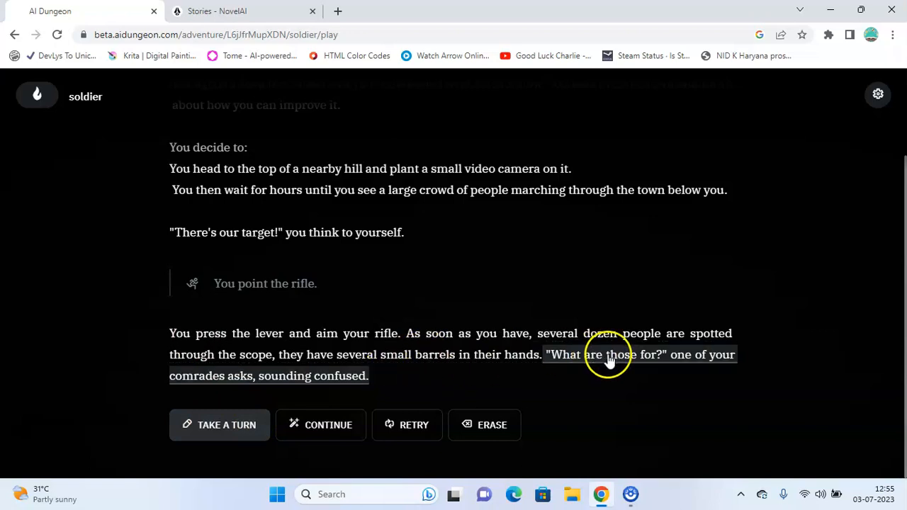
mouse_move(646, 371)
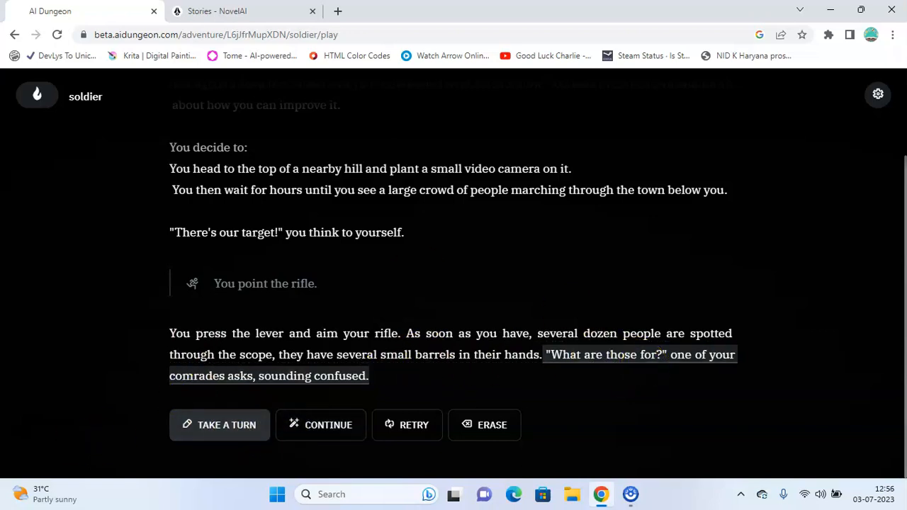
mouse_move(147, 312)
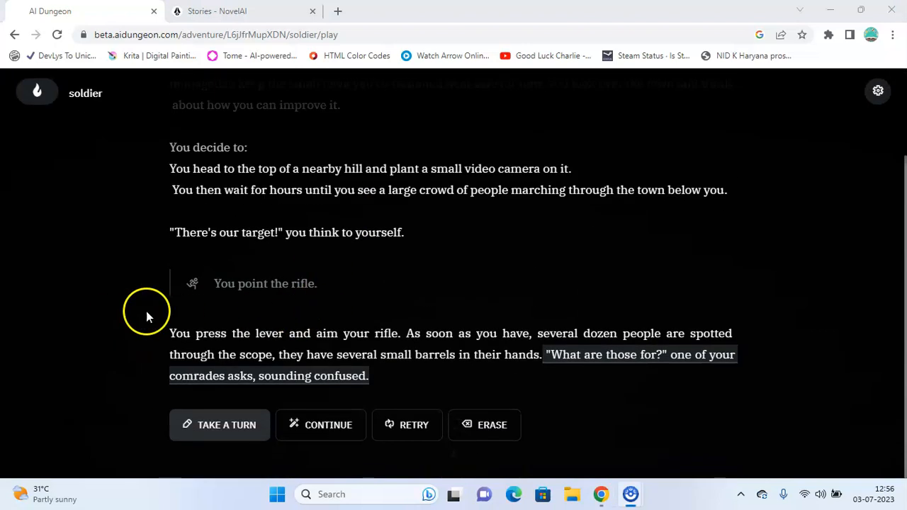
mouse_move(334, 365)
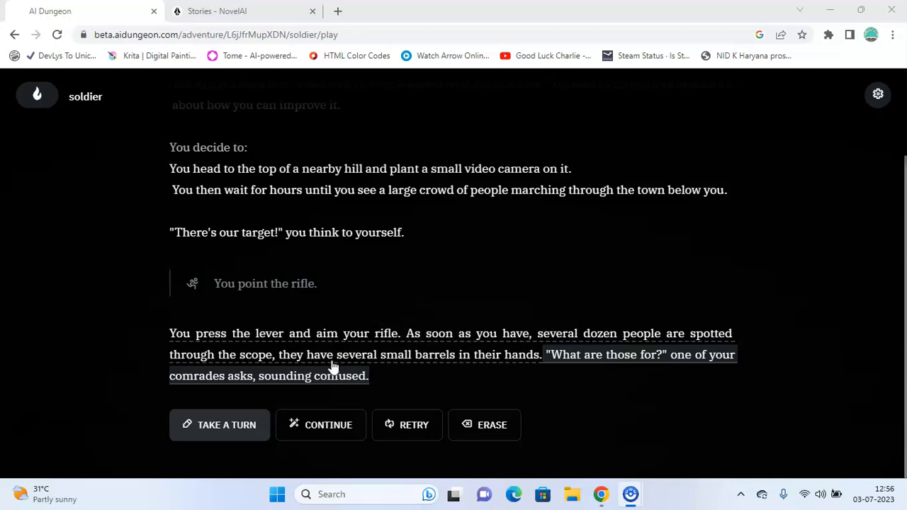
- Exit the soldier adventure and move over to the NovelAI stories dashboard
scroll(up, 3)
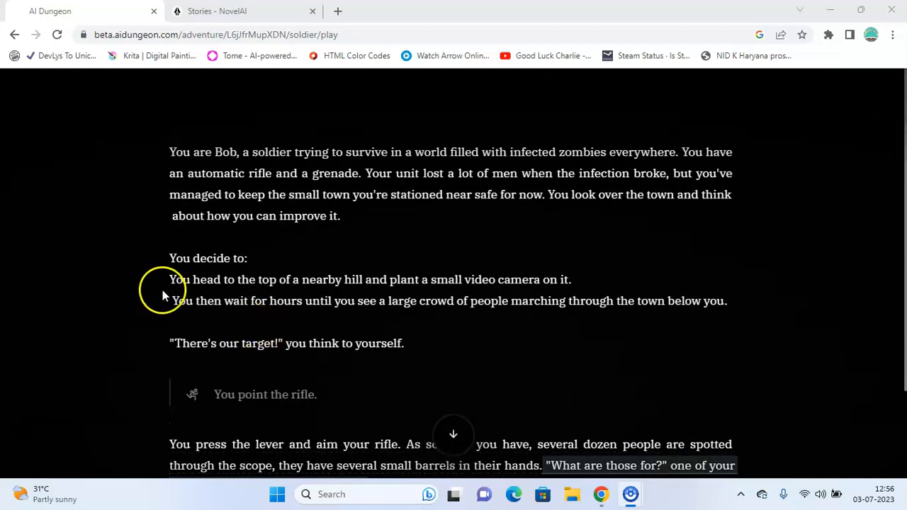
mouse_move(319, 330)
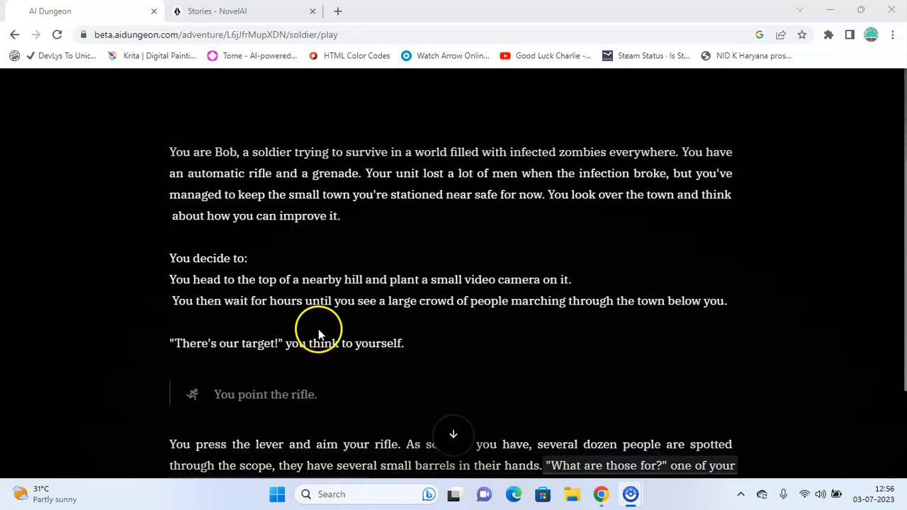
scroll(down, 3)
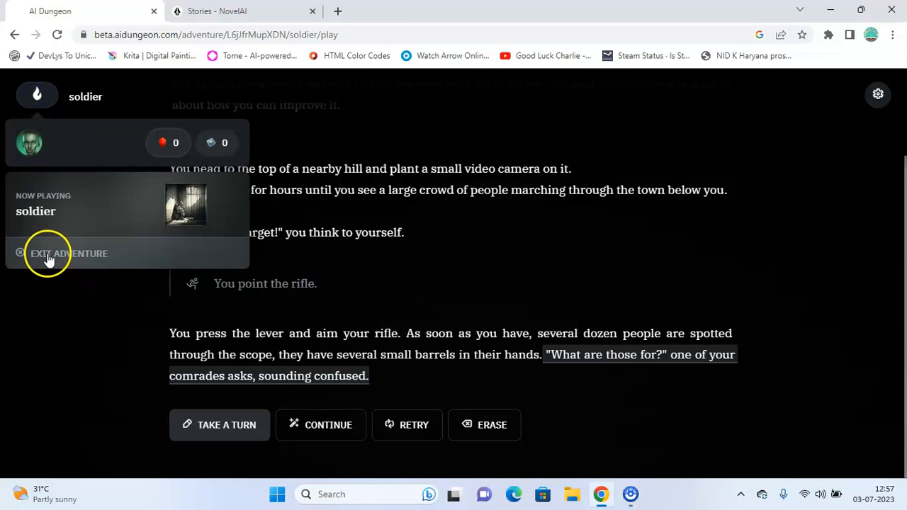
click(69, 253)
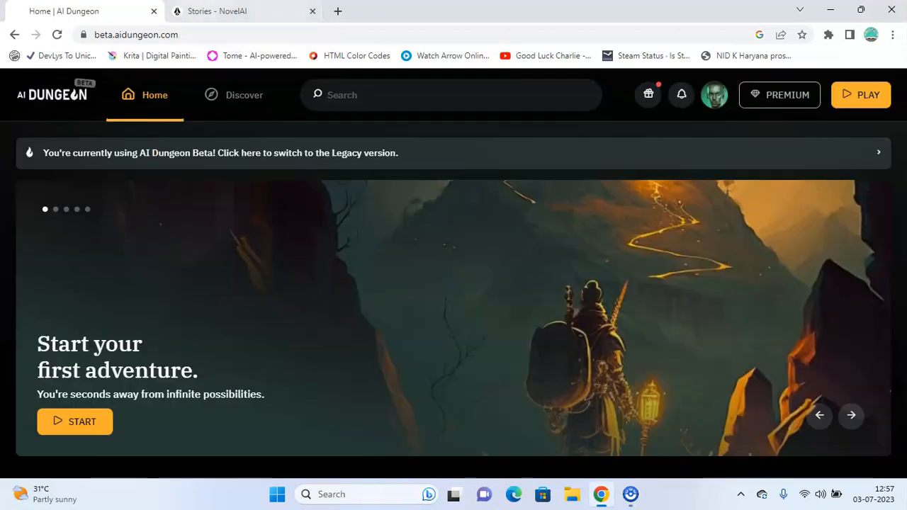
click(227, 11)
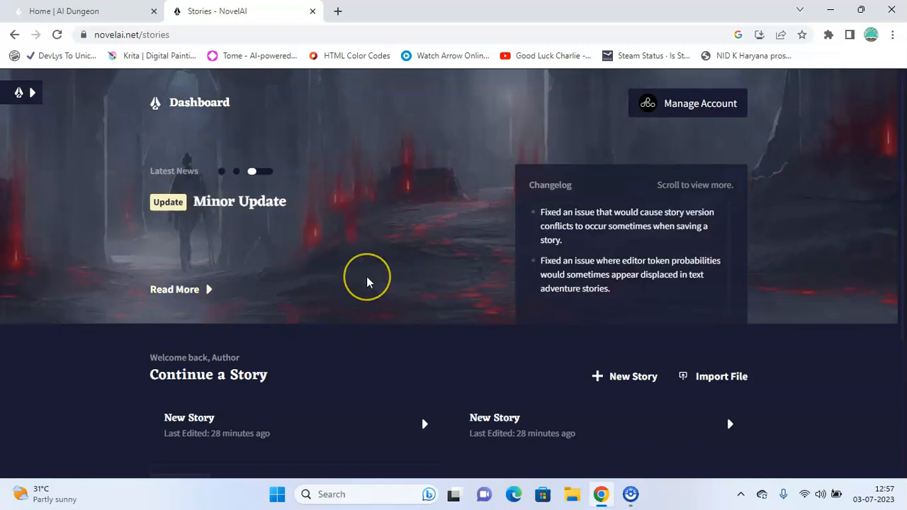
mouse_move(325, 273)
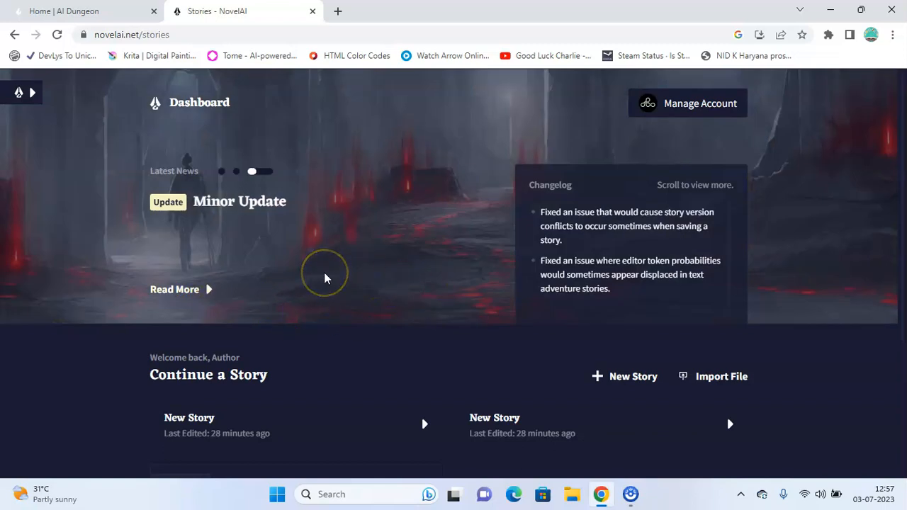
scroll(down, 3)
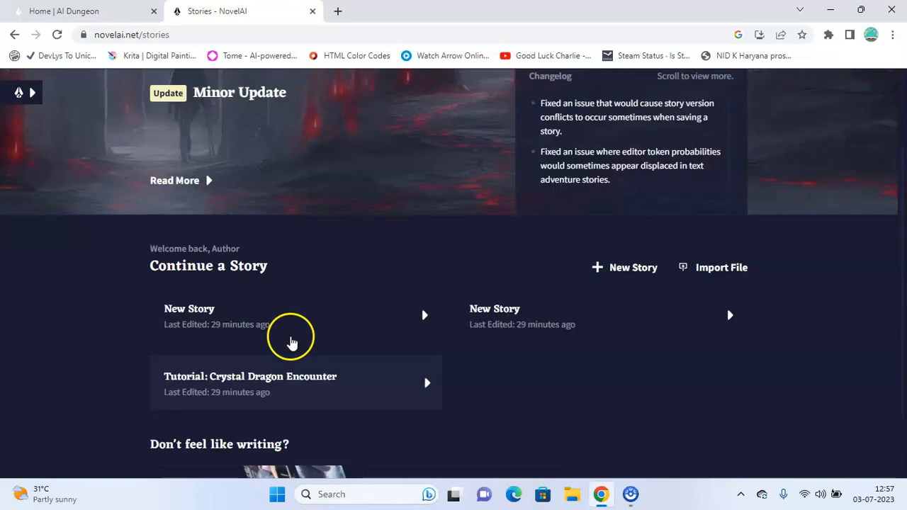
scroll(up, 3)
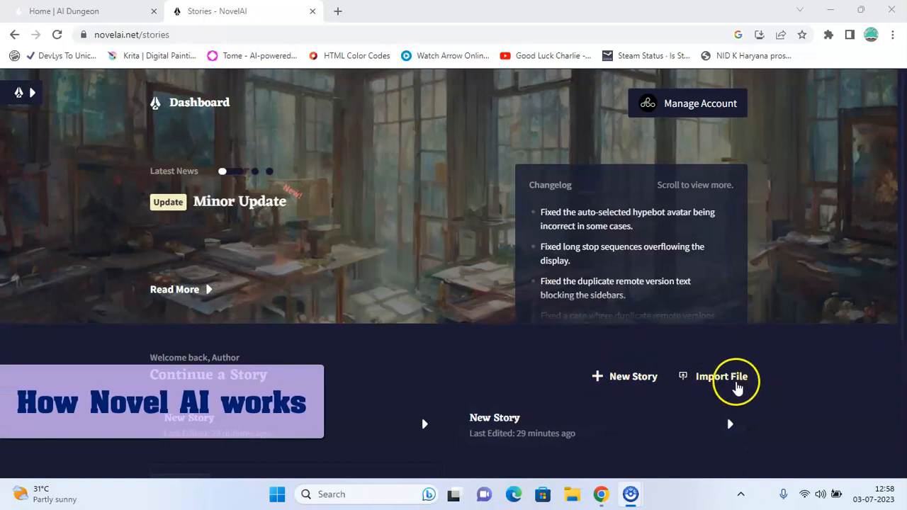
mouse_move(638, 377)
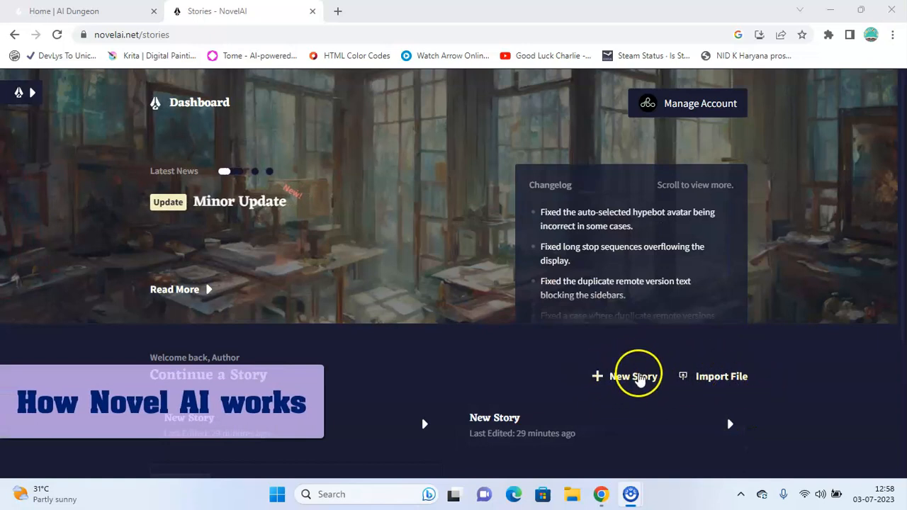
- Create a new NovelAI story using the Storyteller mode
click(637, 376)
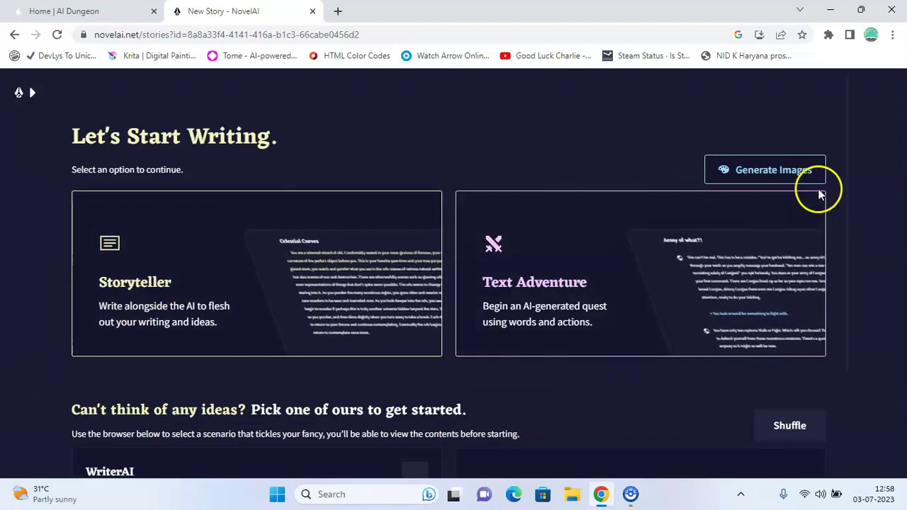
mouse_move(264, 292)
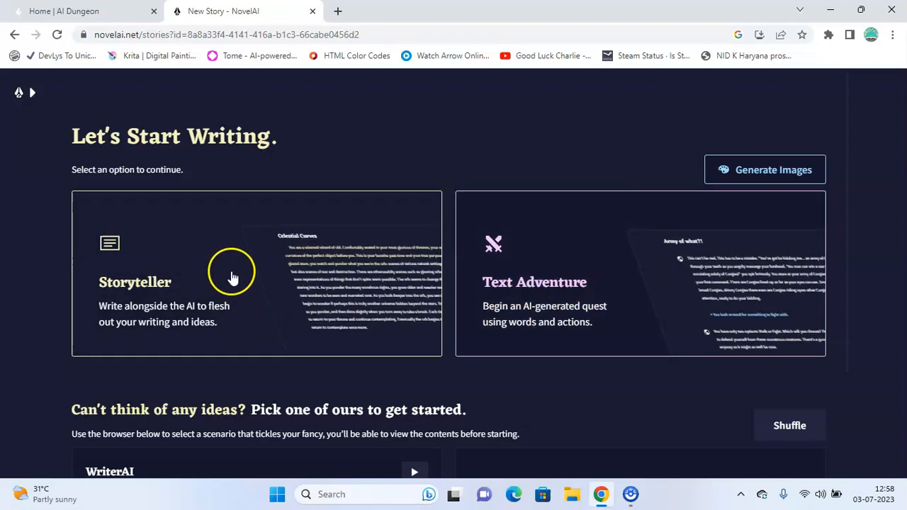
click(232, 275)
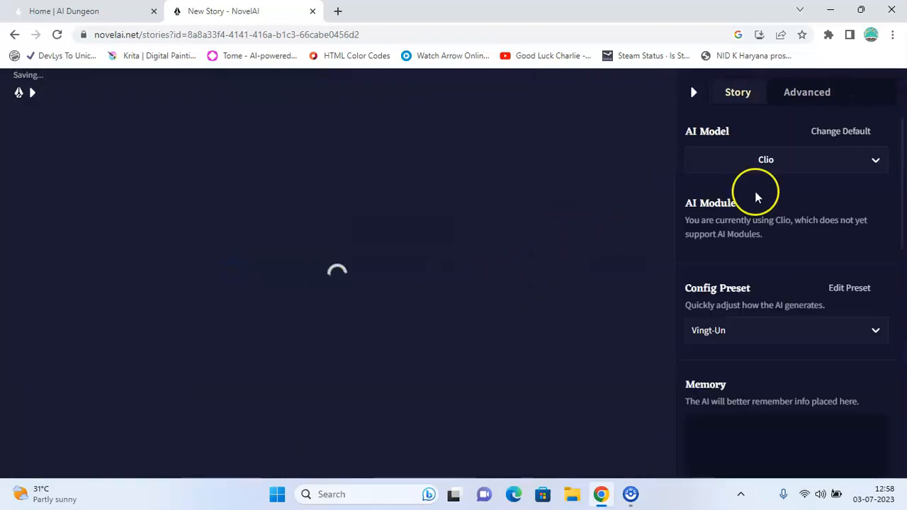
click(787, 159)
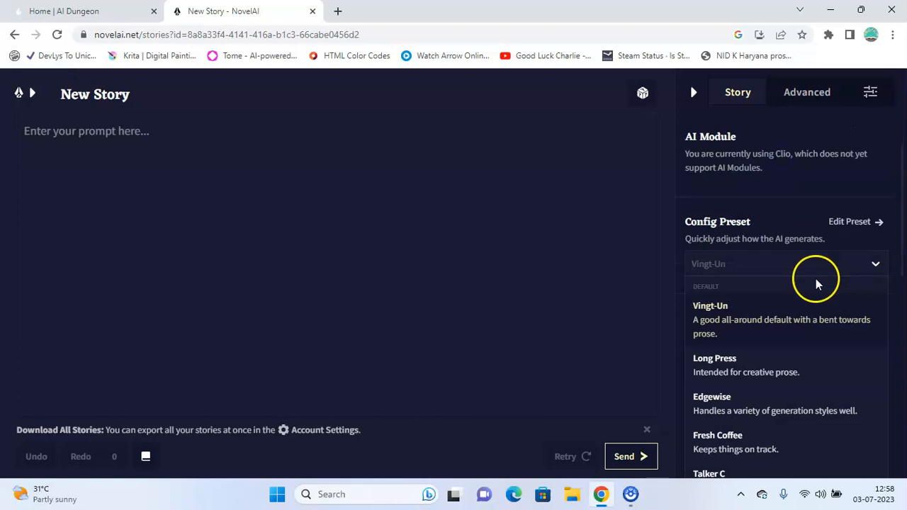
mouse_move(844, 265)
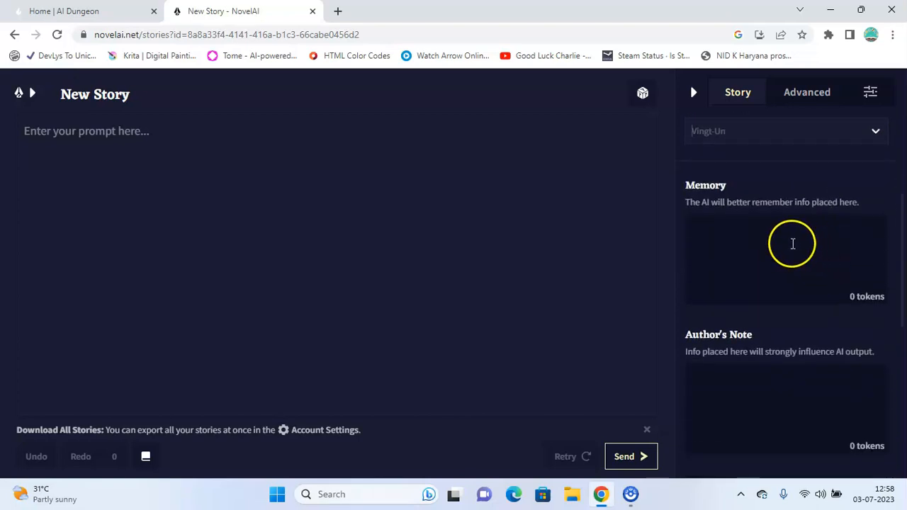
mouse_move(777, 205)
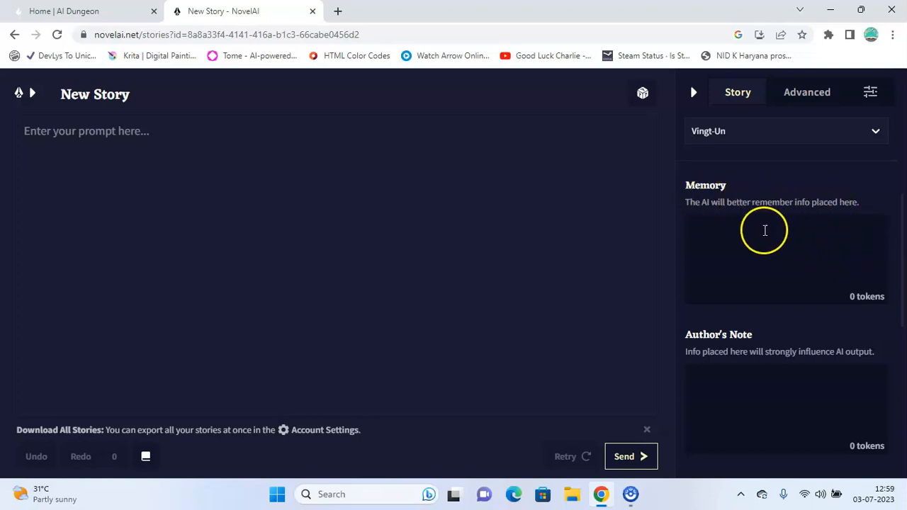
mouse_move(743, 238)
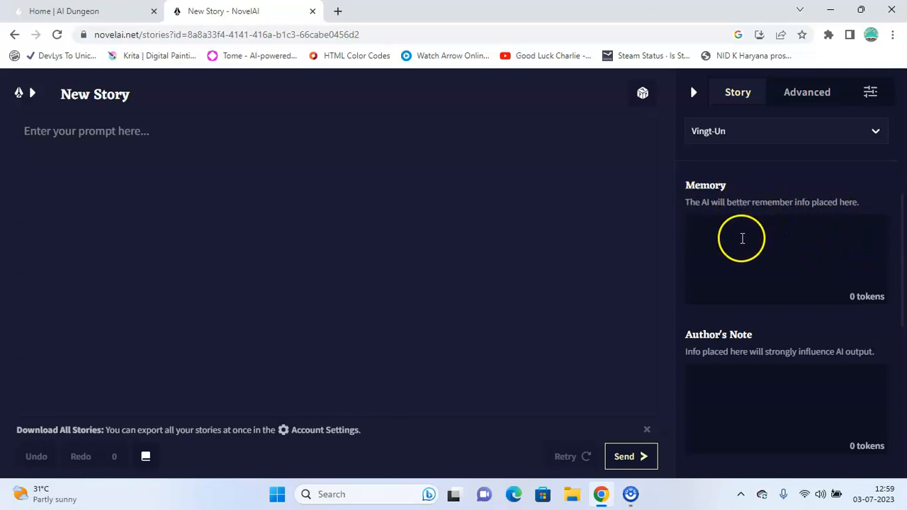
mouse_move(807, 225)
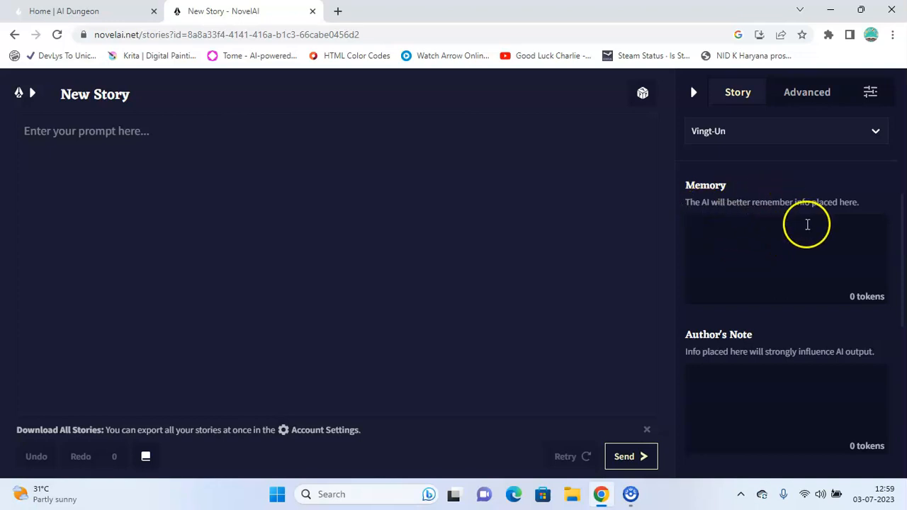
scroll(down, 3)
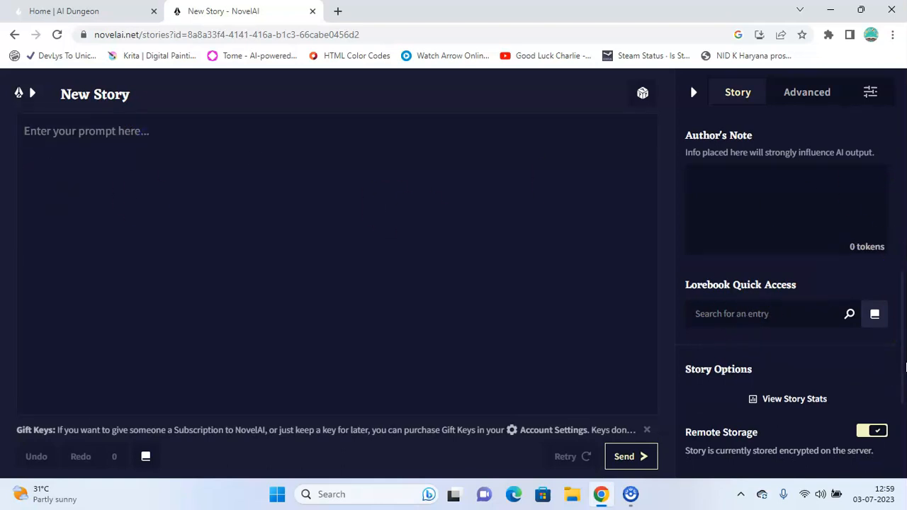
text(Zo)
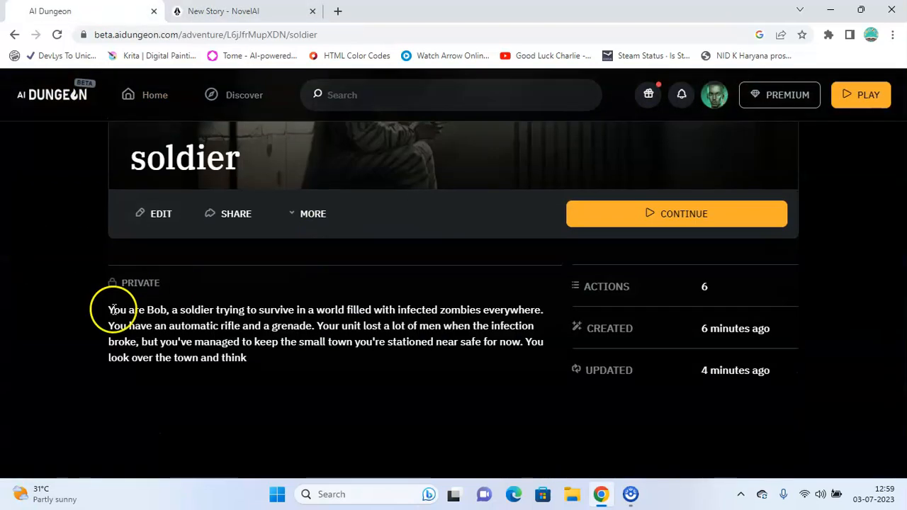
- Bring Bob's soldier opening into the NovelAI story and view its Advanced settings
click(227, 11)
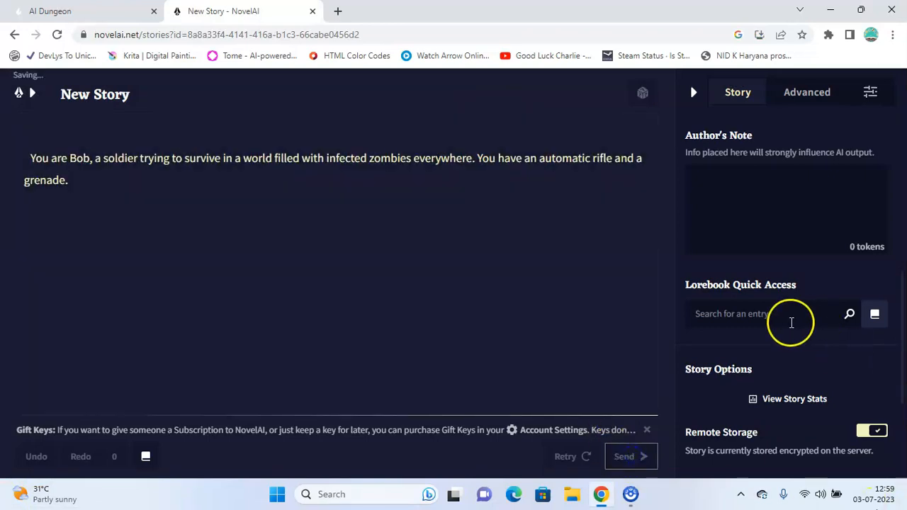
click(806, 92)
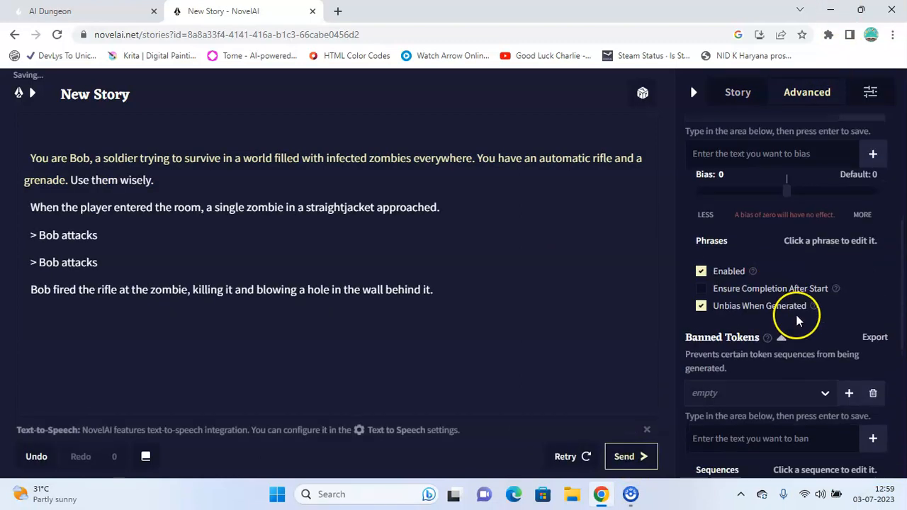
- Review NovelAI's generation and Advanced settings, then generate the next part of Bob's story
click(871, 92)
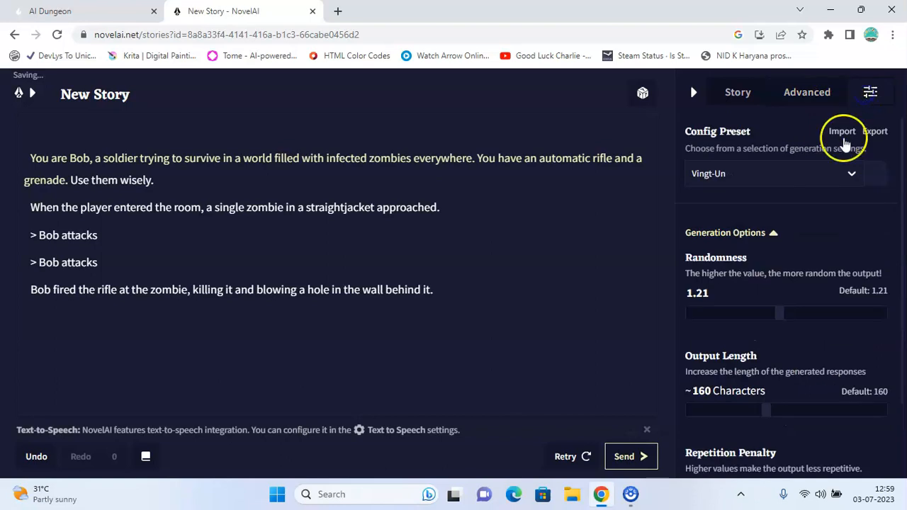
click(738, 92)
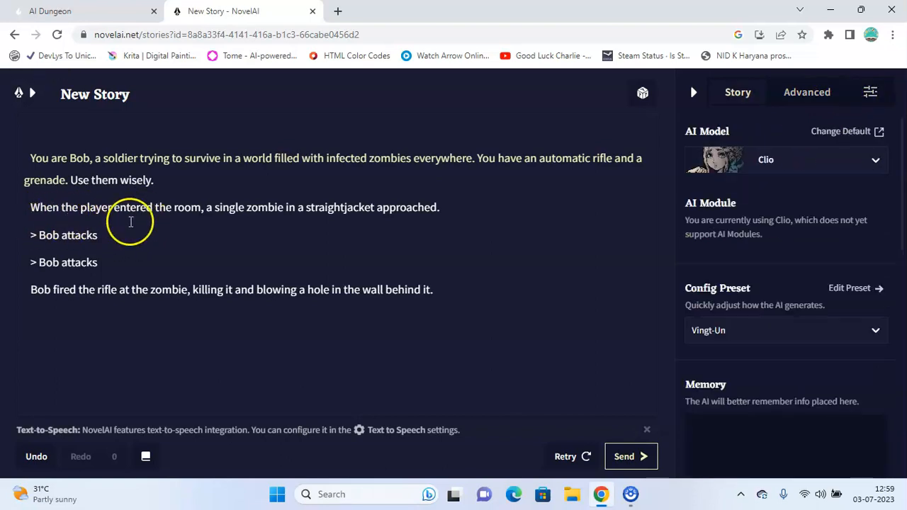
mouse_move(311, 221)
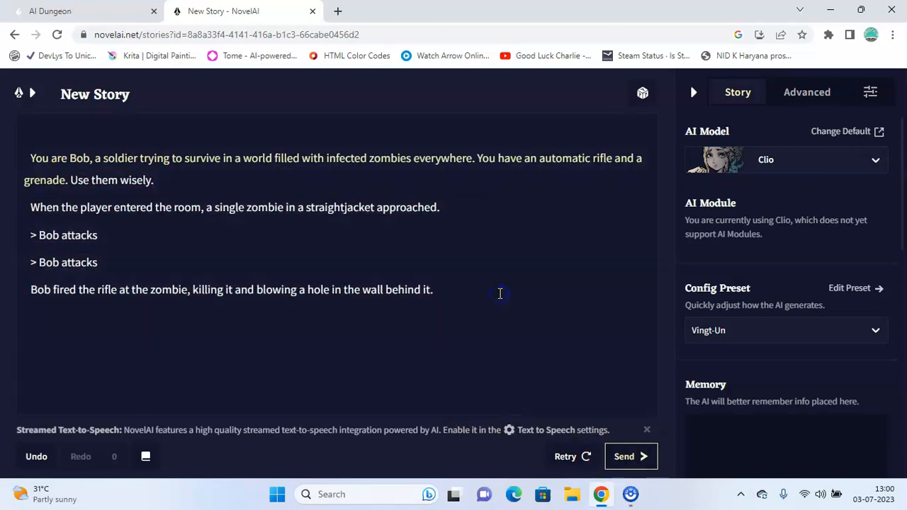
click(631, 456)
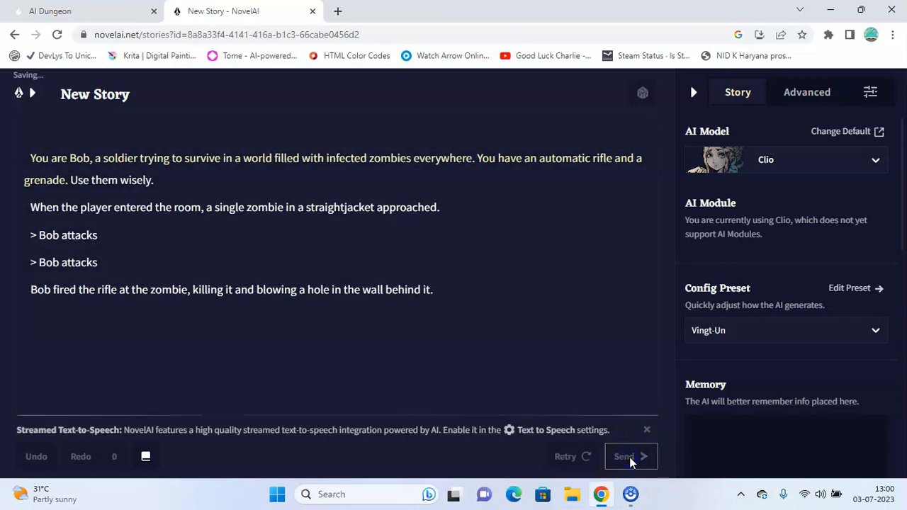
- Generate more dialogue where Bob is scolded for going without backup and Tom replies
click(631, 457)
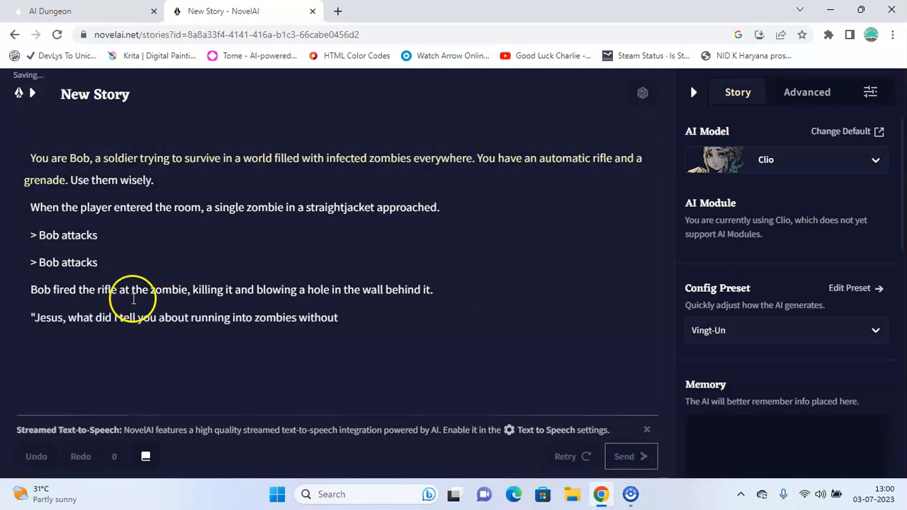
click(631, 457)
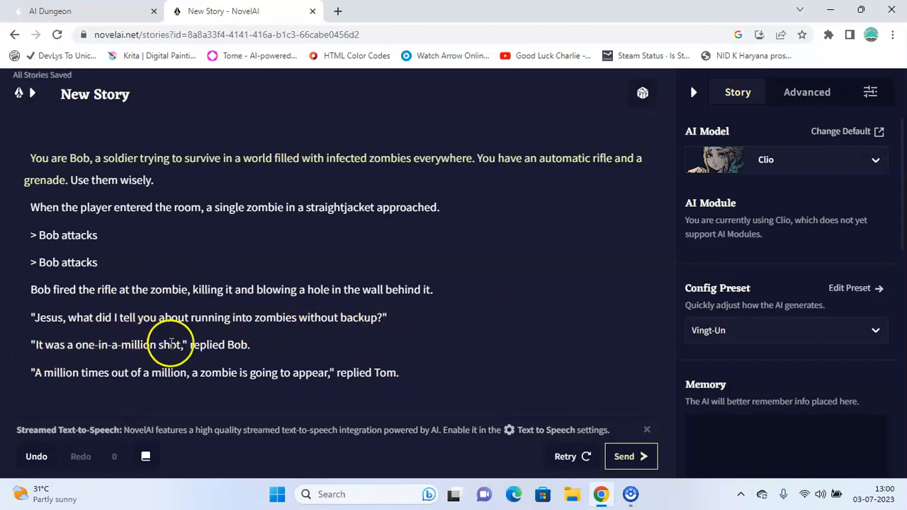
mouse_move(71, 379)
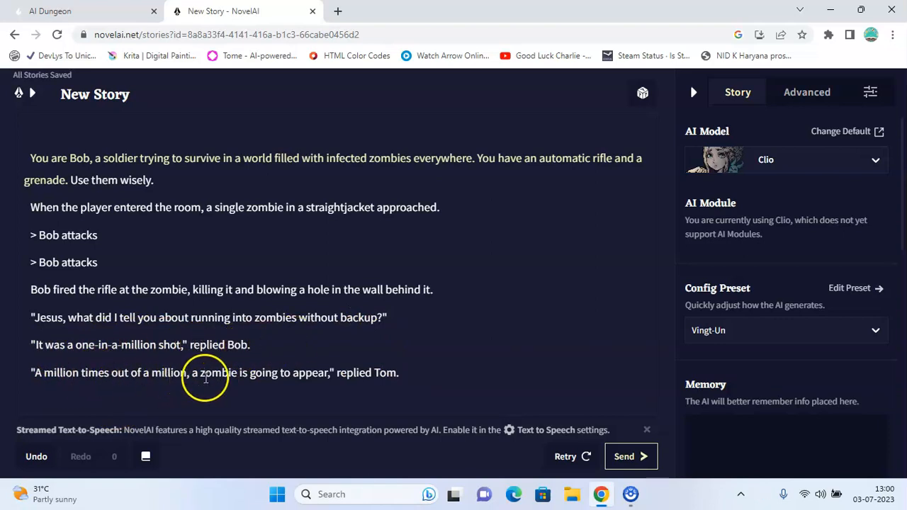
mouse_move(353, 384)
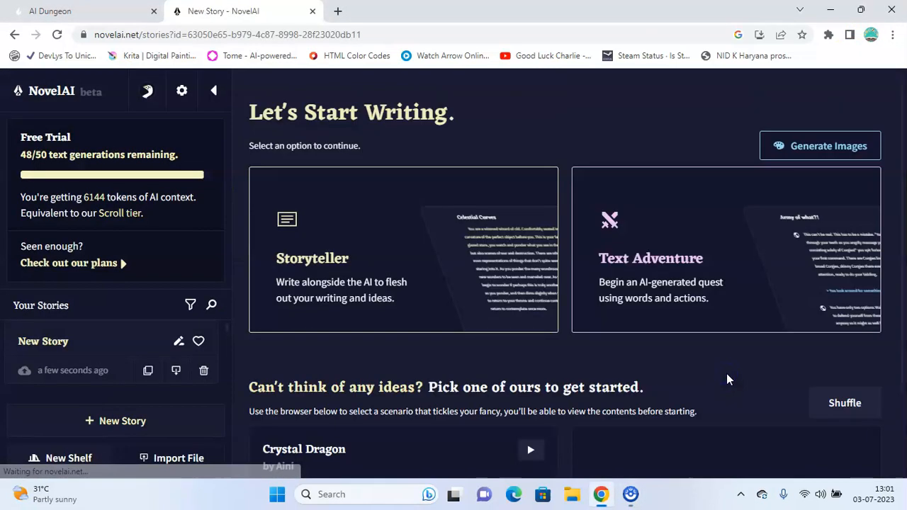
- Try generating one 'Countryside' image, which fails with a 402 error for lacking Anlas
click(820, 145)
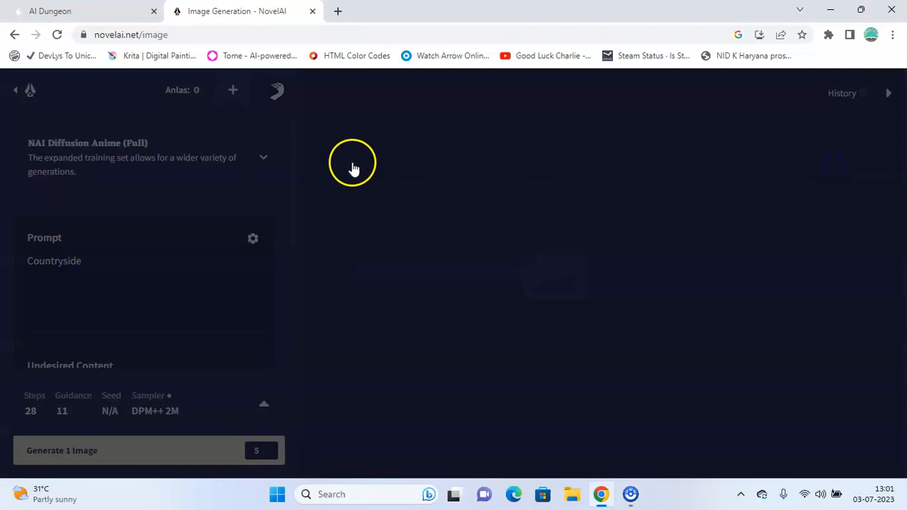
mouse_move(583, 290)
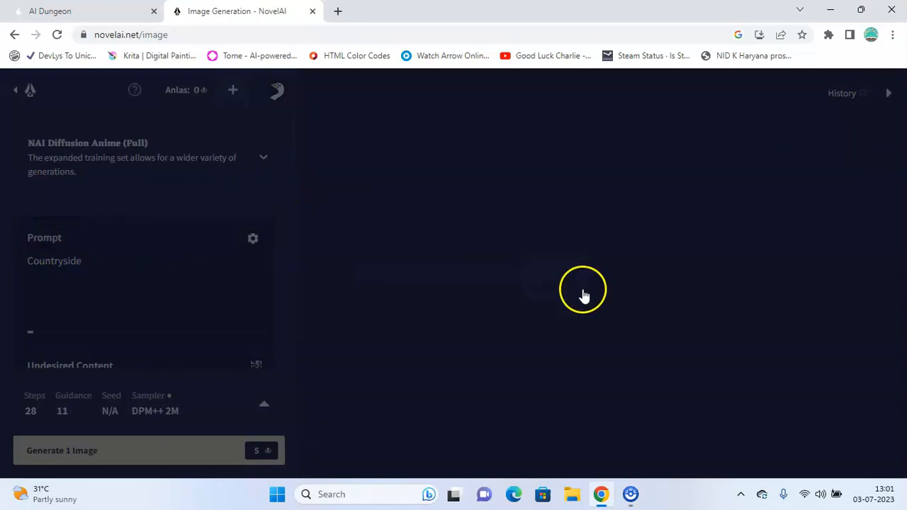
scroll(down, 3)
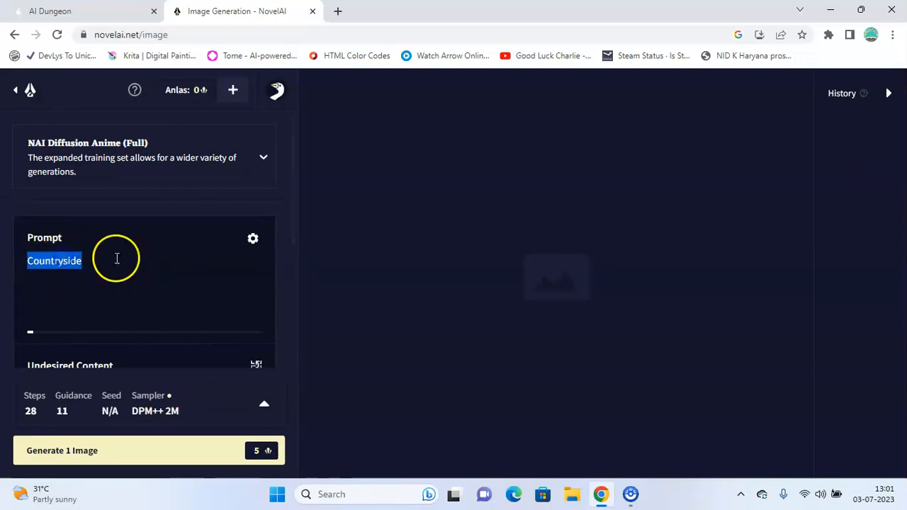
scroll(down, 3)
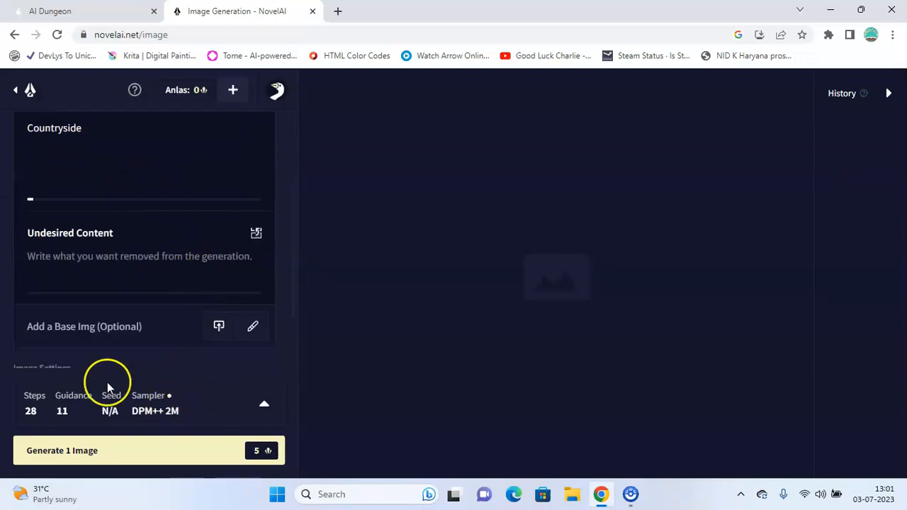
click(61, 451)
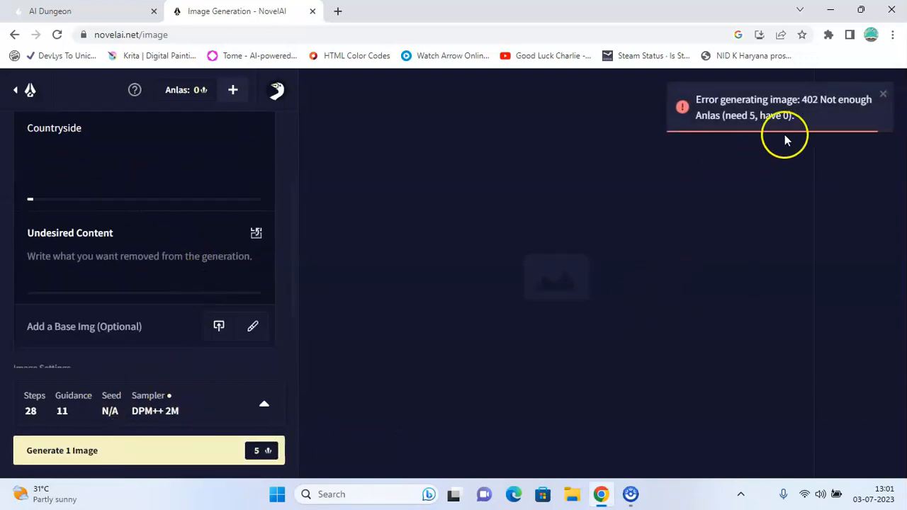
mouse_move(886, 89)
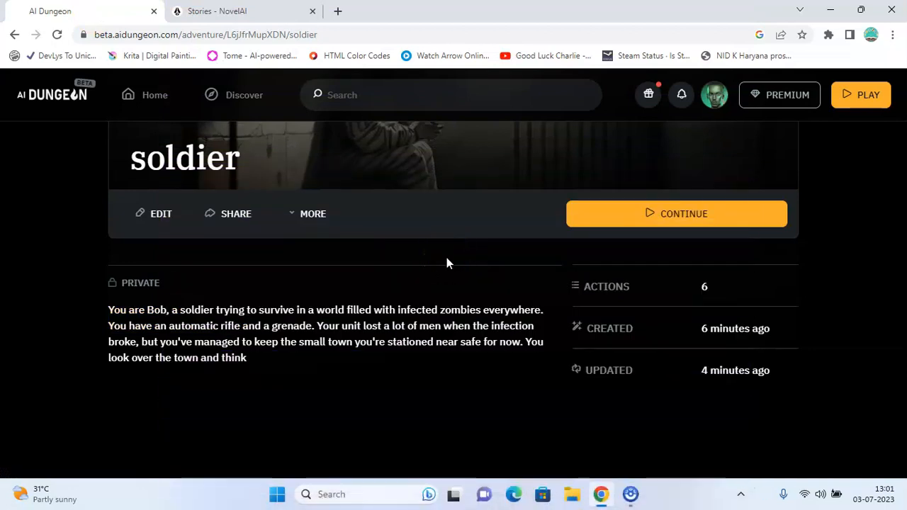
mouse_move(407, 260)
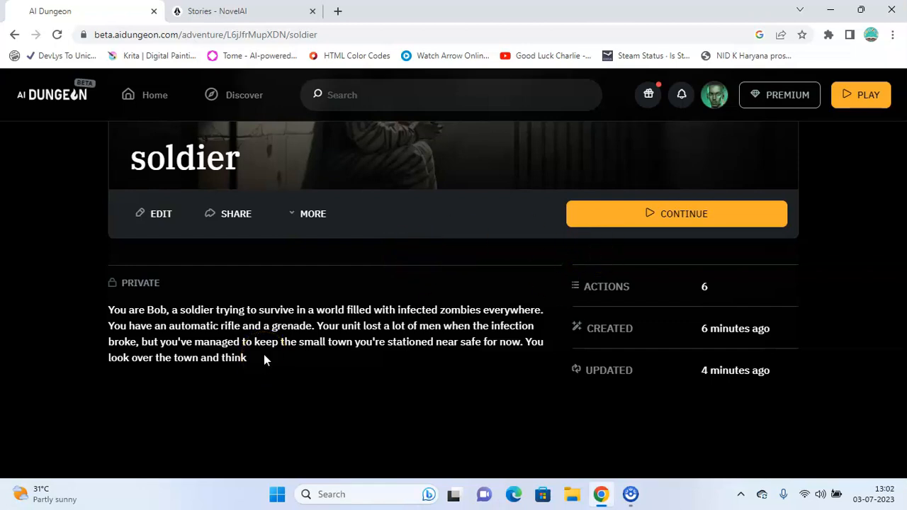
- Revisit the soldier adventure, then return to NovelAI's dashboard showing 48/50 free generations
click(234, 12)
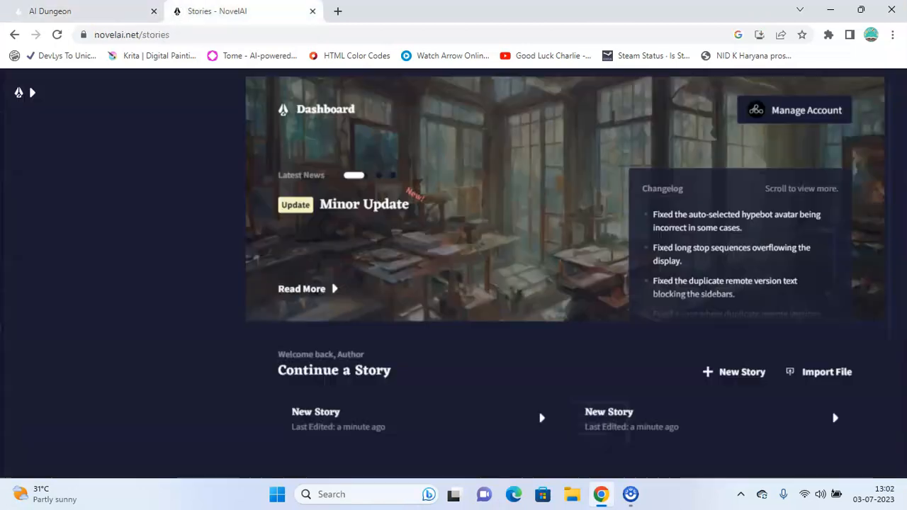
click(37, 92)
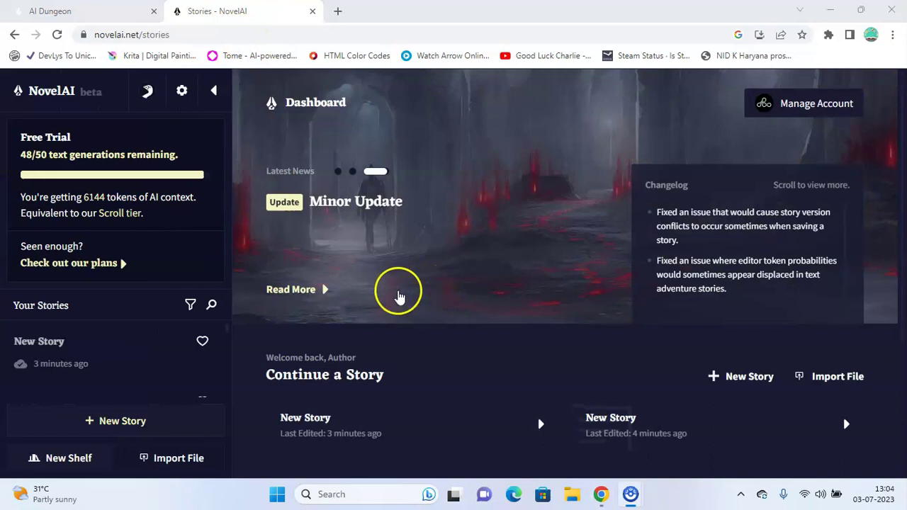
mouse_move(361, 301)
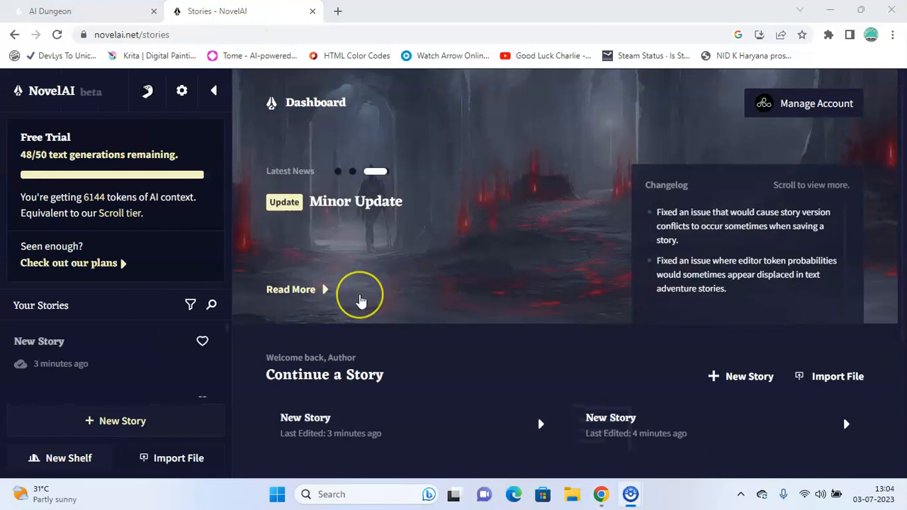
scroll(down, 3)
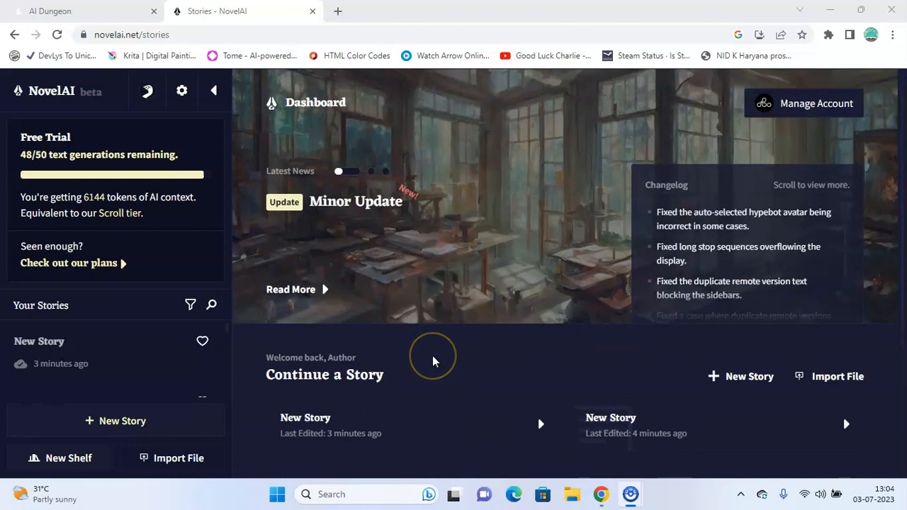
mouse_move(623, 330)
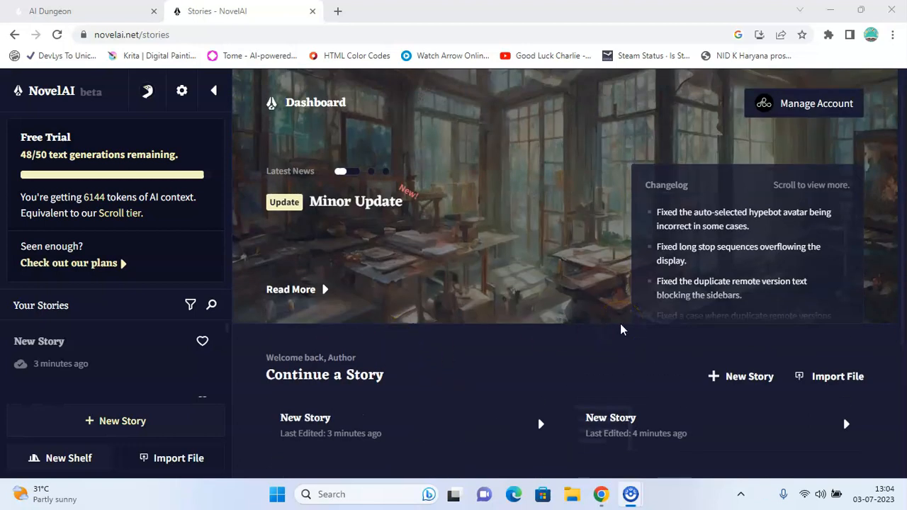
- Browse the Legend, Hero and Adventurer membership tiers, then return to AI Dungeon's home page
click(56, 10)
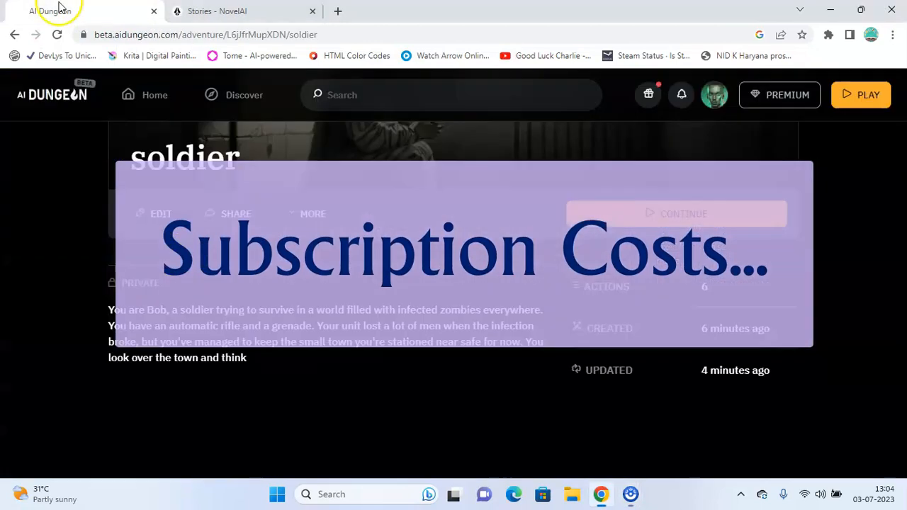
mouse_move(787, 100)
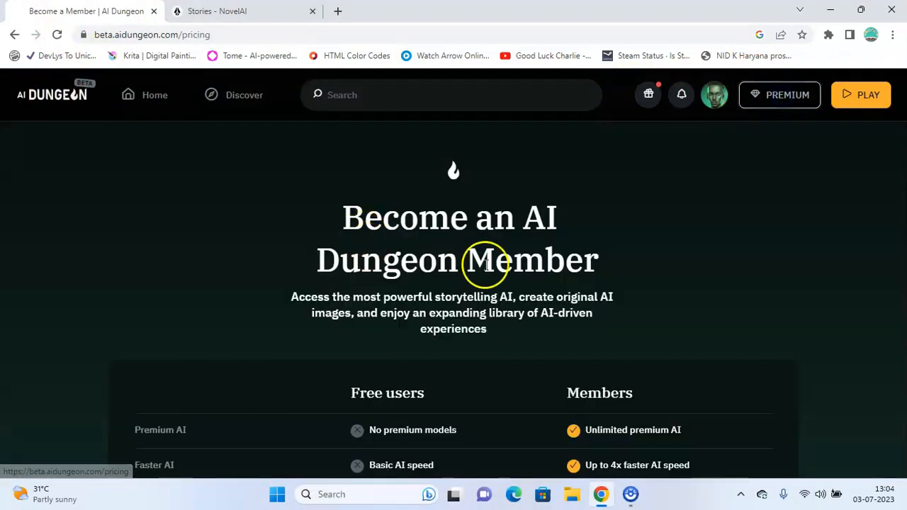
scroll(down, 3)
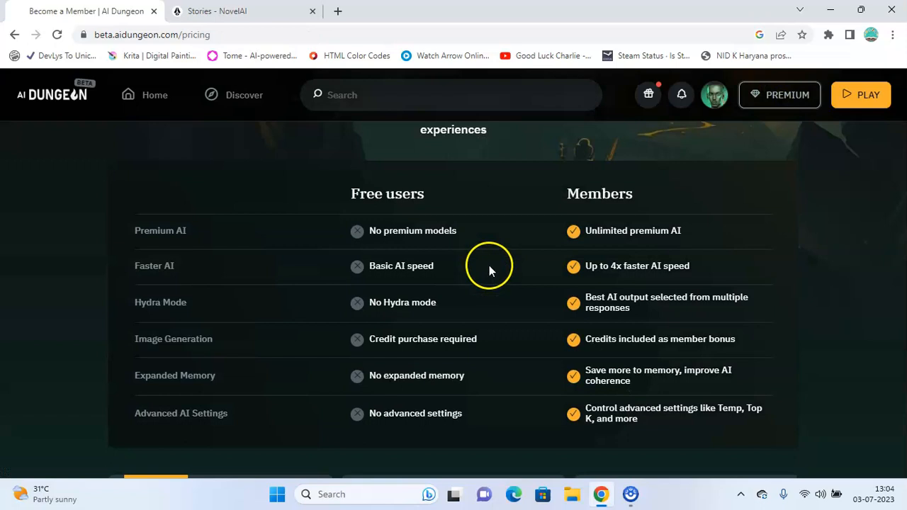
mouse_move(493, 273)
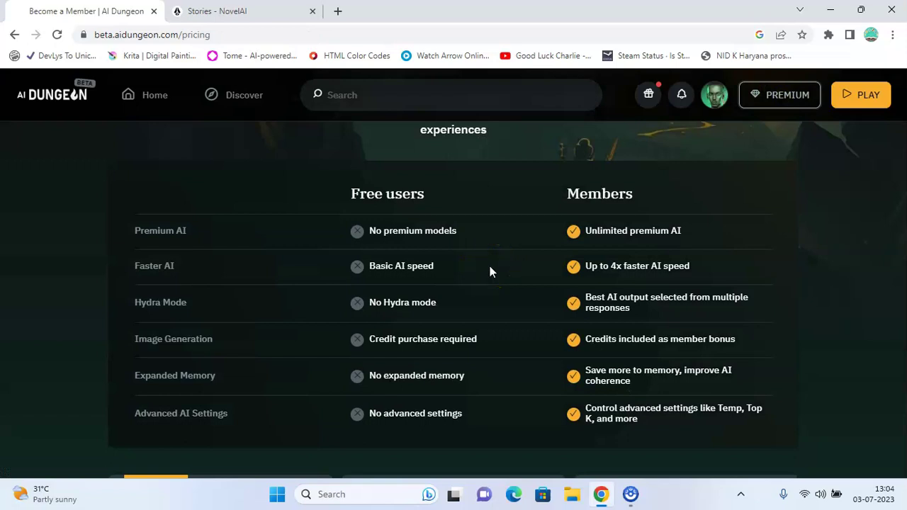
scroll(down, 3)
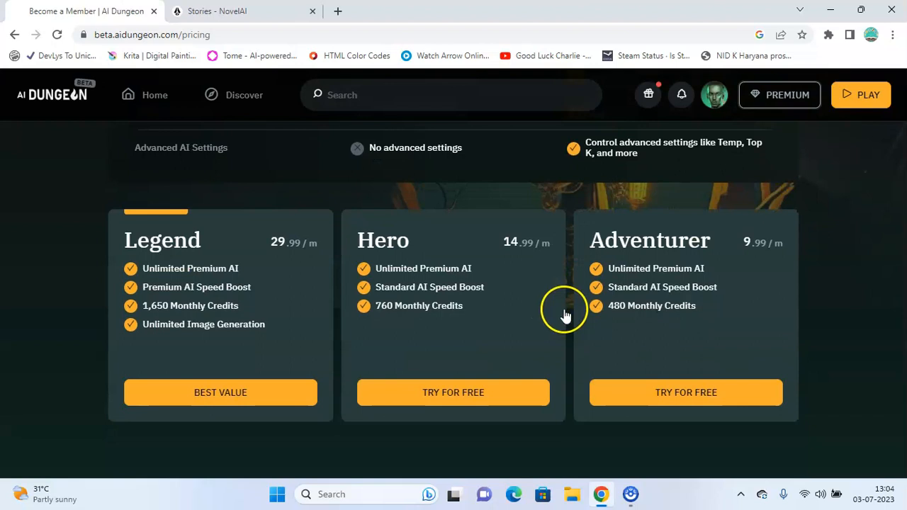
mouse_move(437, 264)
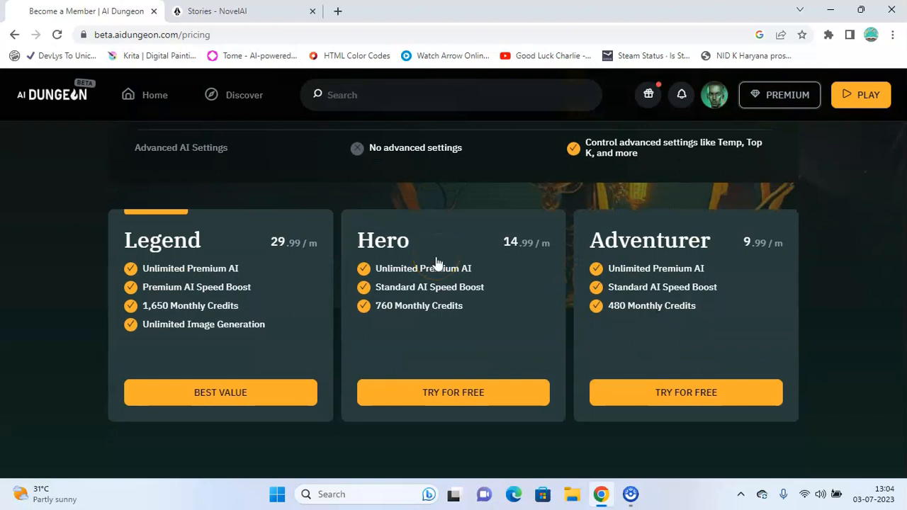
mouse_move(440, 299)
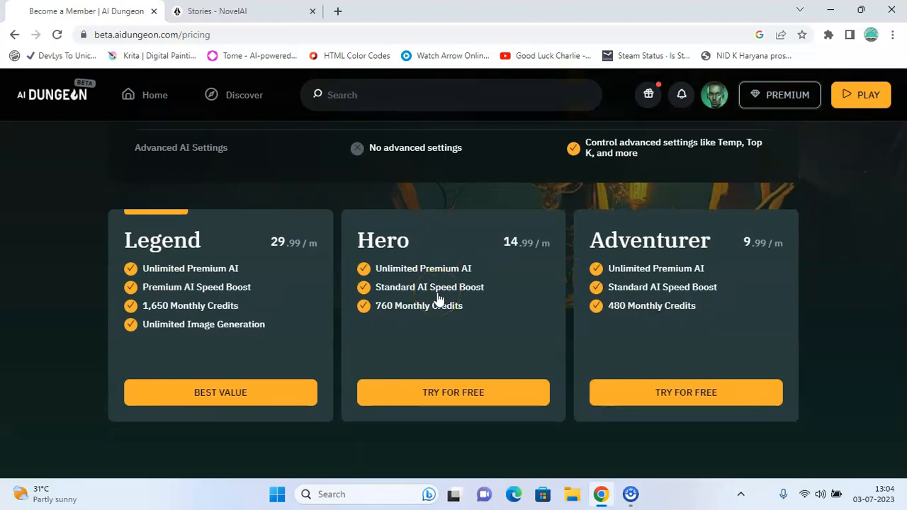
scroll(up, 3)
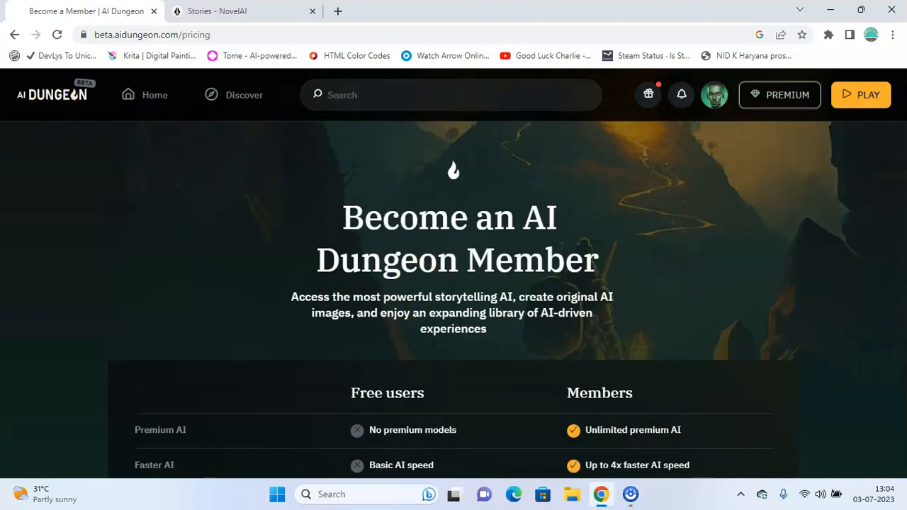
click(154, 95)
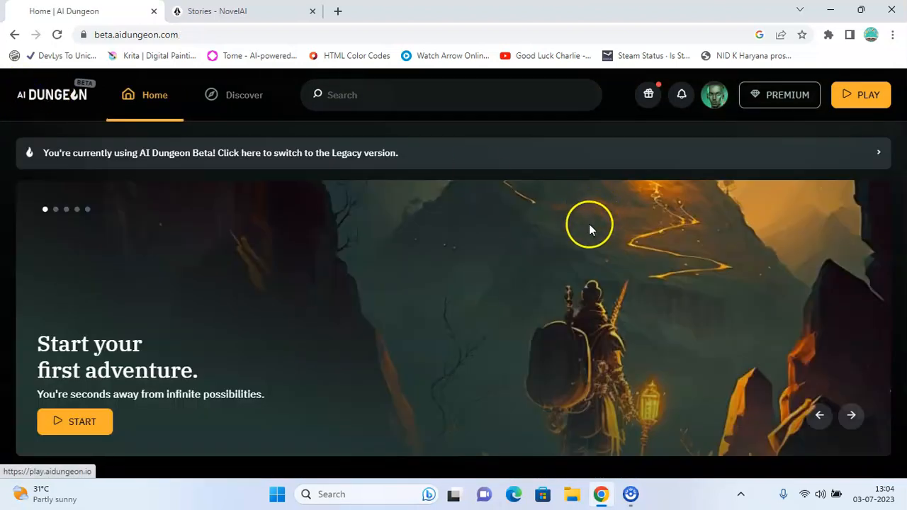
mouse_move(648, 289)
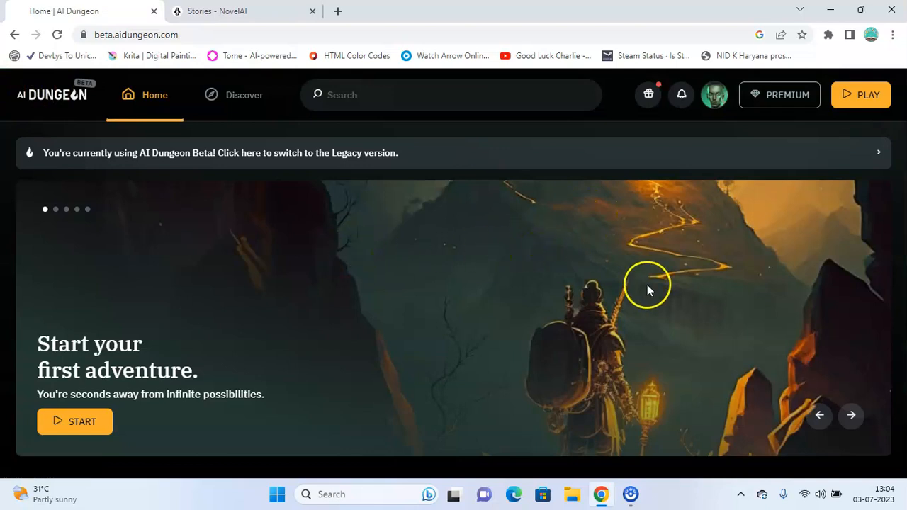
click(233, 11)
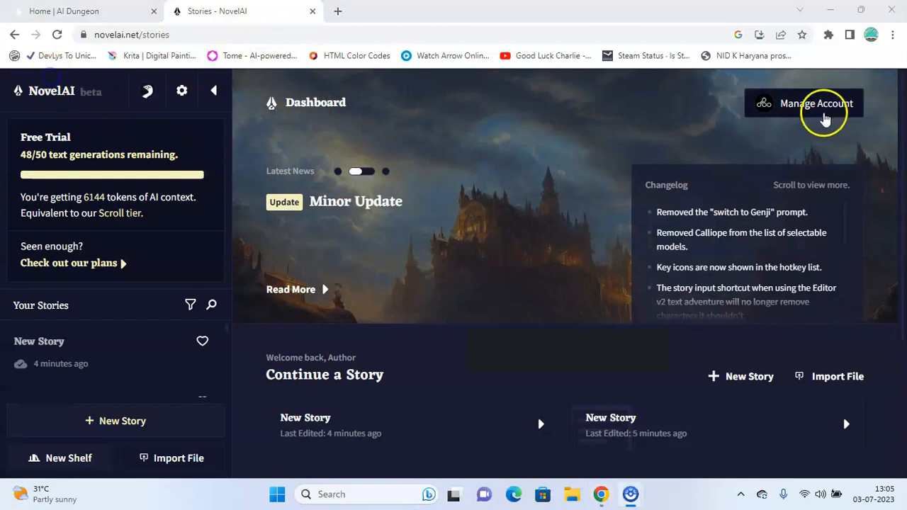
- Review NovelAI's Tier Pricing: Tablet $10, Scroll $15 and Opus $25 plans
click(816, 105)
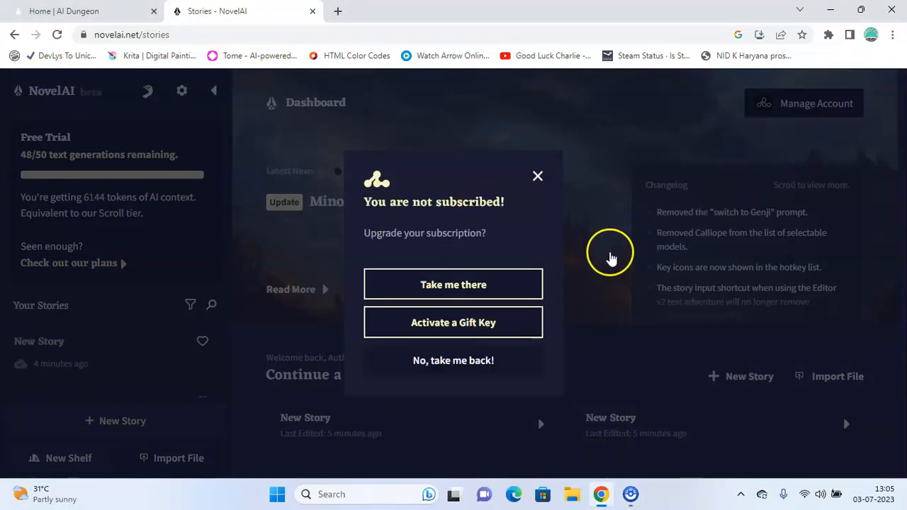
mouse_move(444, 295)
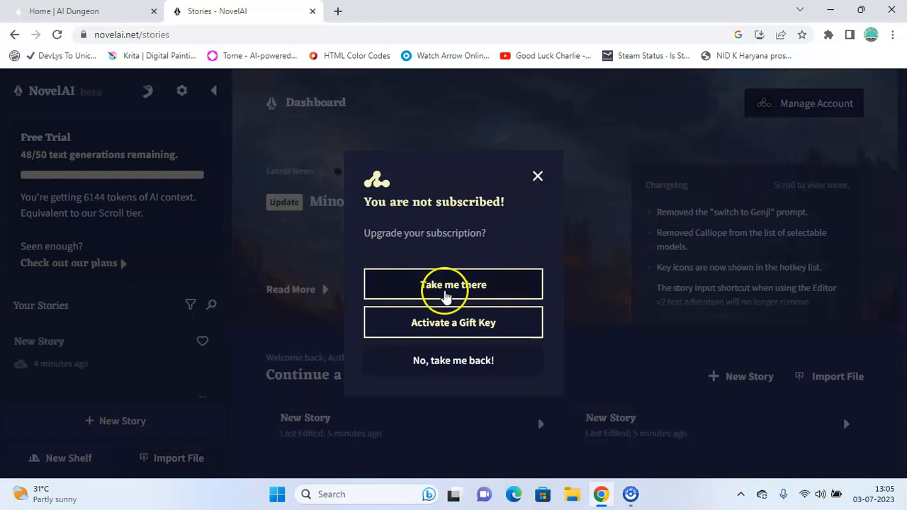
click(453, 285)
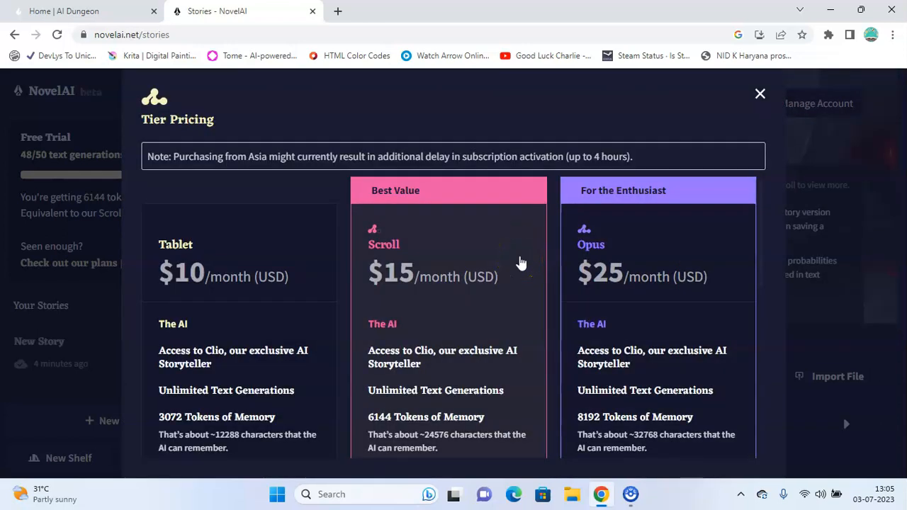
scroll(down, 3)
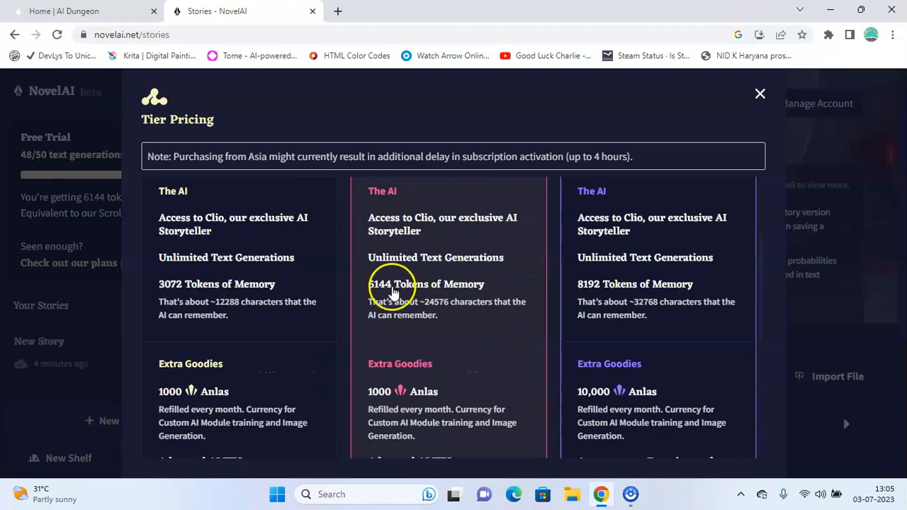
mouse_move(533, 314)
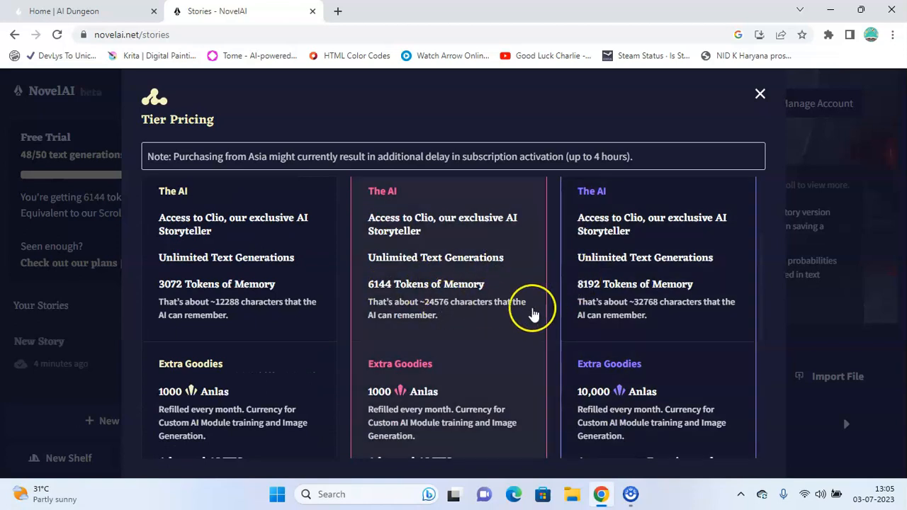
mouse_move(701, 241)
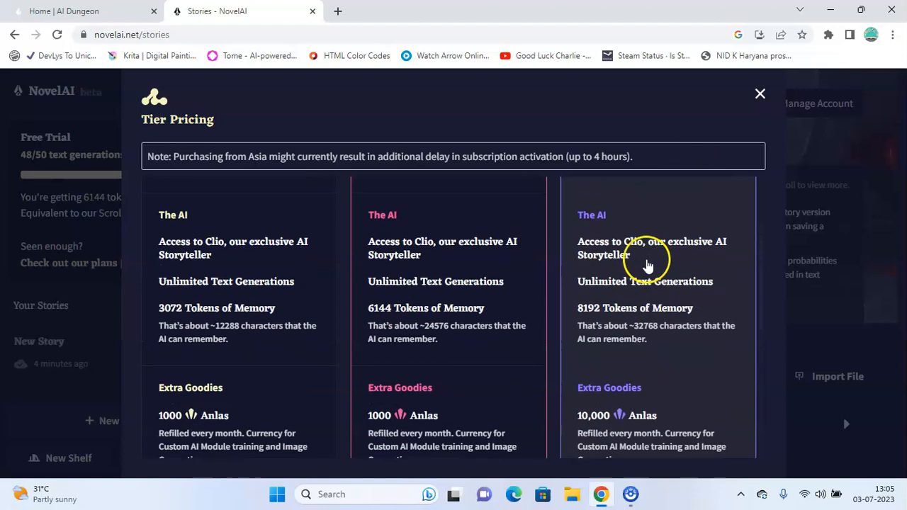
click(81, 11)
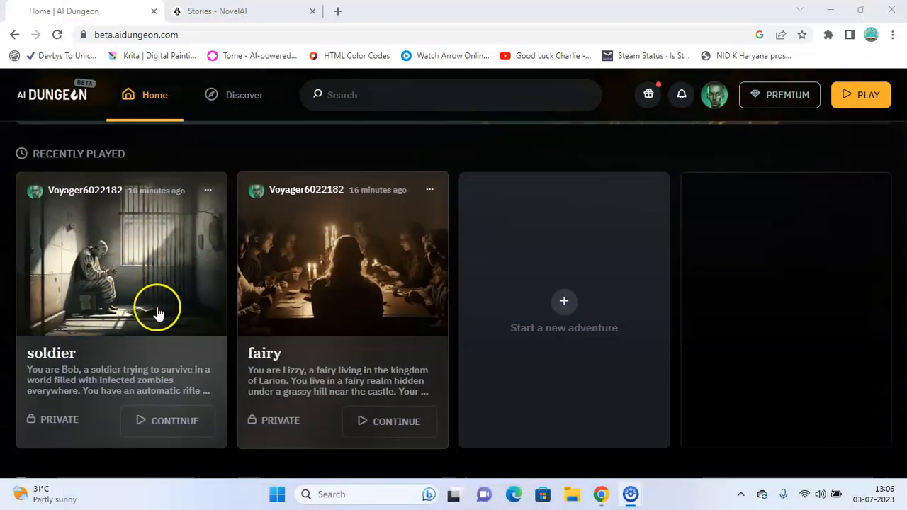
mouse_move(237, 337)
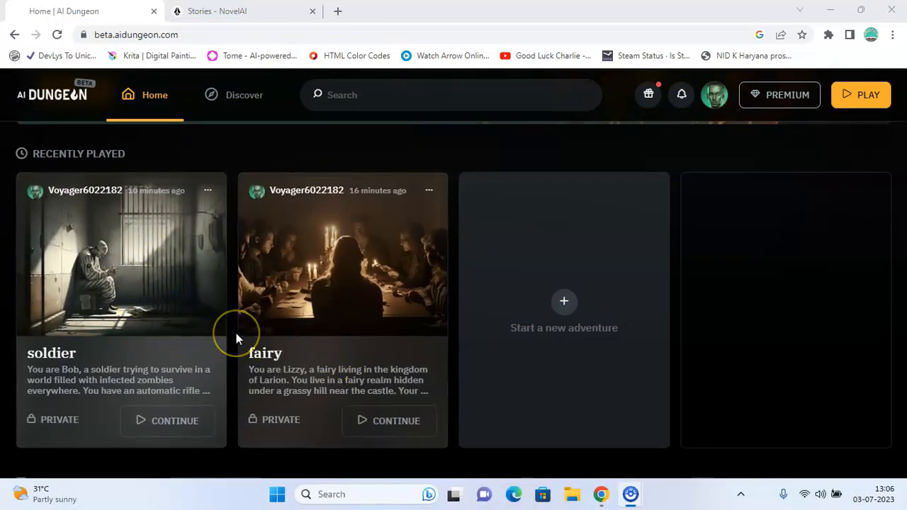
- View the fairy adventure's details (Lizzy's prompt, 6 actions), then return to home listings
scroll(down, 3)
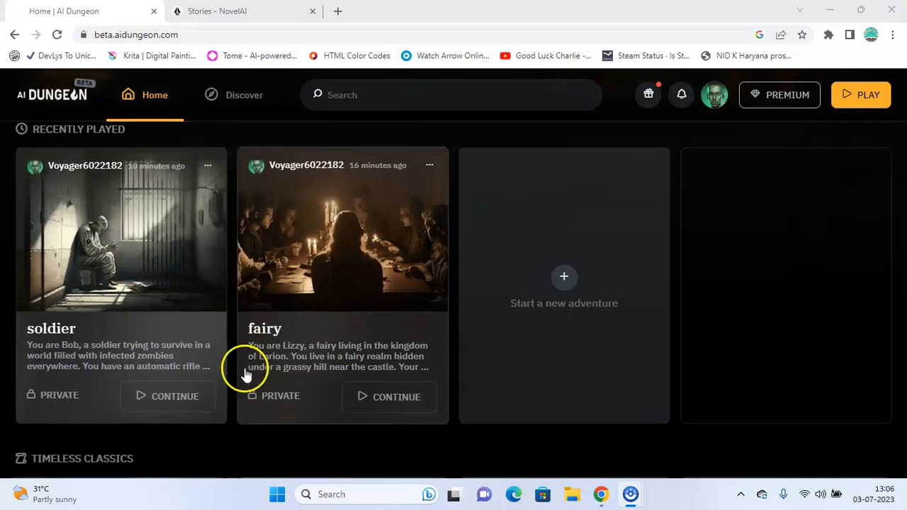
scroll(down, 3)
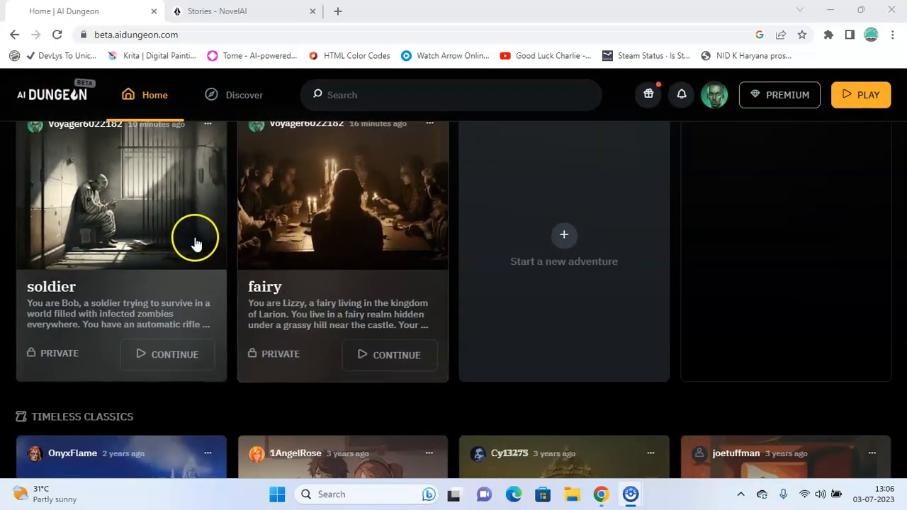
click(343, 206)
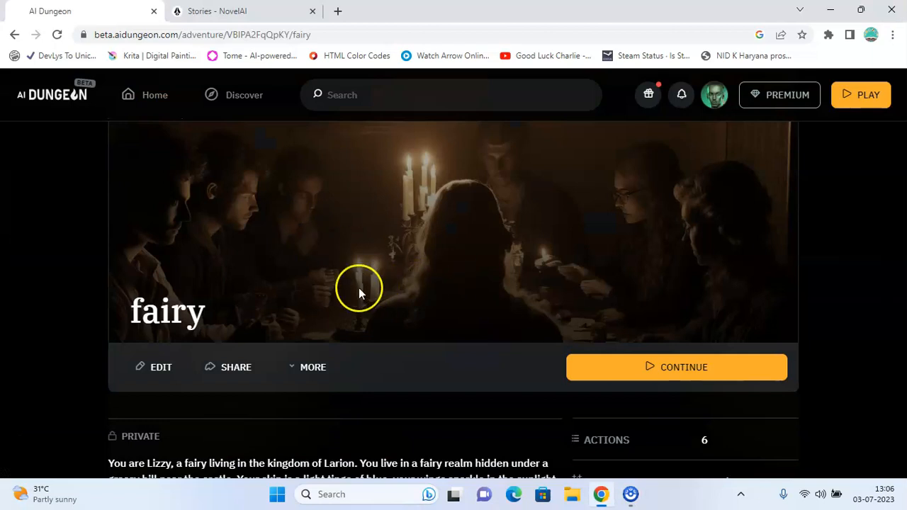
scroll(down, 3)
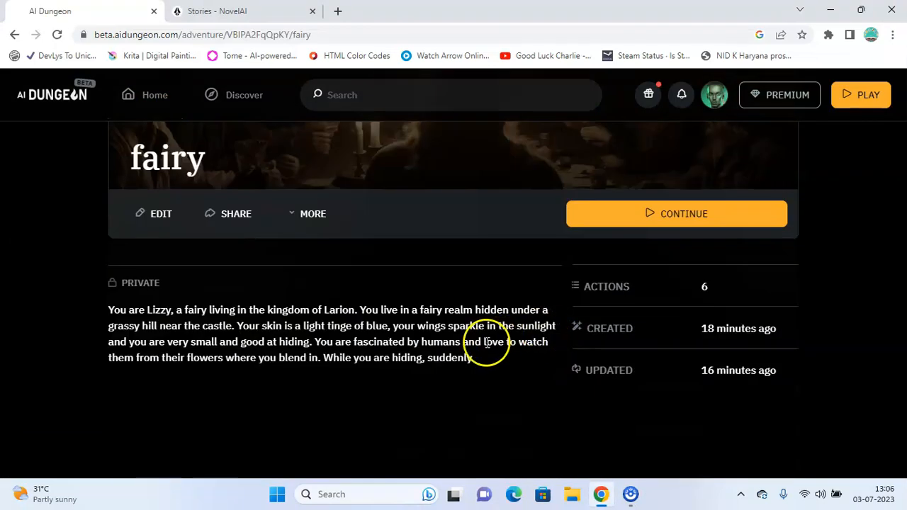
mouse_move(431, 352)
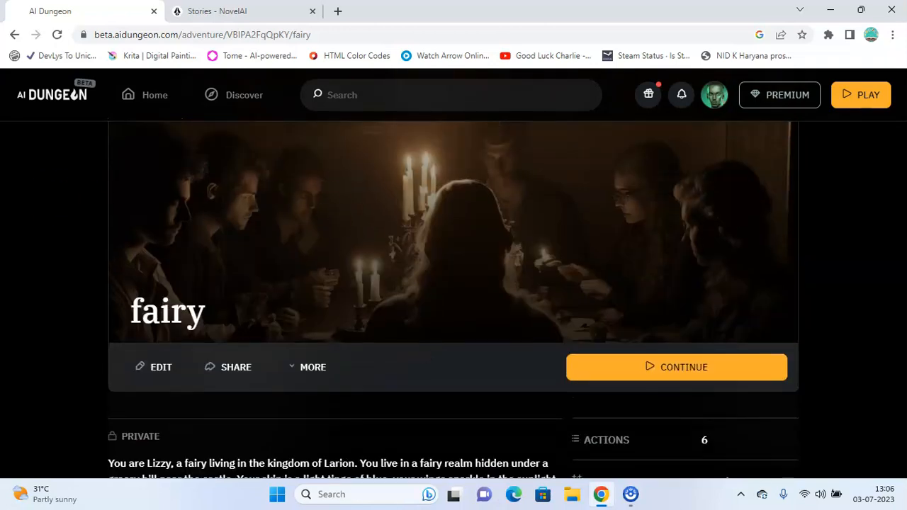
click(155, 94)
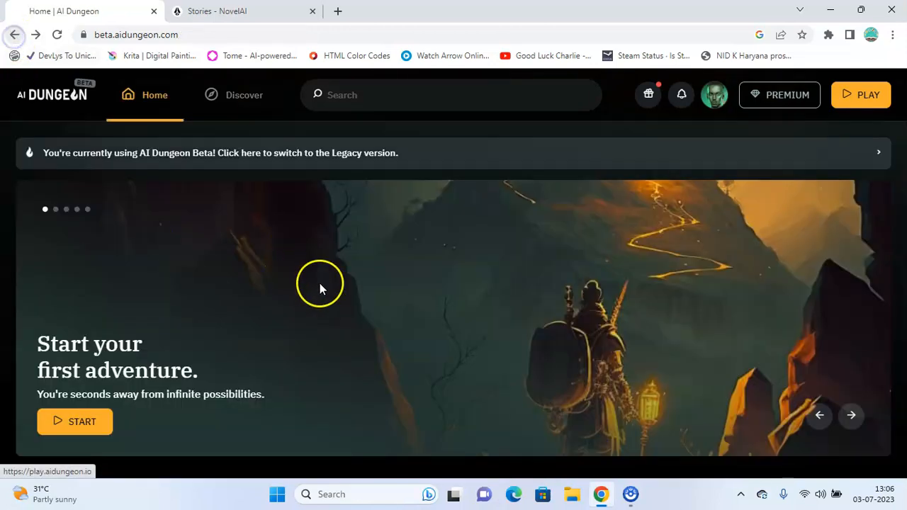
scroll(down, 3)
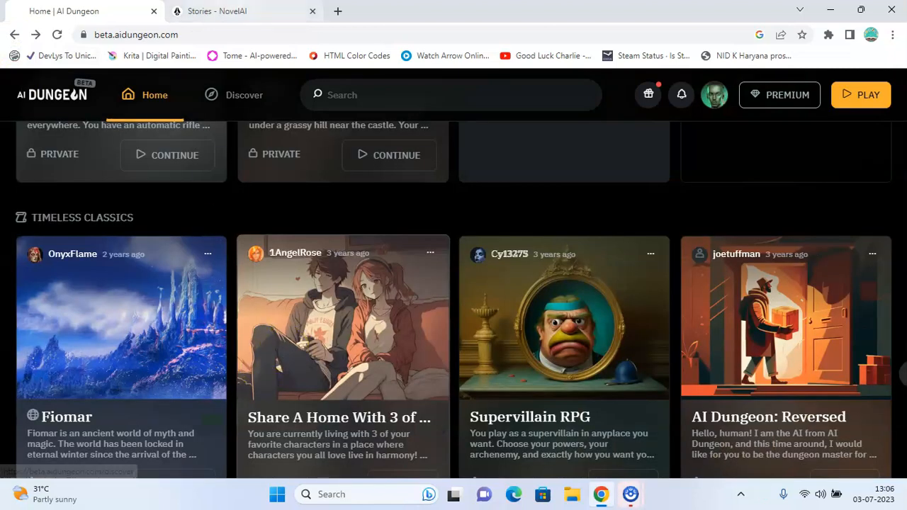
- Start a new NovelAI story showing the Storyteller and Text Adventure options
click(234, 11)
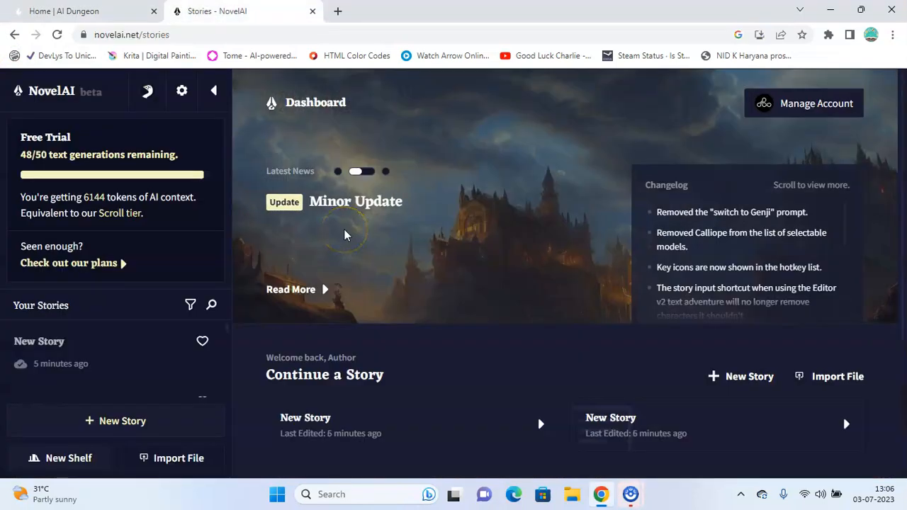
scroll(down, 3)
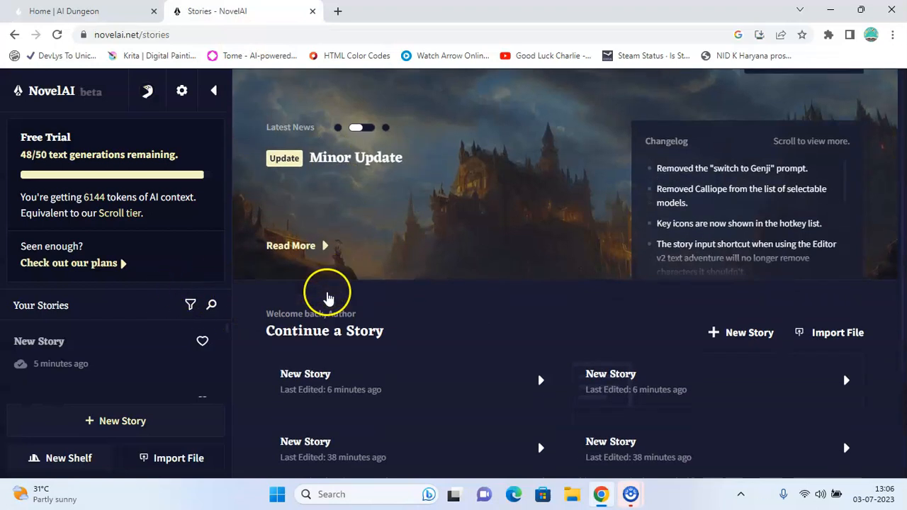
scroll(down, 3)
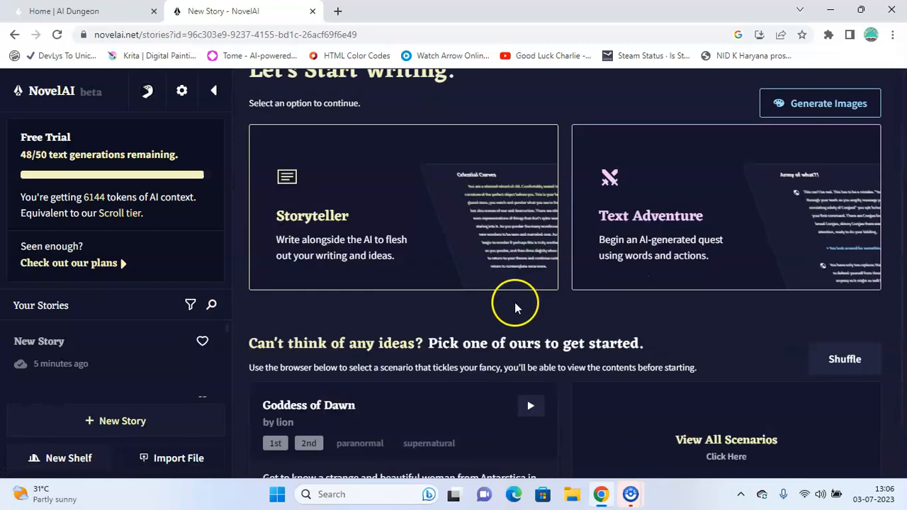
scroll(down, 3)
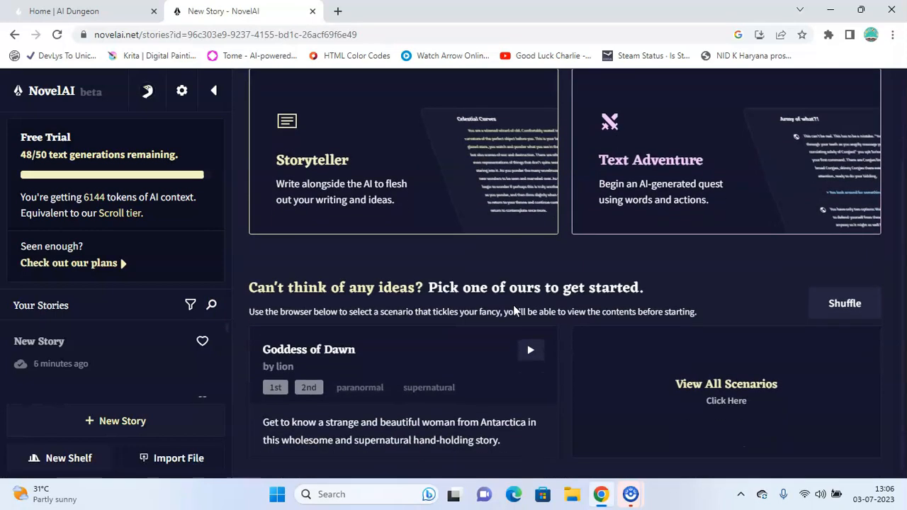
- Scroll AI Dungeon's home listings, then come back to the new NovelAI story
click(71, 11)
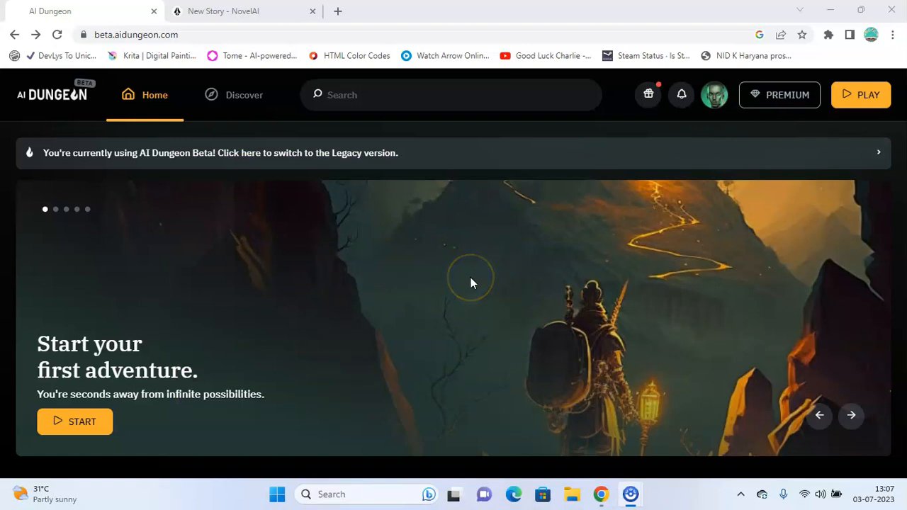
scroll(down, 3)
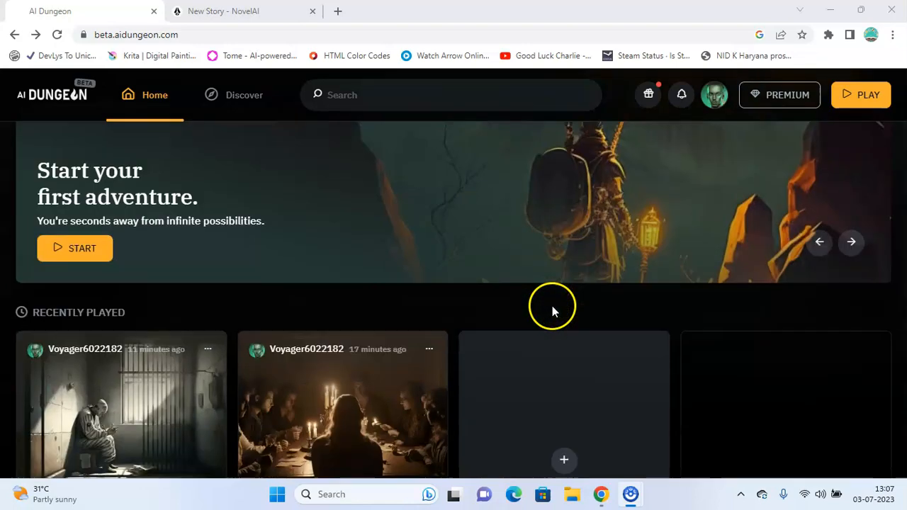
scroll(down, 3)
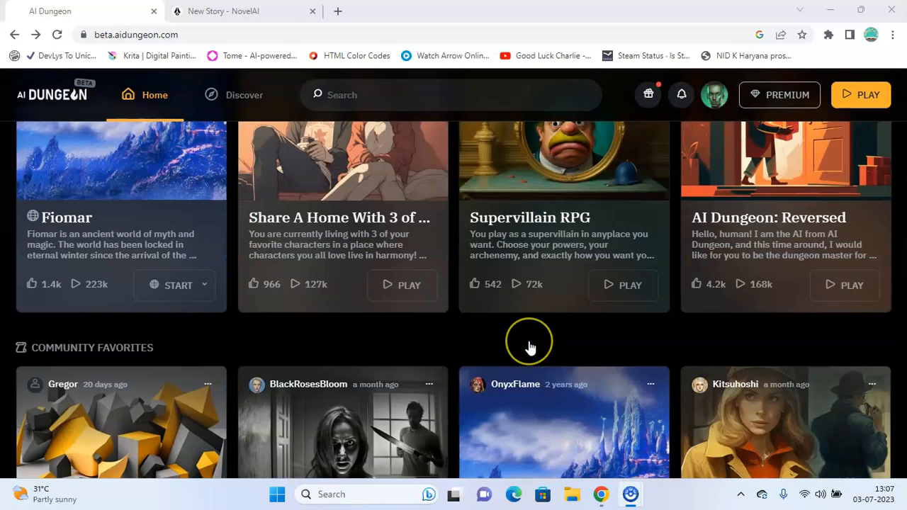
click(234, 11)
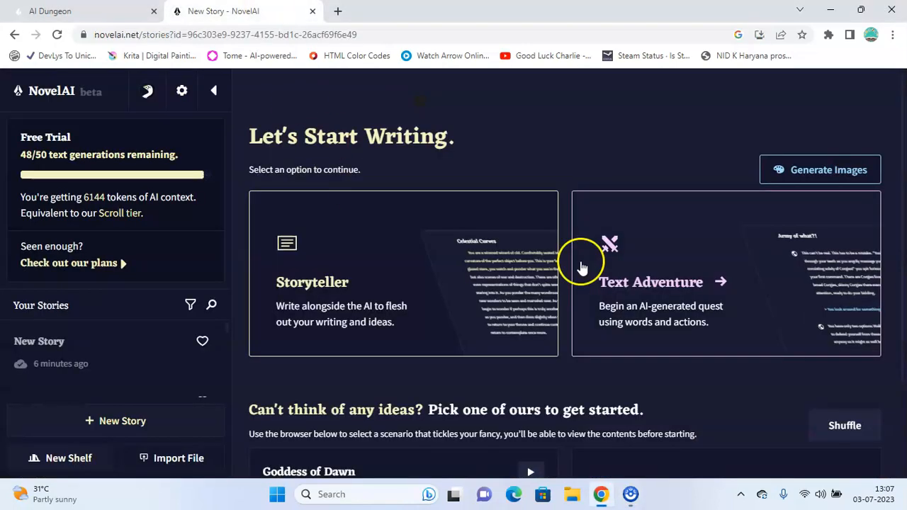
mouse_move(508, 265)
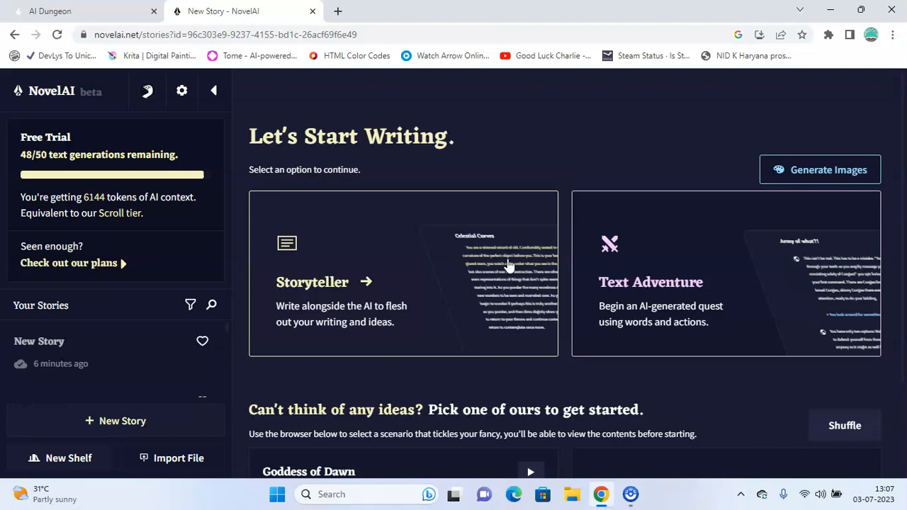
scroll(down, 3)
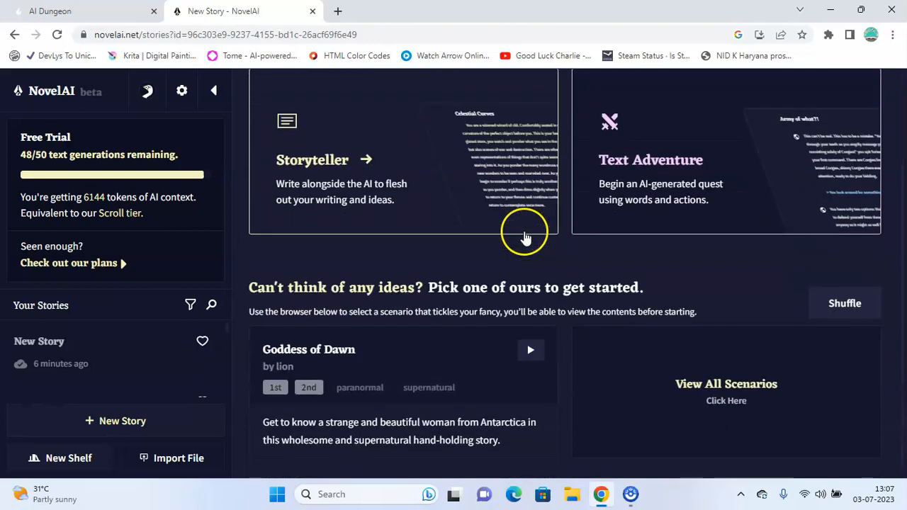
click(51, 91)
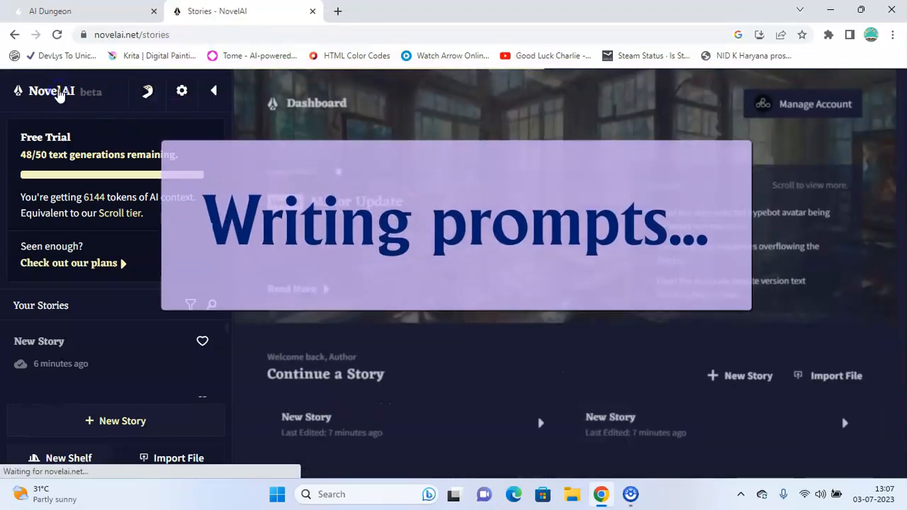
- Continue the AI Dungeon soldier story until Bob starts firing at the group
click(71, 11)
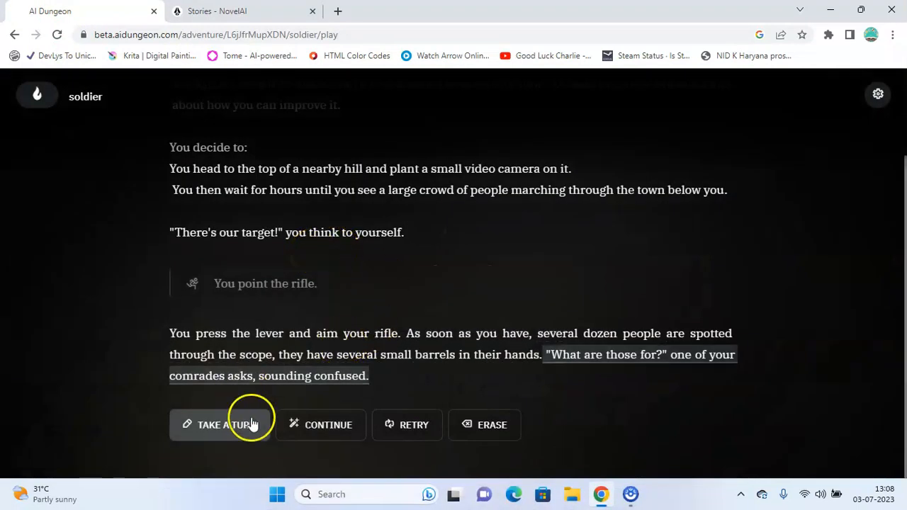
click(220, 424)
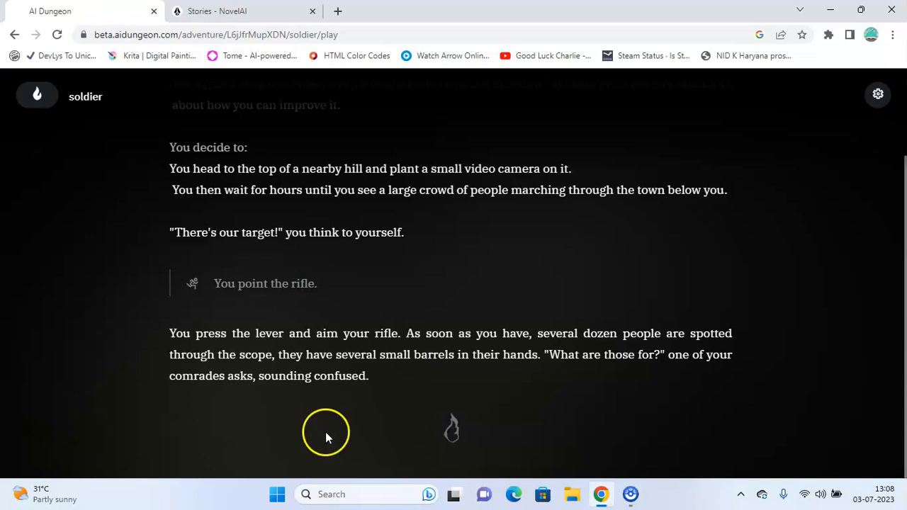
click(320, 425)
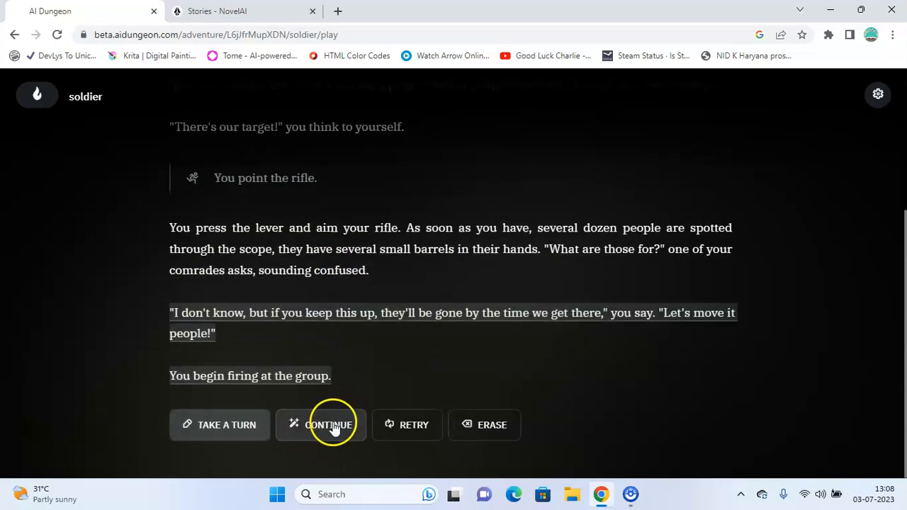
click(241, 11)
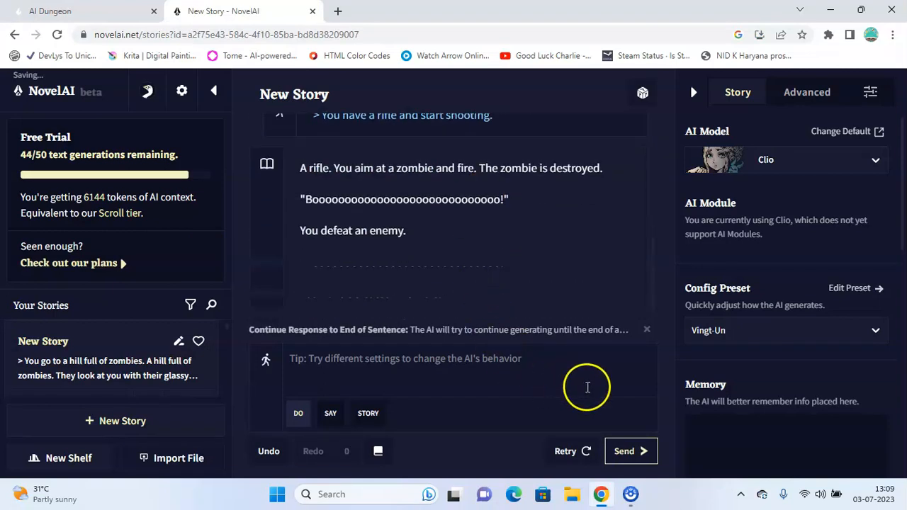
- Generate the zombie story's next passage: another 'Boooo!' and 'You have defeated 1 zombie.'
click(631, 451)
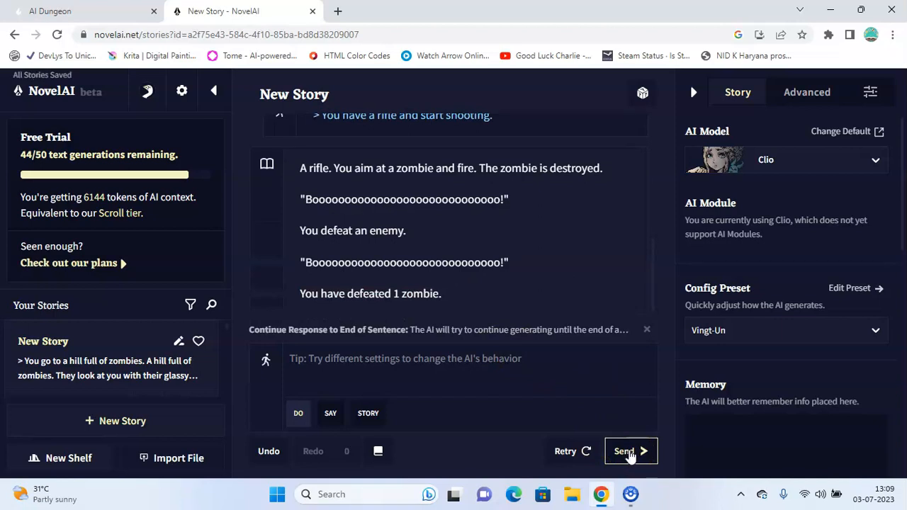
mouse_move(6, 413)
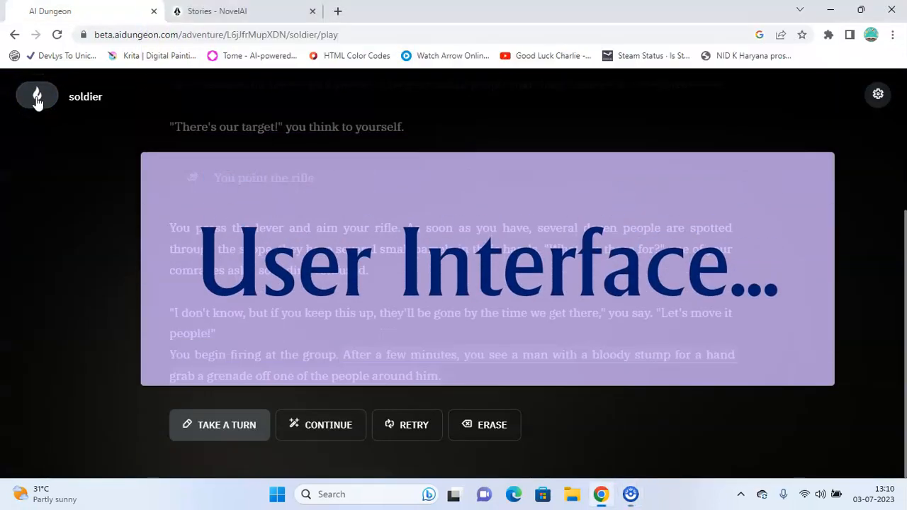
- Create a new AI Dungeon scenario and enable 3rd Person Story in its Gameplay options
click(37, 95)
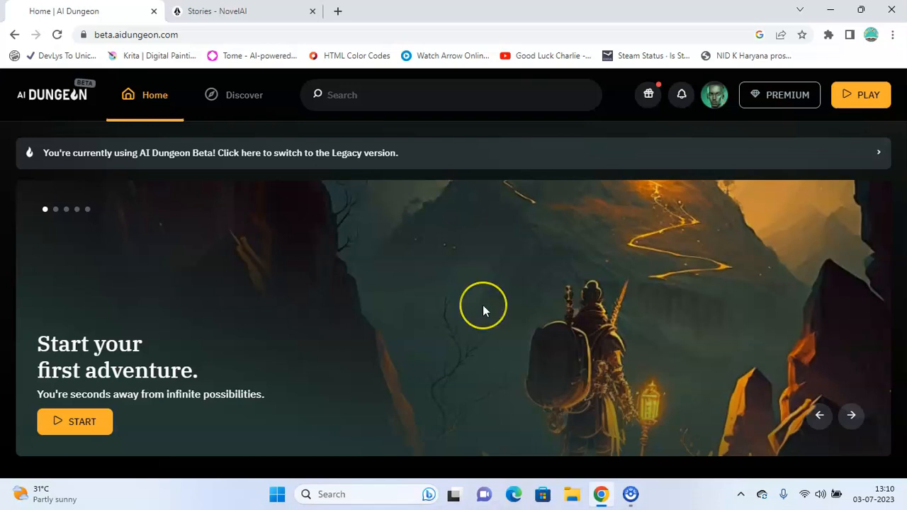
mouse_move(412, 328)
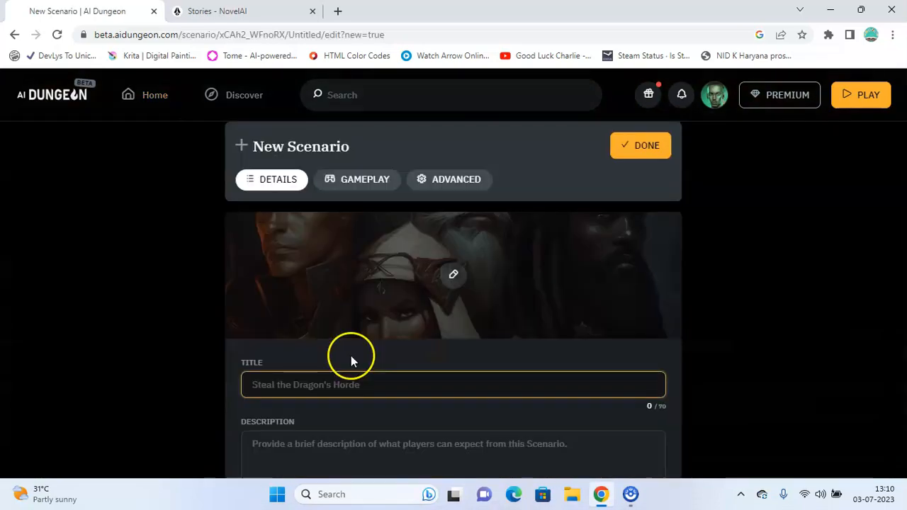
click(357, 179)
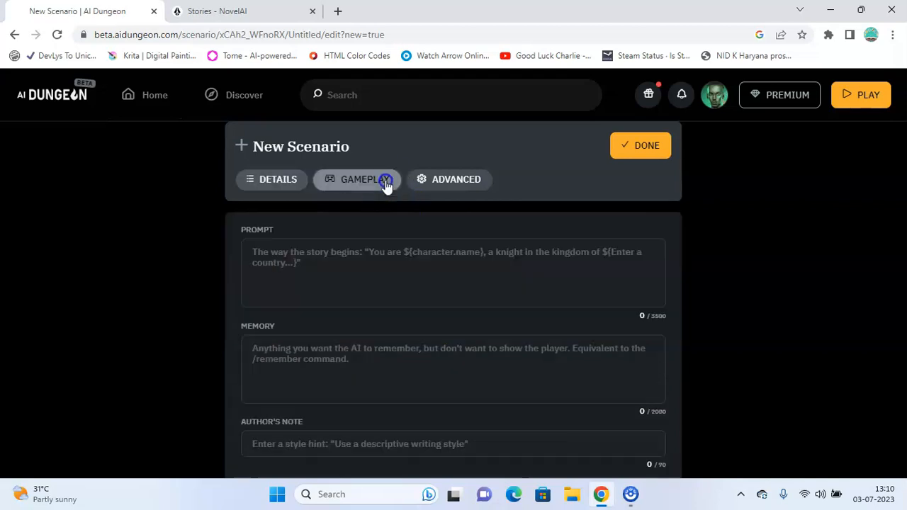
click(357, 179)
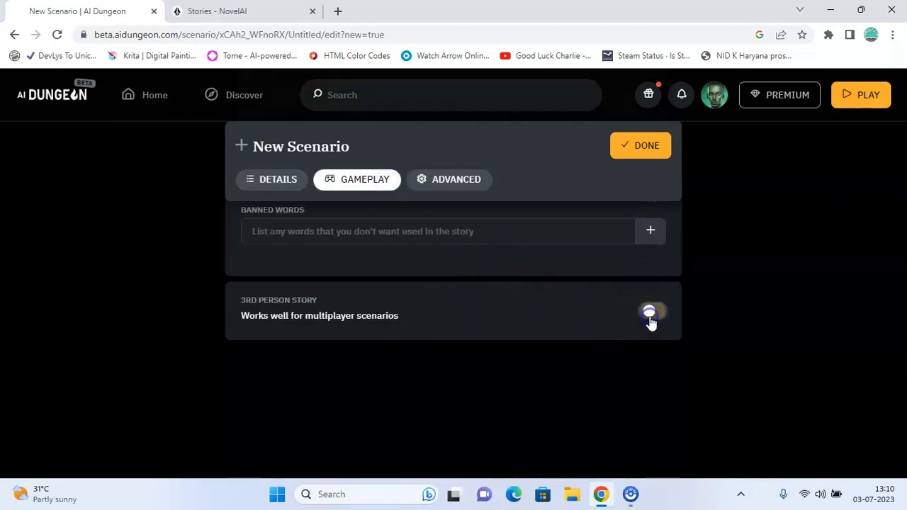
click(652, 311)
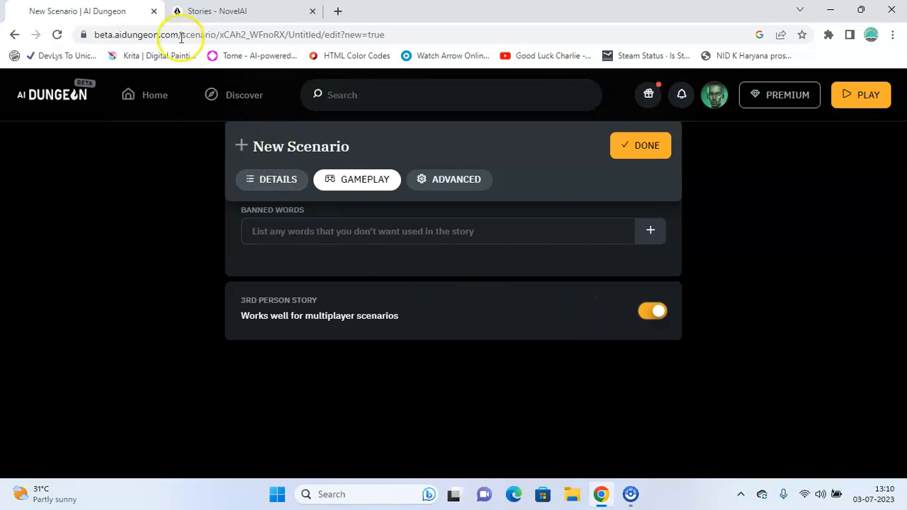
click(234, 11)
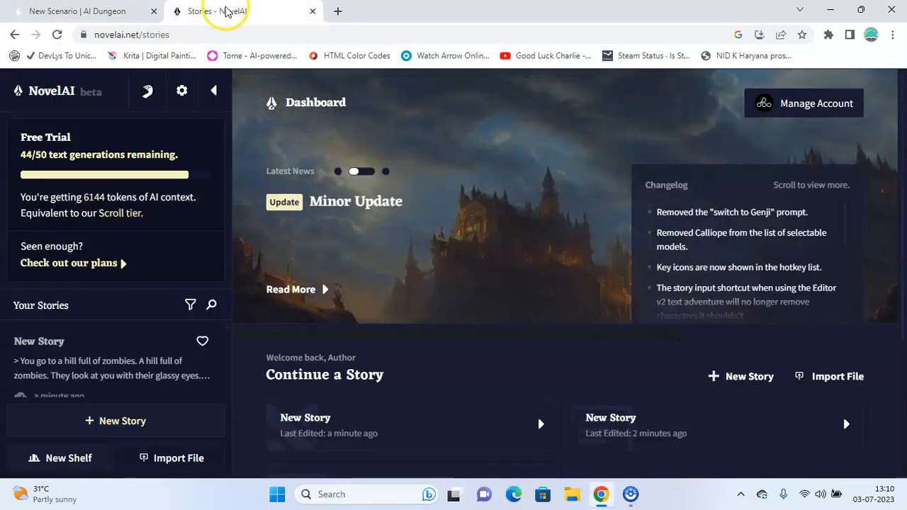
- Look through NovelAI's AI Settings for response streaming, HypeBot and experimental options
scroll(down, 3)
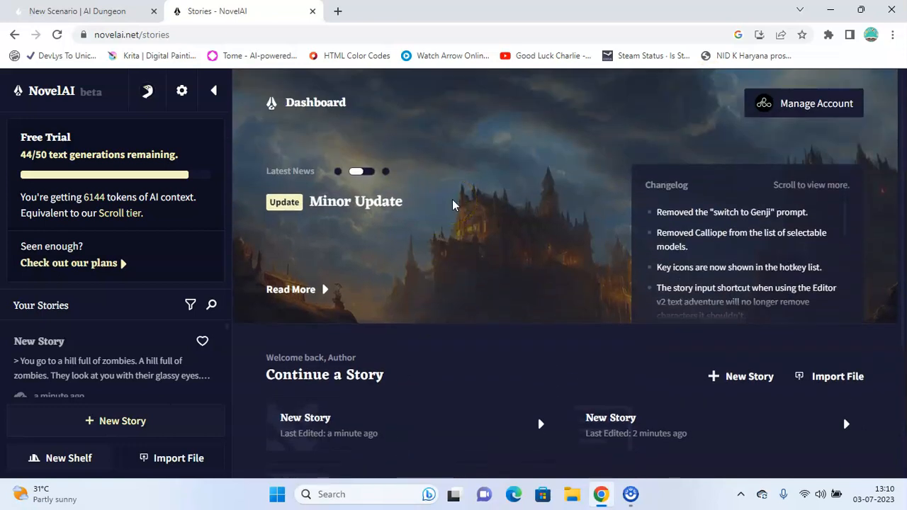
click(182, 91)
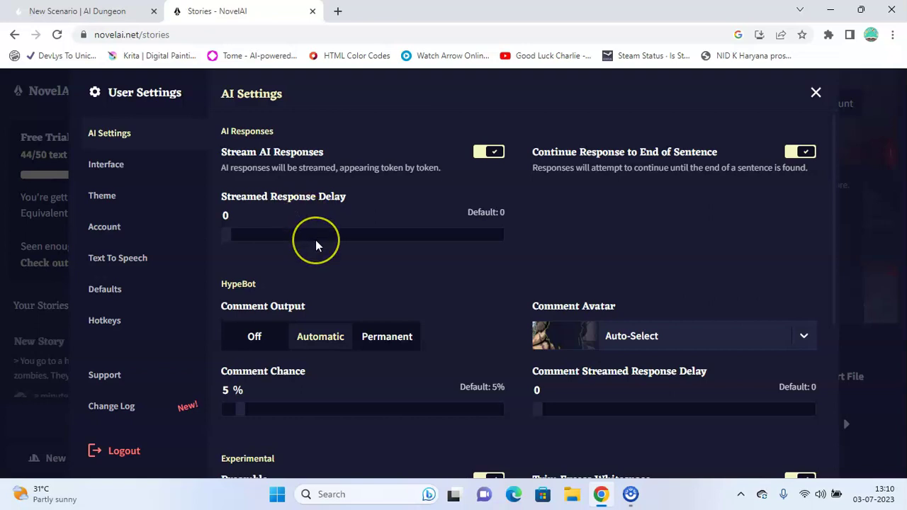
scroll(down, 3)
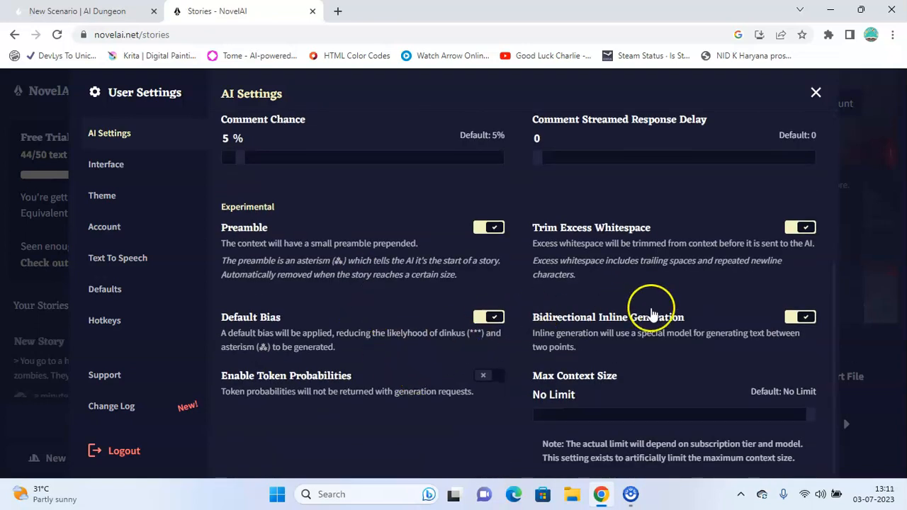
mouse_move(816, 92)
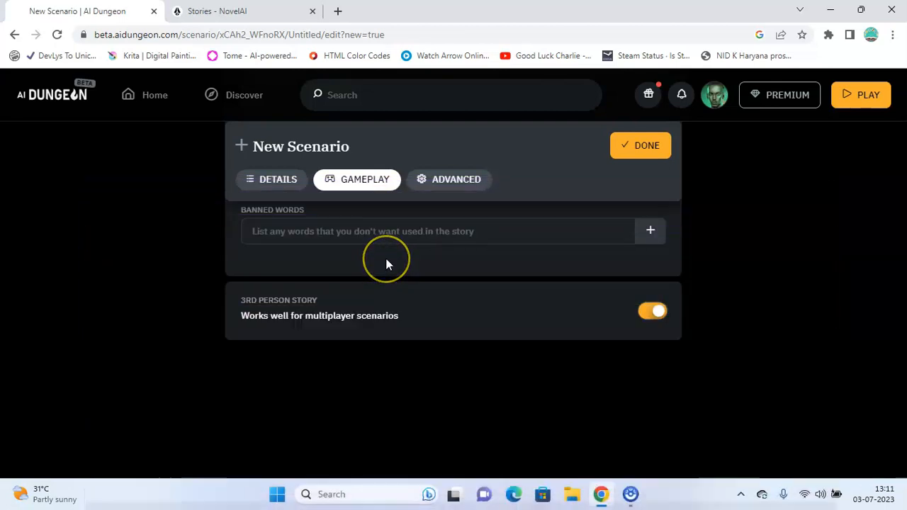
mouse_move(720, 107)
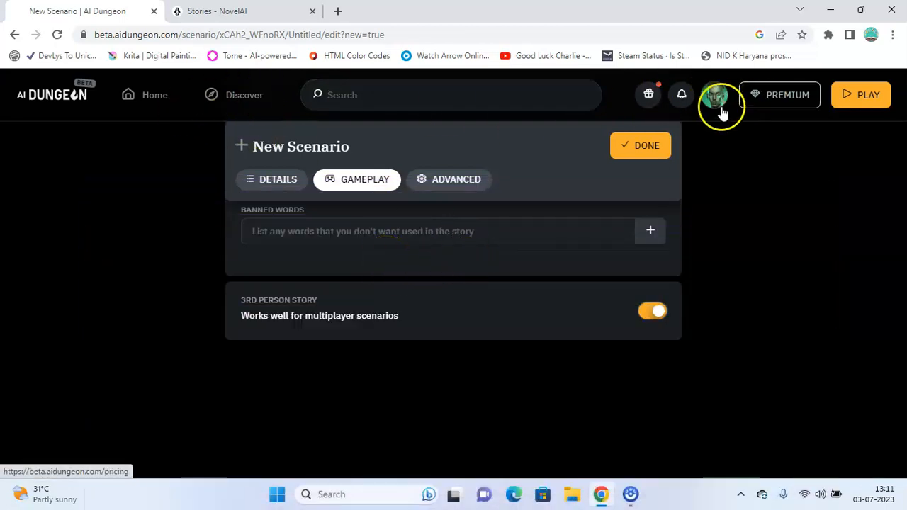
- Leave the scenario draft for AI Dungeon's home, then view NovelAI's dashboard (44/50 generations)
click(155, 94)
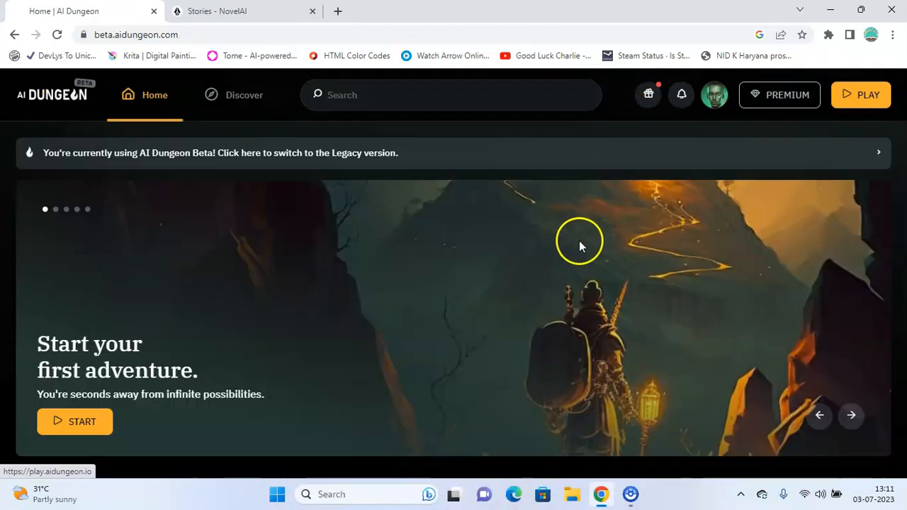
mouse_move(503, 305)
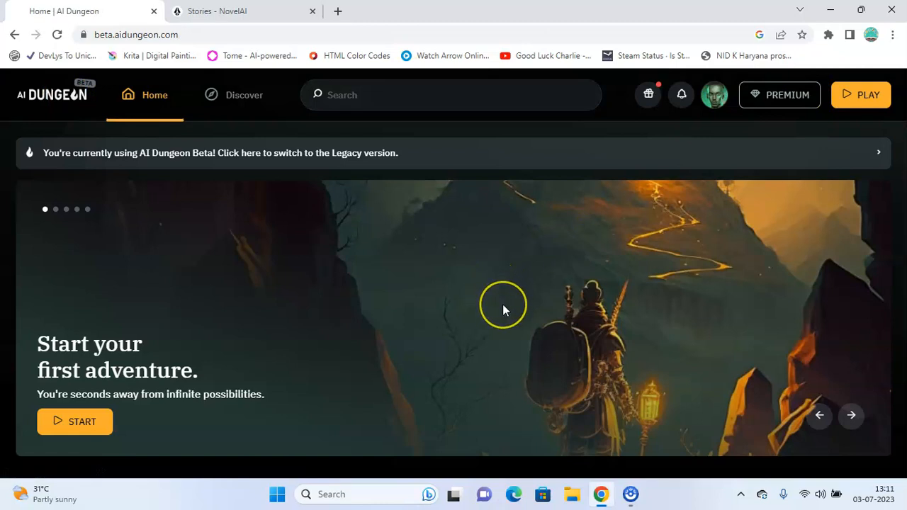
mouse_move(504, 310)
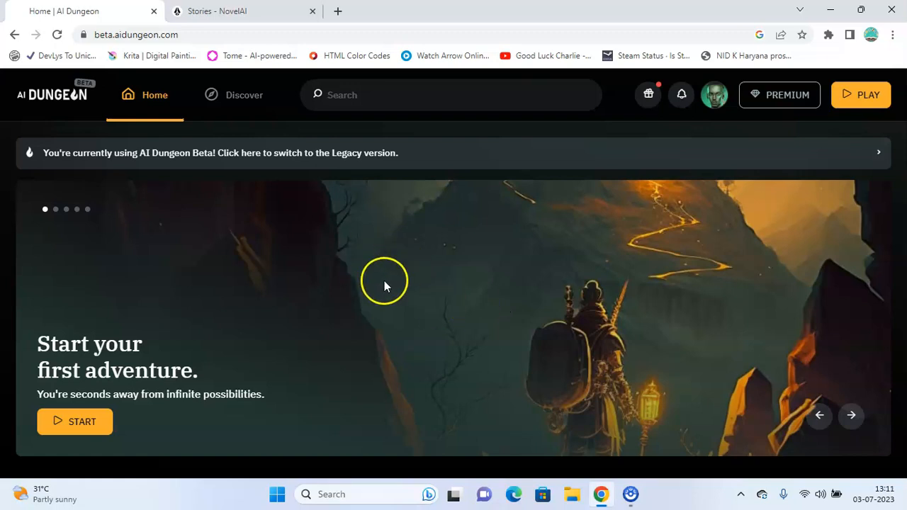
mouse_move(176, 283)
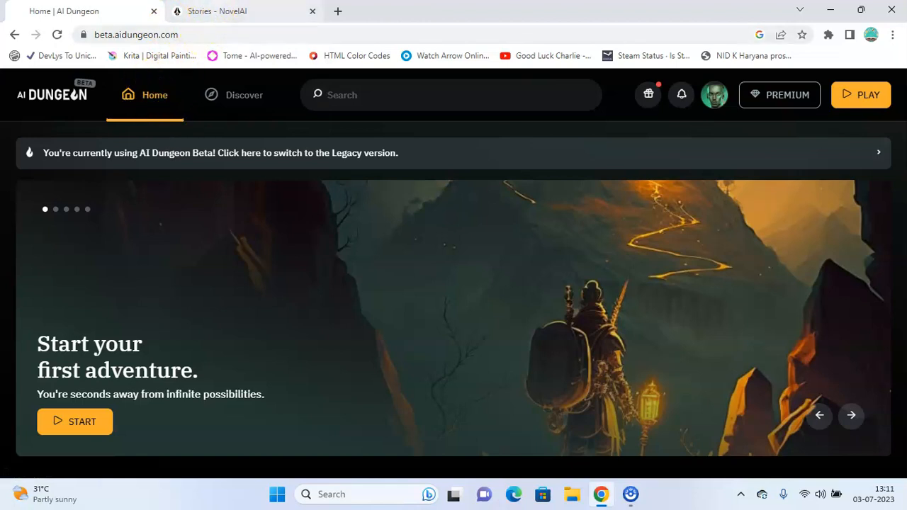
click(227, 10)
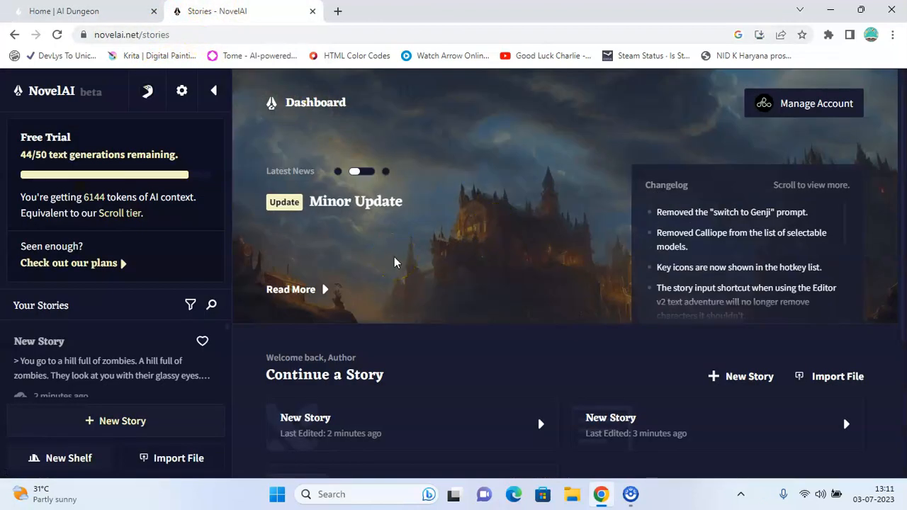
mouse_move(407, 271)
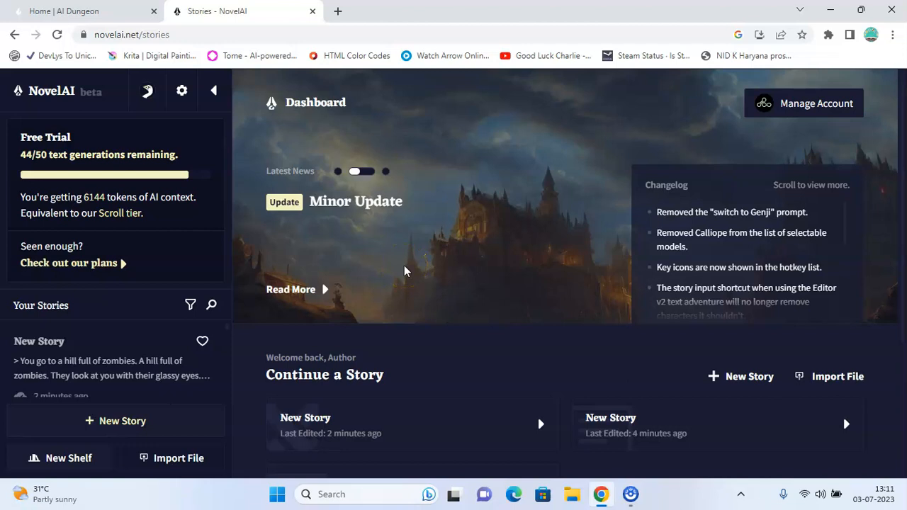
- Alternate between AI Dungeon's home page and NovelAI's dashboard, ending on AI Dungeon
click(85, 11)
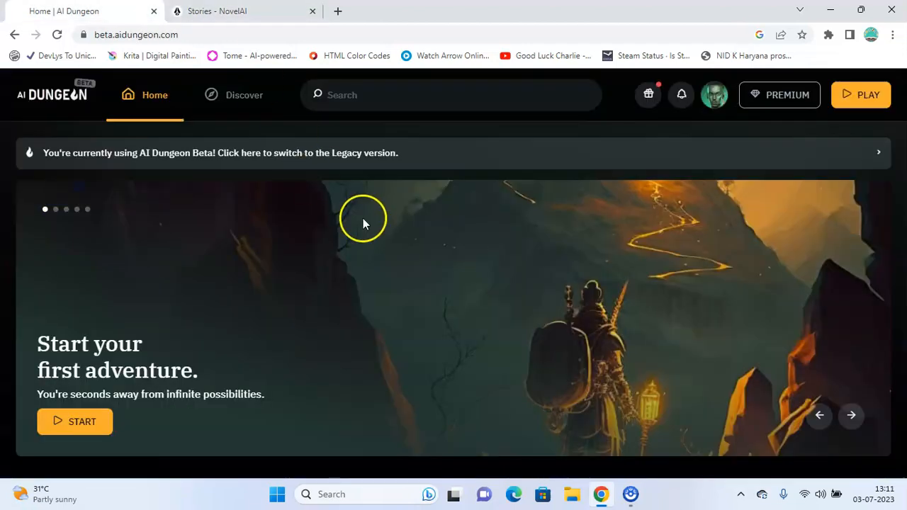
mouse_move(284, 312)
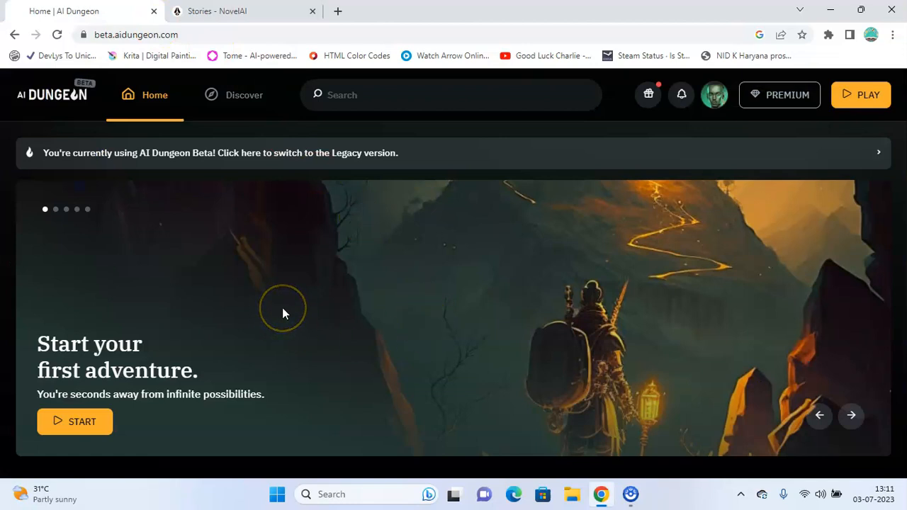
mouse_move(195, 179)
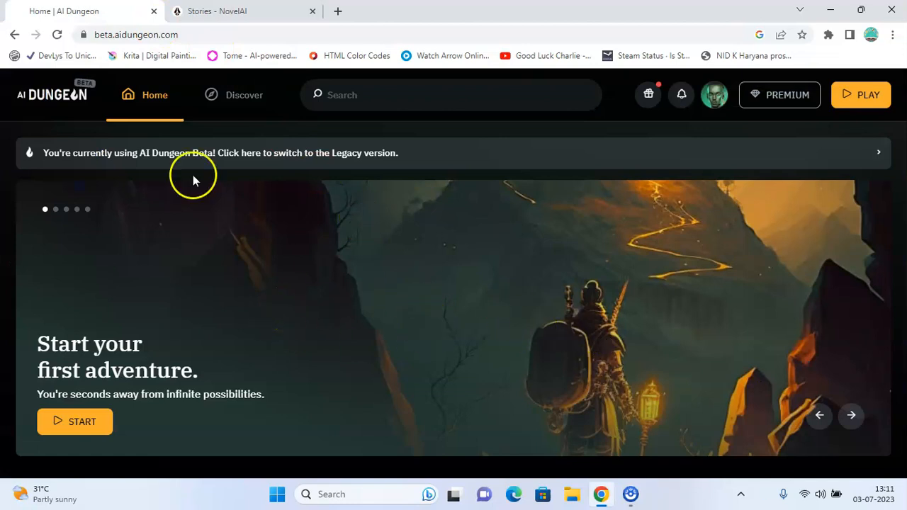
mouse_move(493, 375)
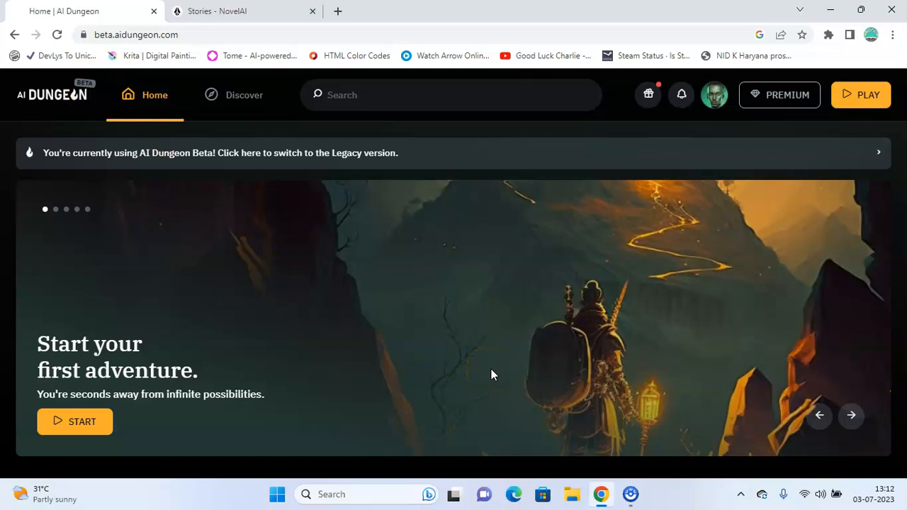
click(220, 11)
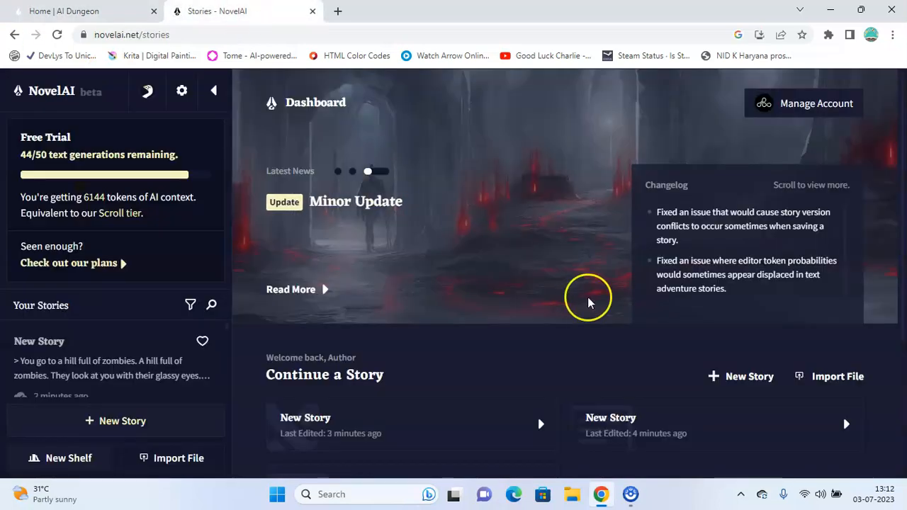
mouse_move(786, 367)
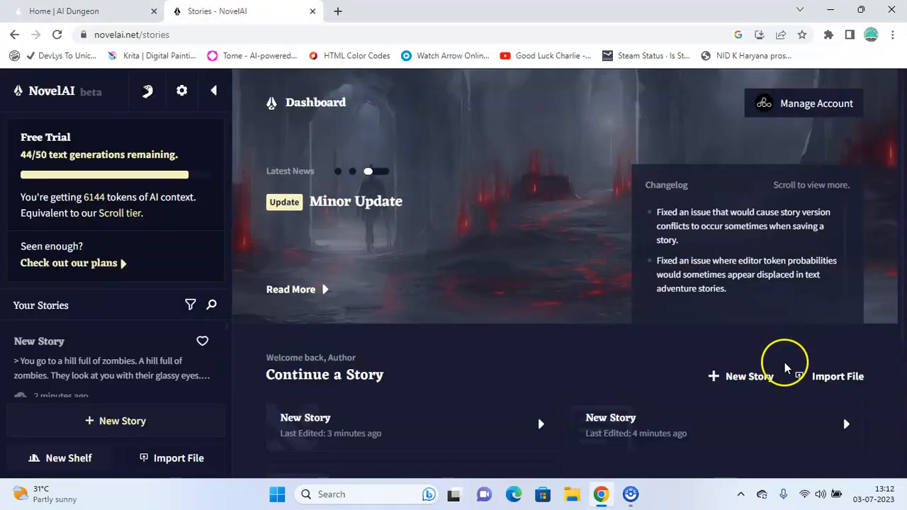
click(82, 11)
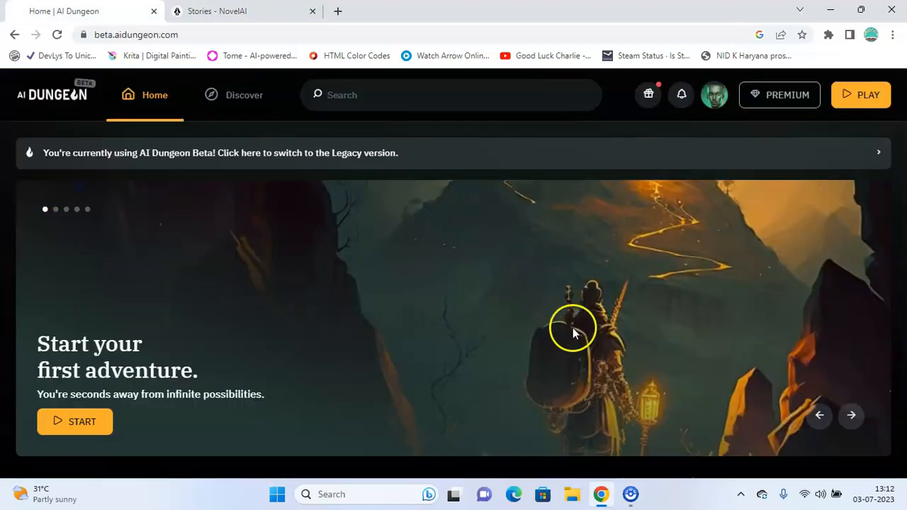
mouse_move(442, 332)
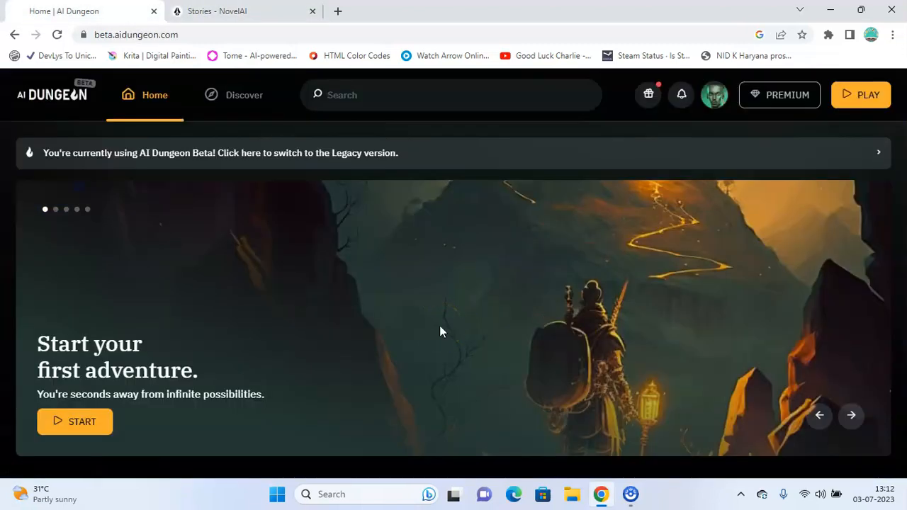